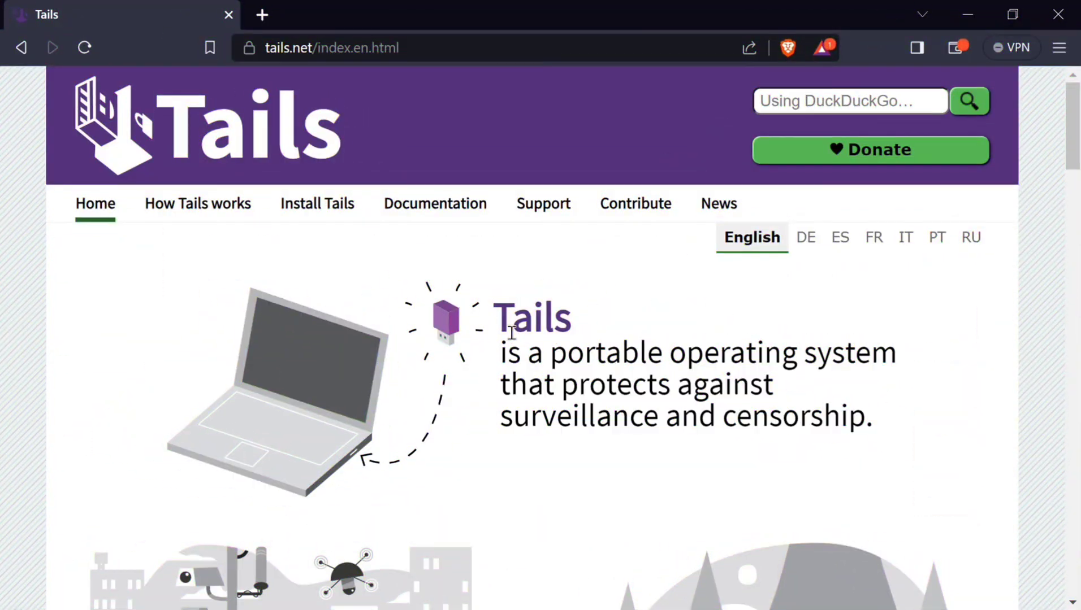
- Highlight the Tails tagline and site address, then begin scrolling the How Tails works page
double_click(531, 318)
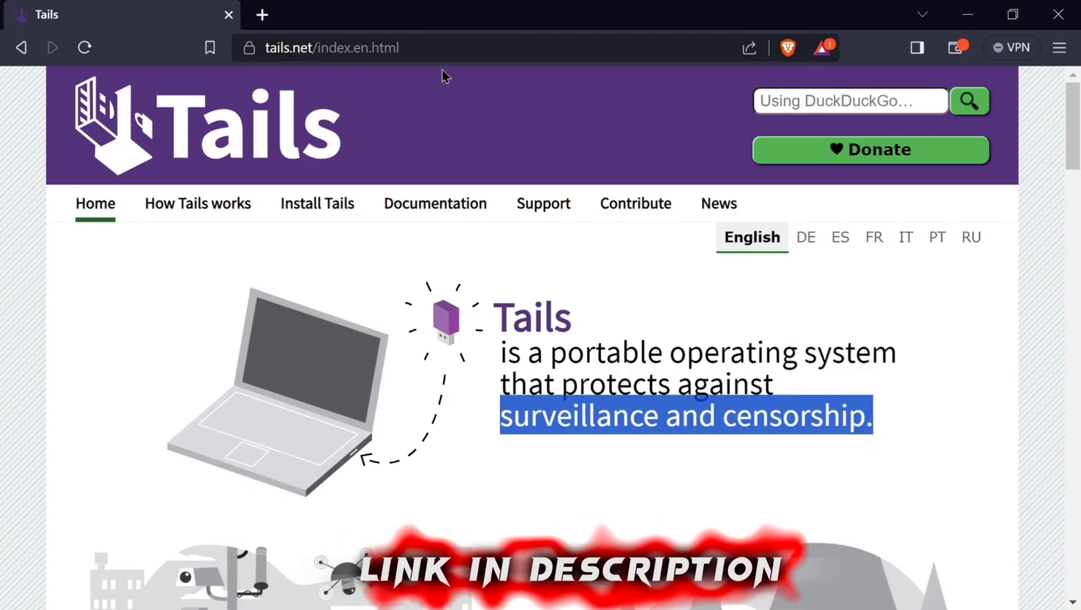
click(331, 47)
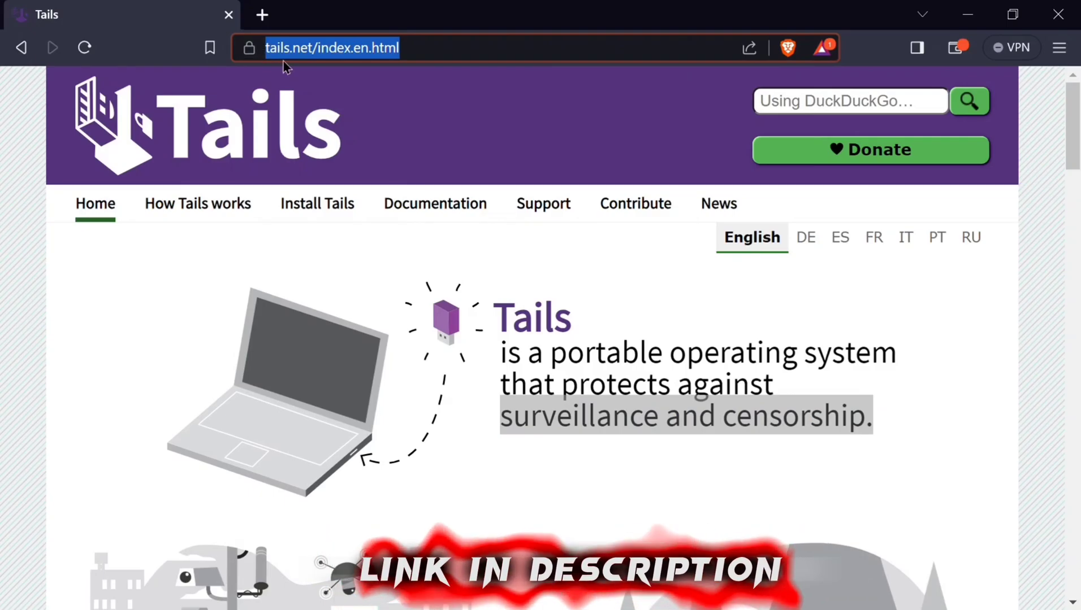
scroll(down, 3)
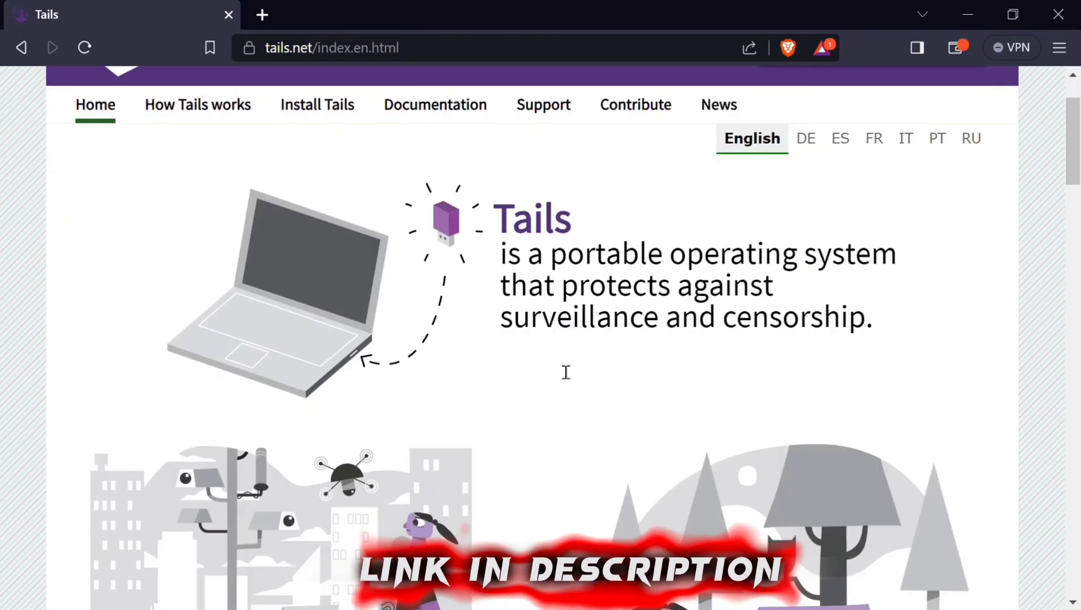
scroll(down, 3)
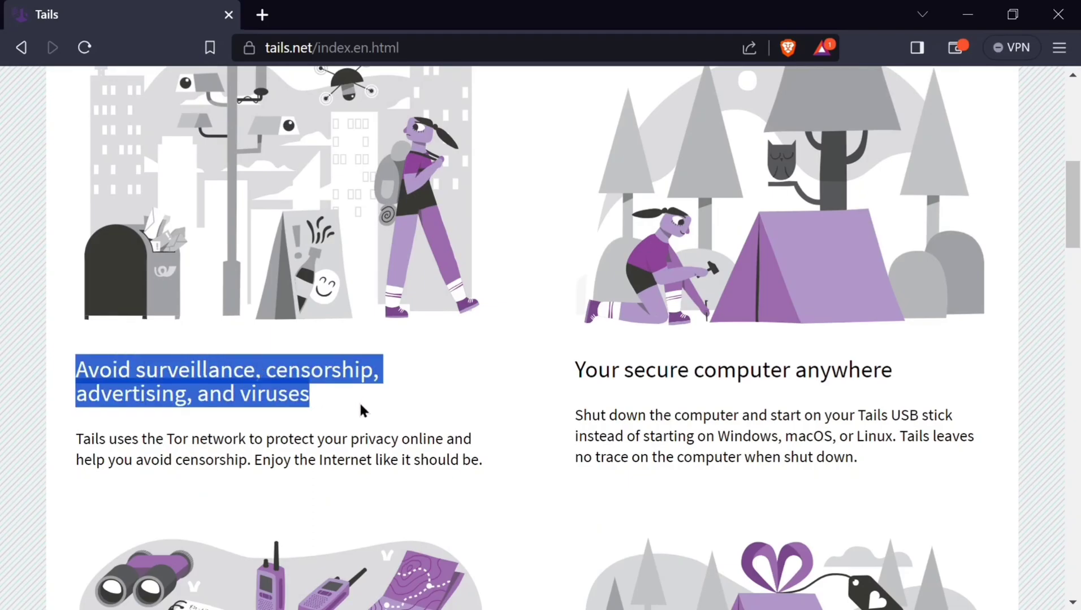
mouse_move(594, 377)
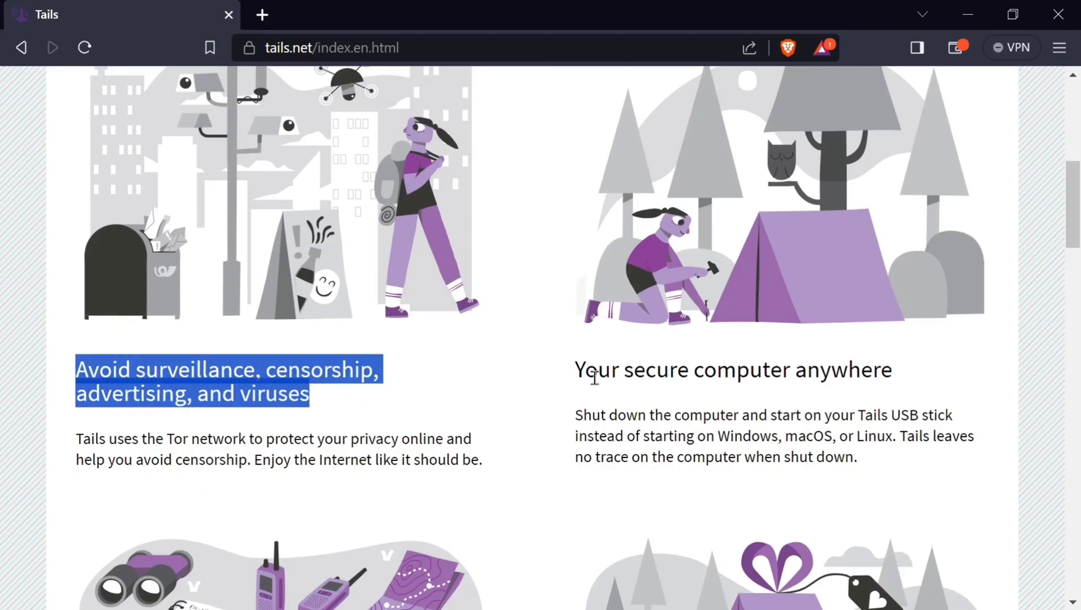
- Read the secure computer and leaves-no-trace text and the Domestic violence survivors and You user groups
double_click(732, 370)
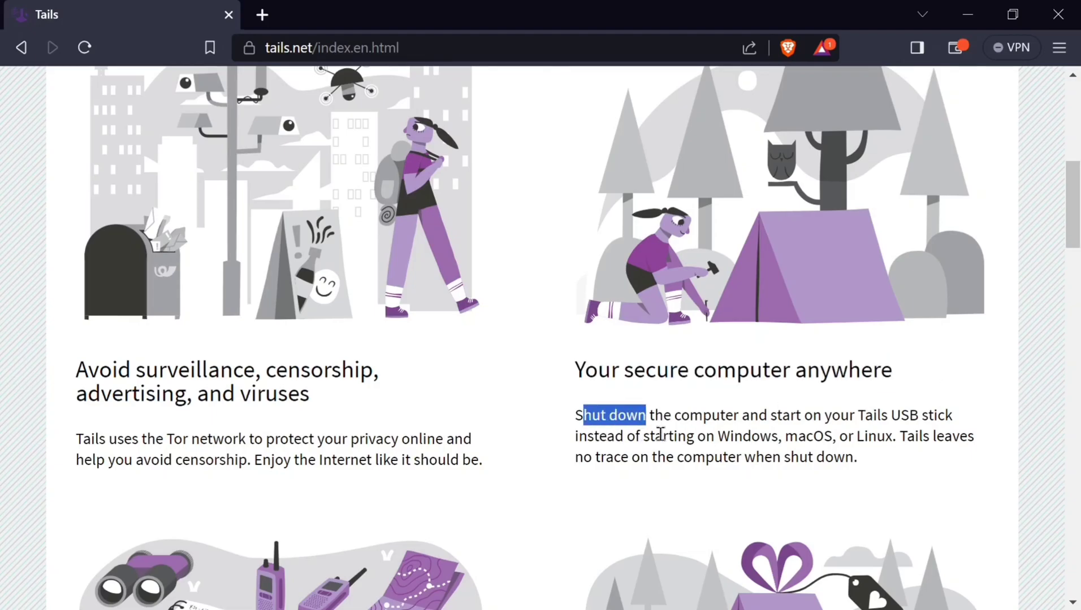
double_click(751, 436)
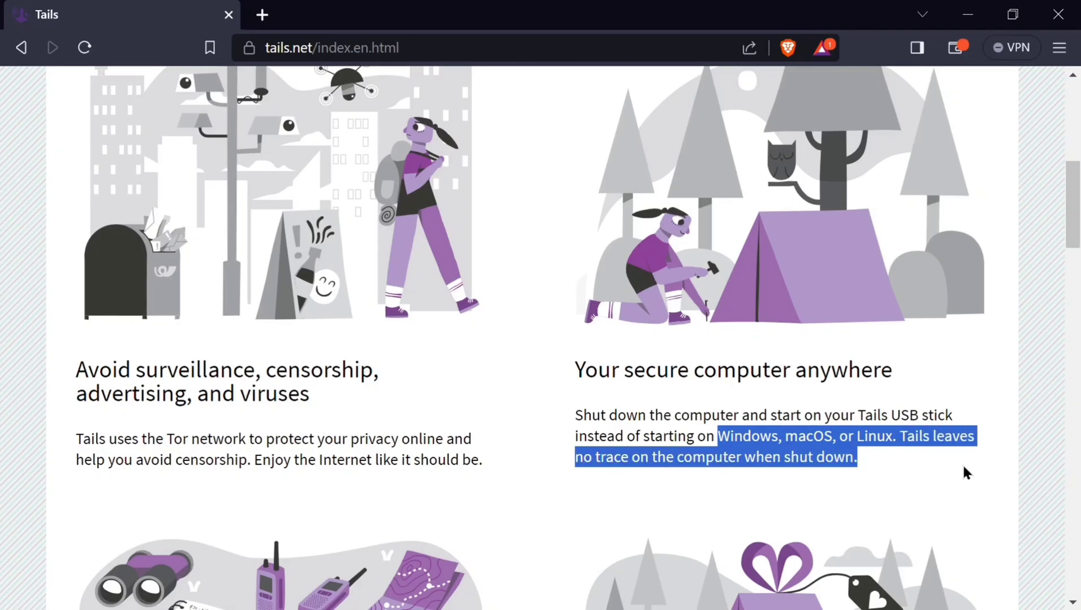
scroll(down, 3)
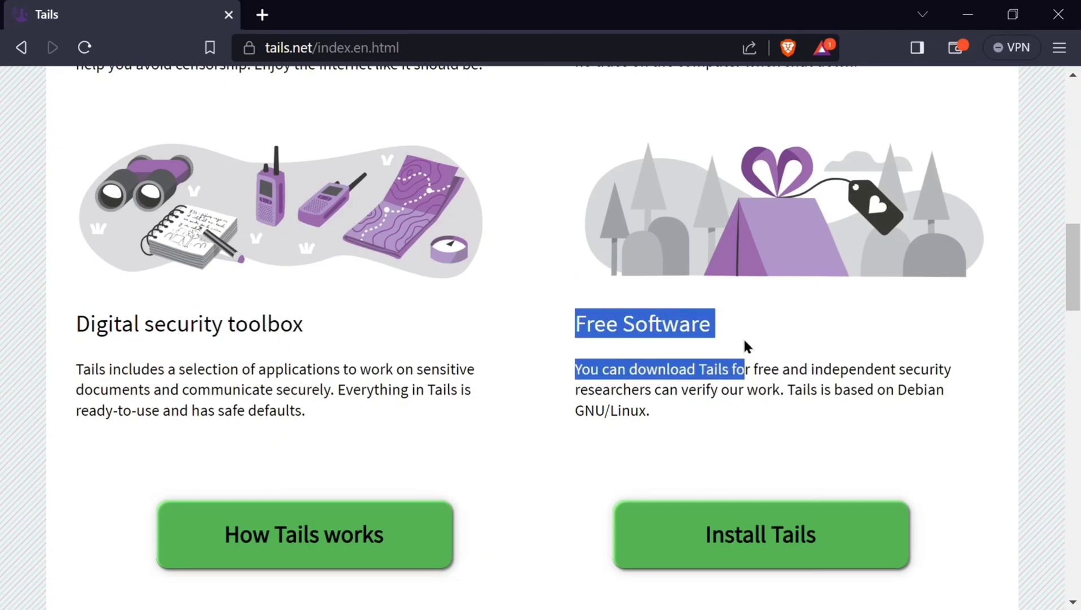
scroll(down, 3)
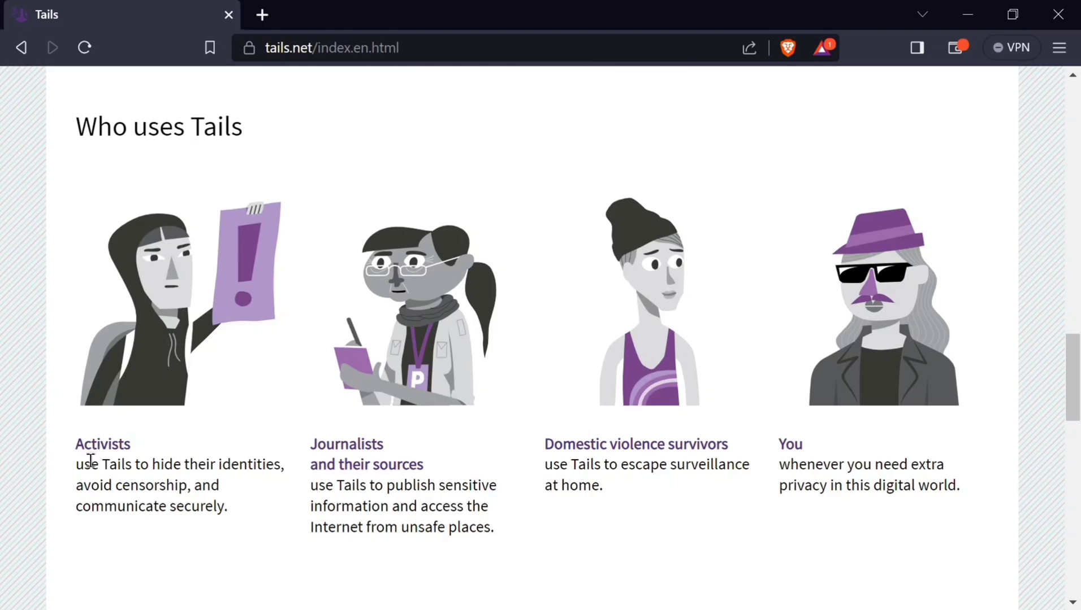
double_click(102, 444)
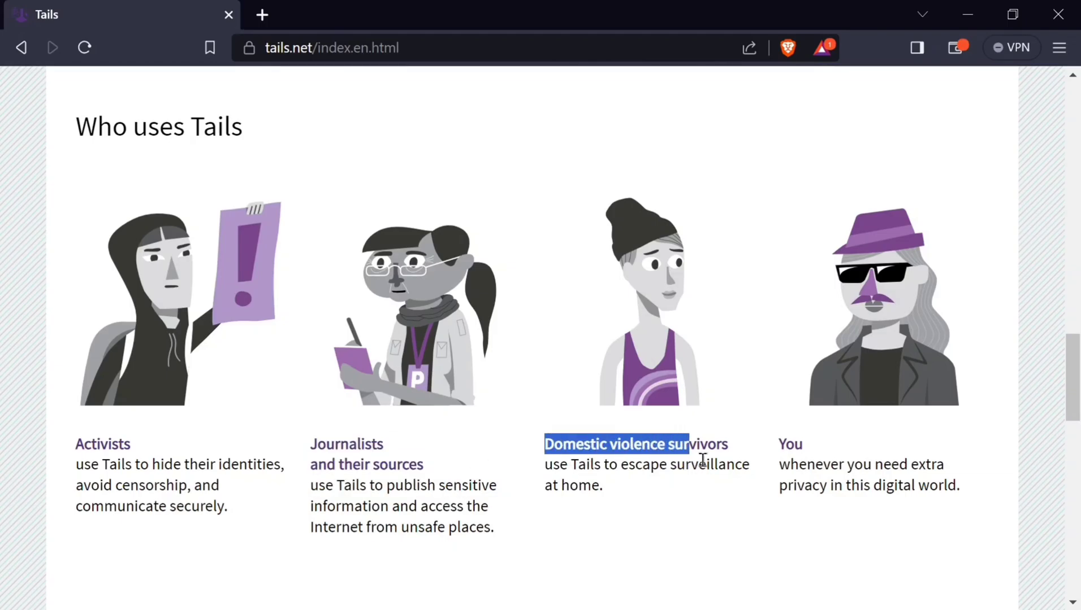
double_click(789, 444)
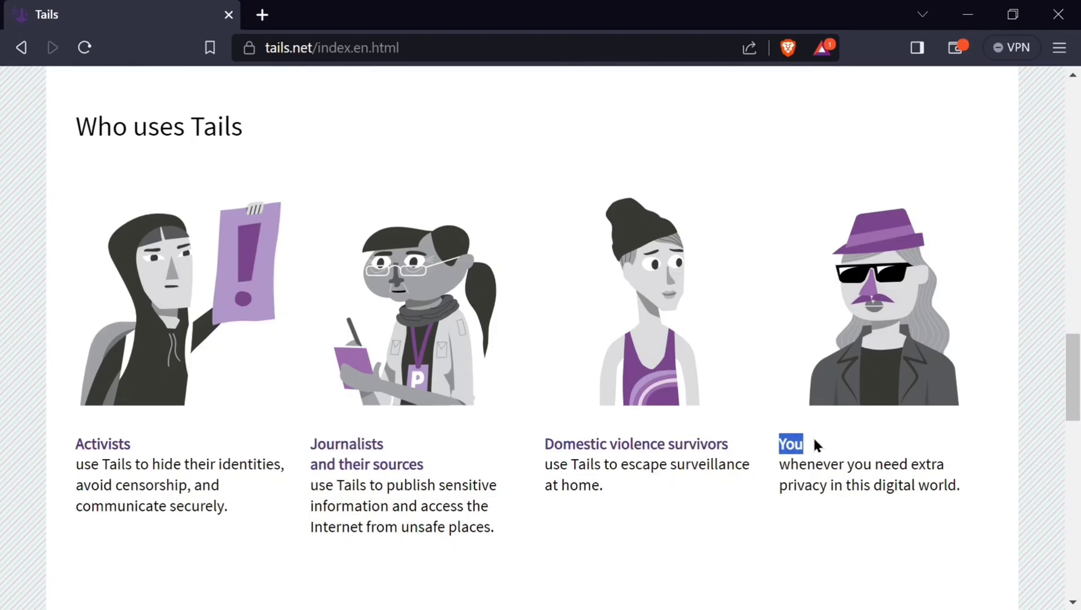
- Scroll on through the Amnesia section into Persistent Storage
scroll(down, 3)
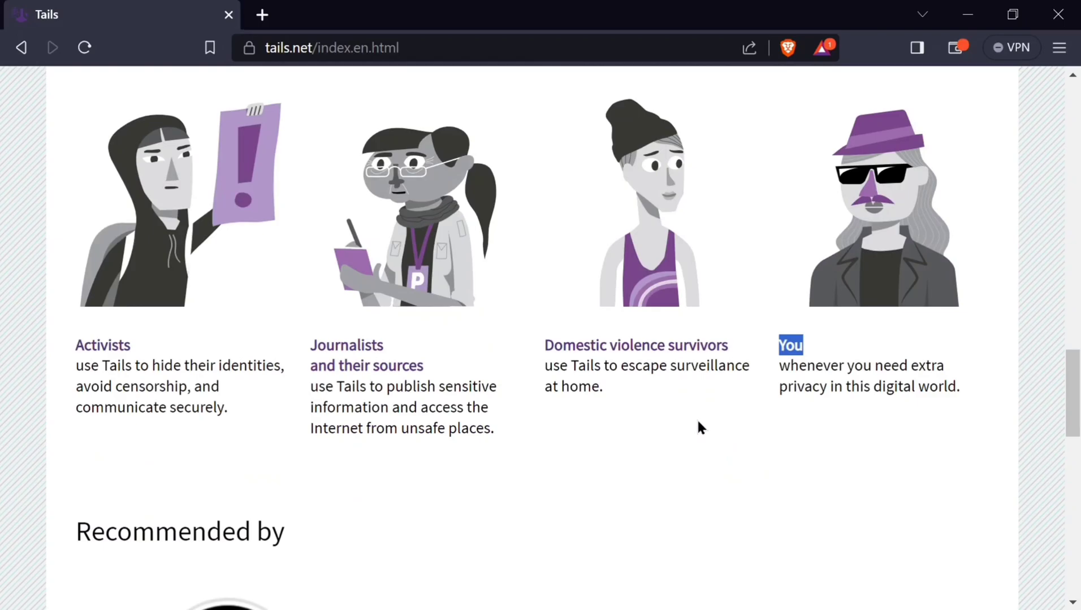
scroll(down, 3)
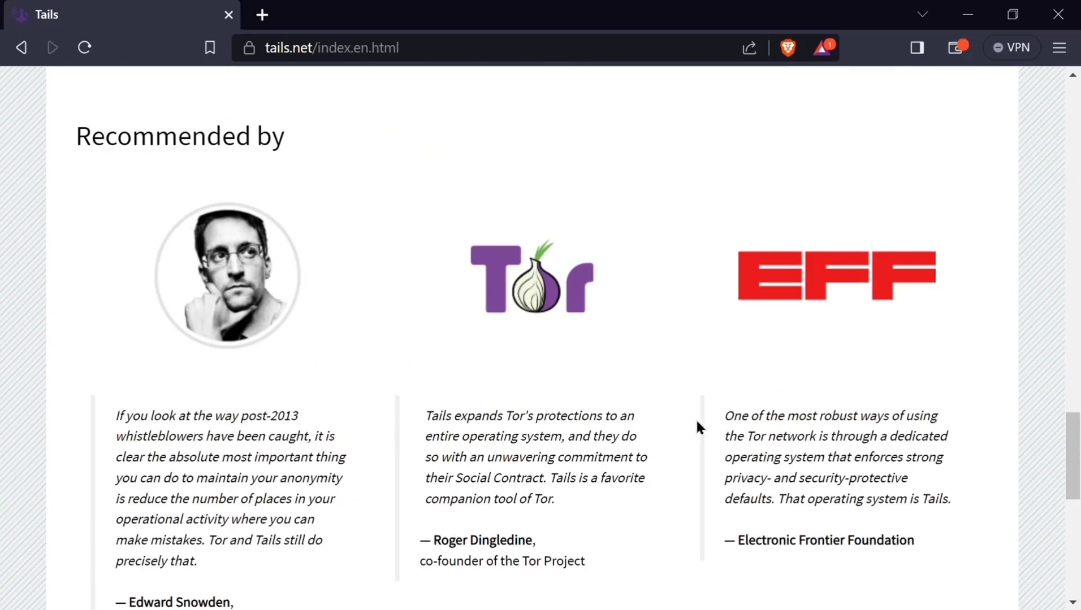
scroll(down, 3)
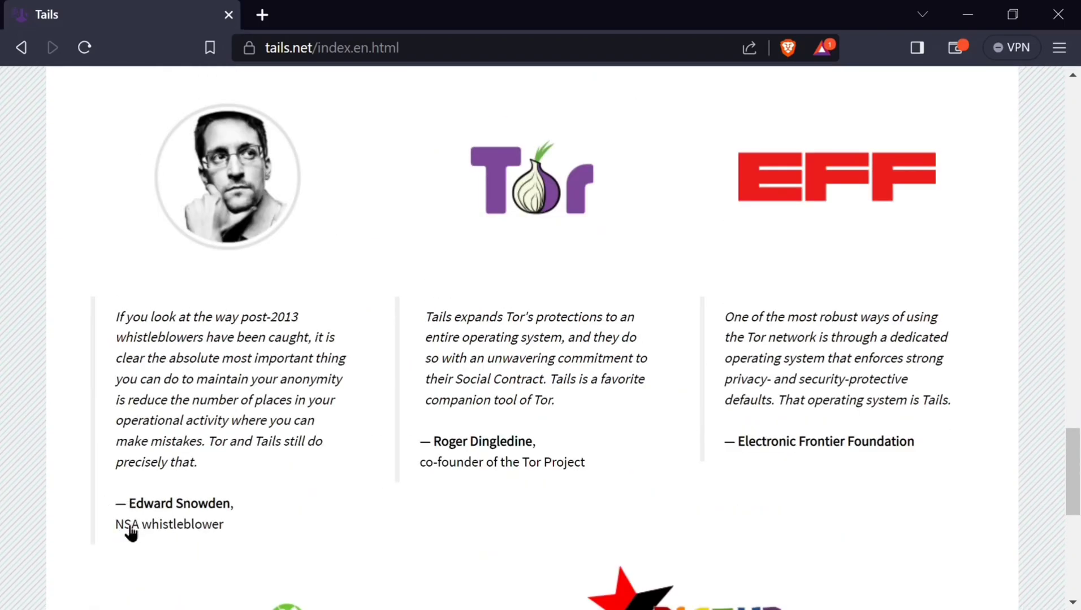
mouse_move(192, 538)
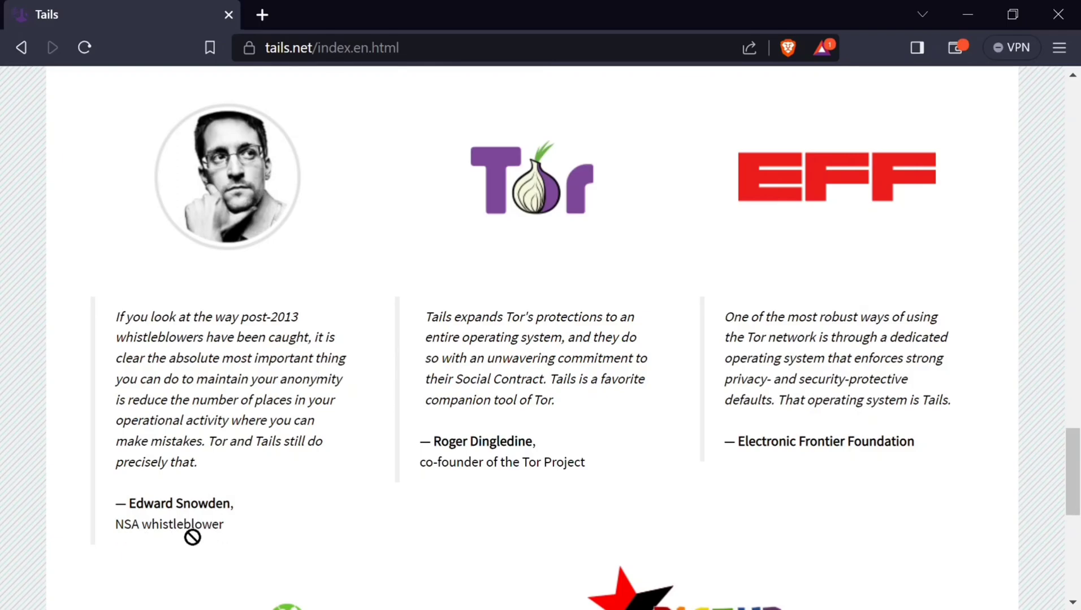
double_click(193, 525)
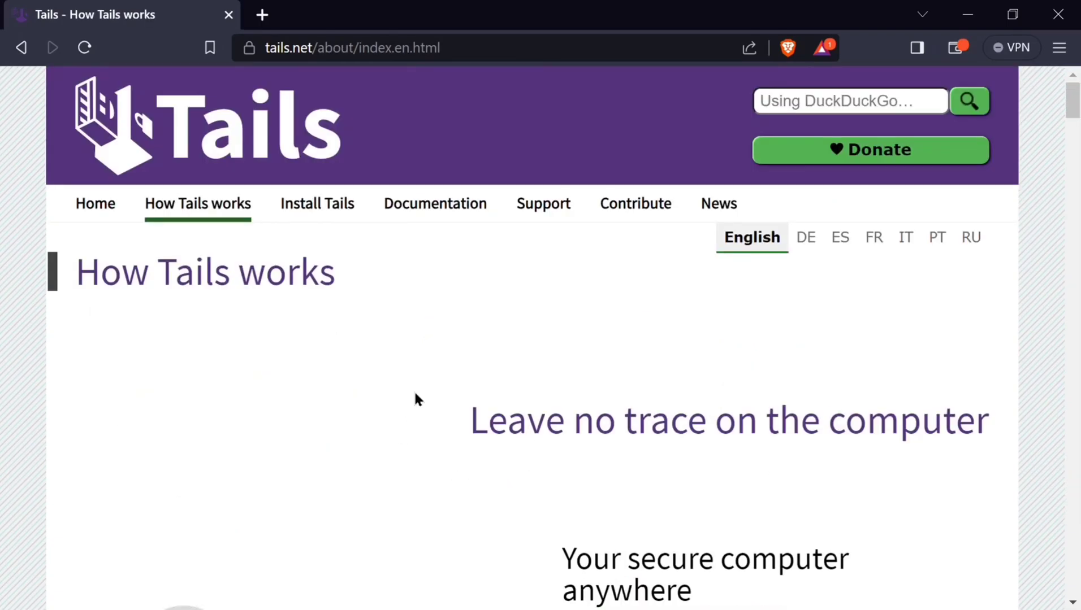
scroll(down, 3)
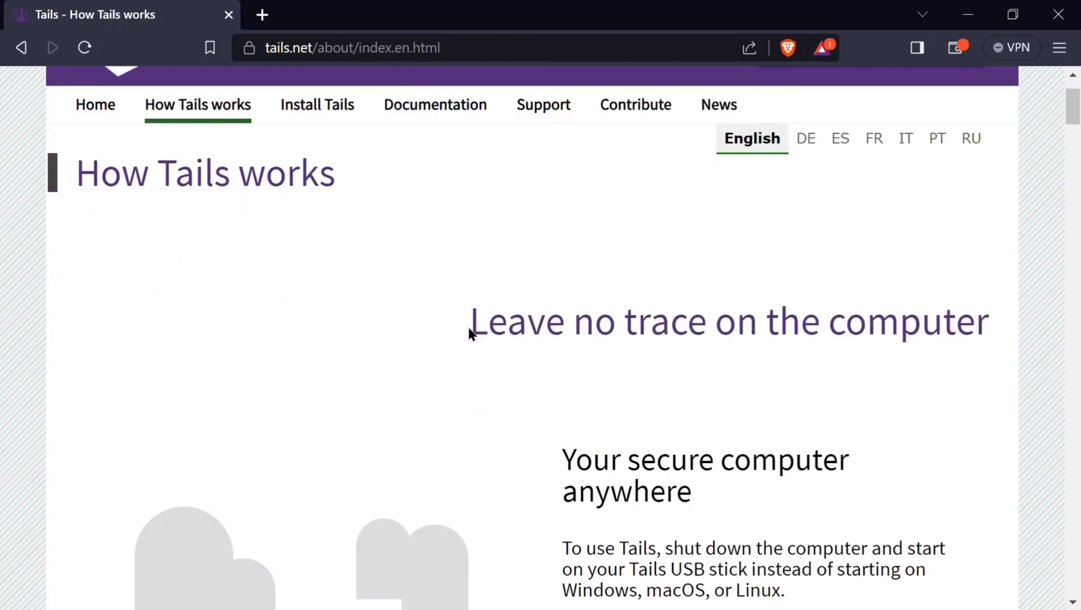
scroll(down, 3)
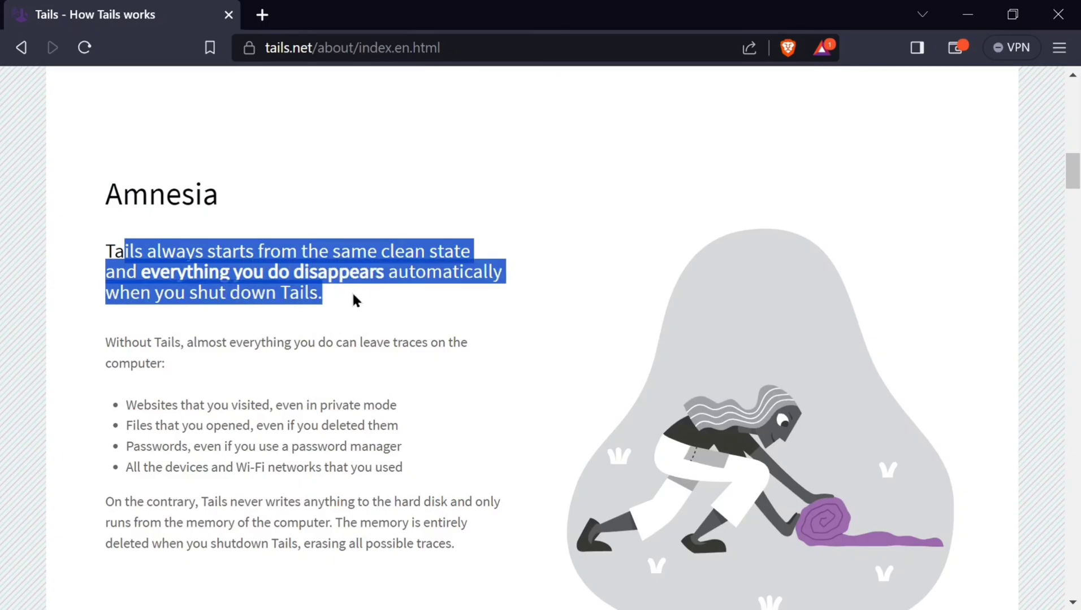
scroll(down, 3)
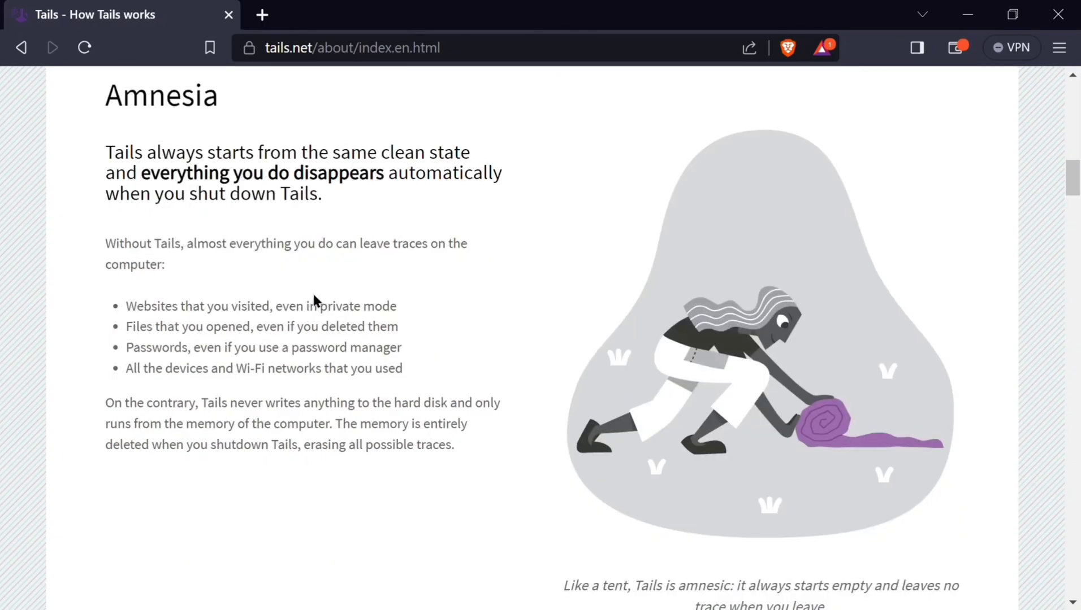
mouse_move(140, 324)
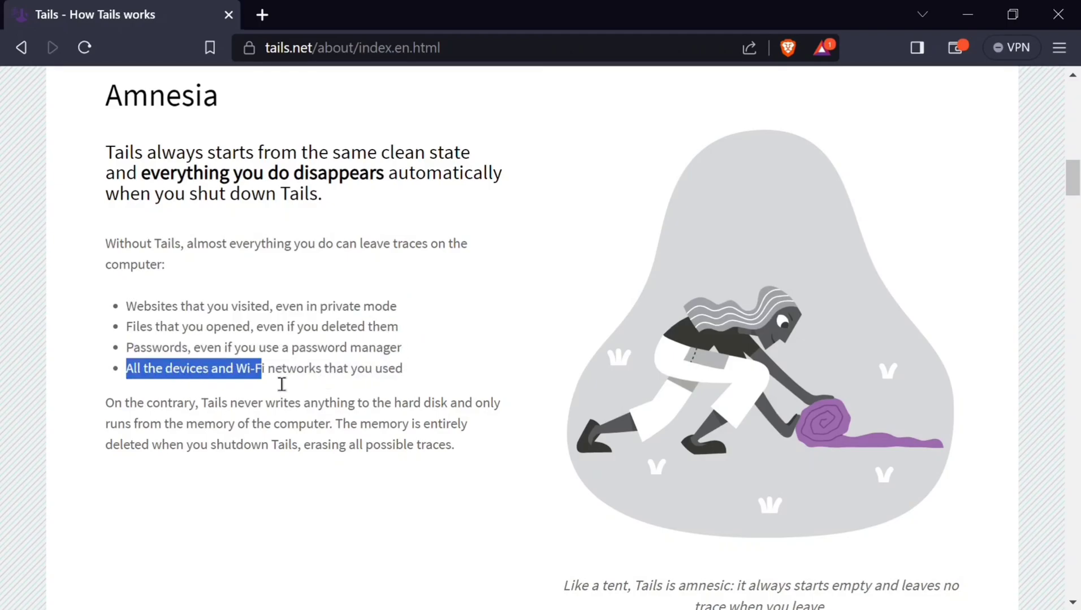
scroll(down, 3)
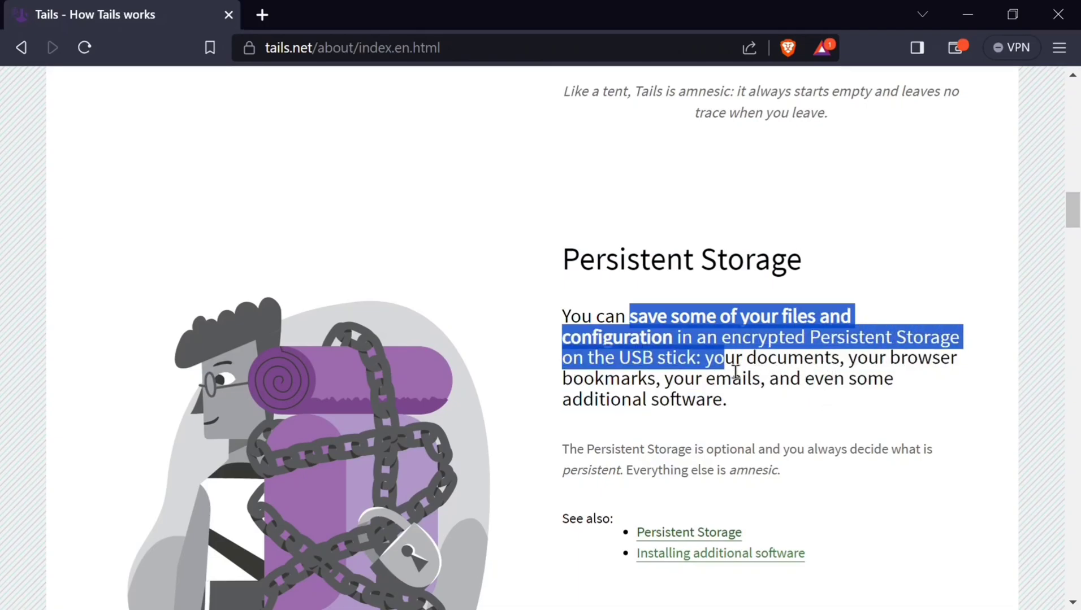
click(688, 532)
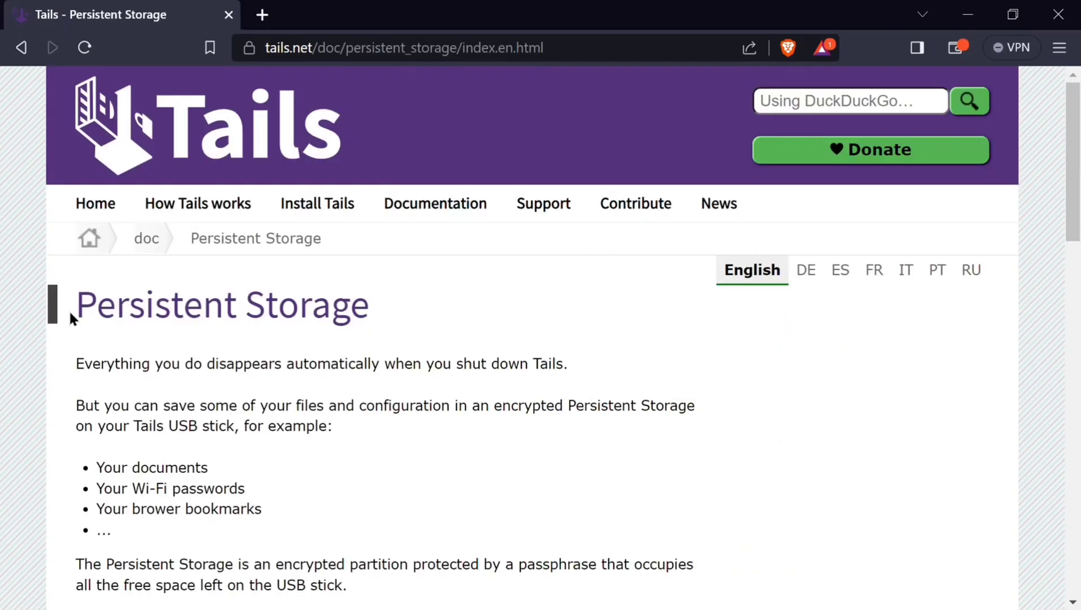
double_click(220, 305)
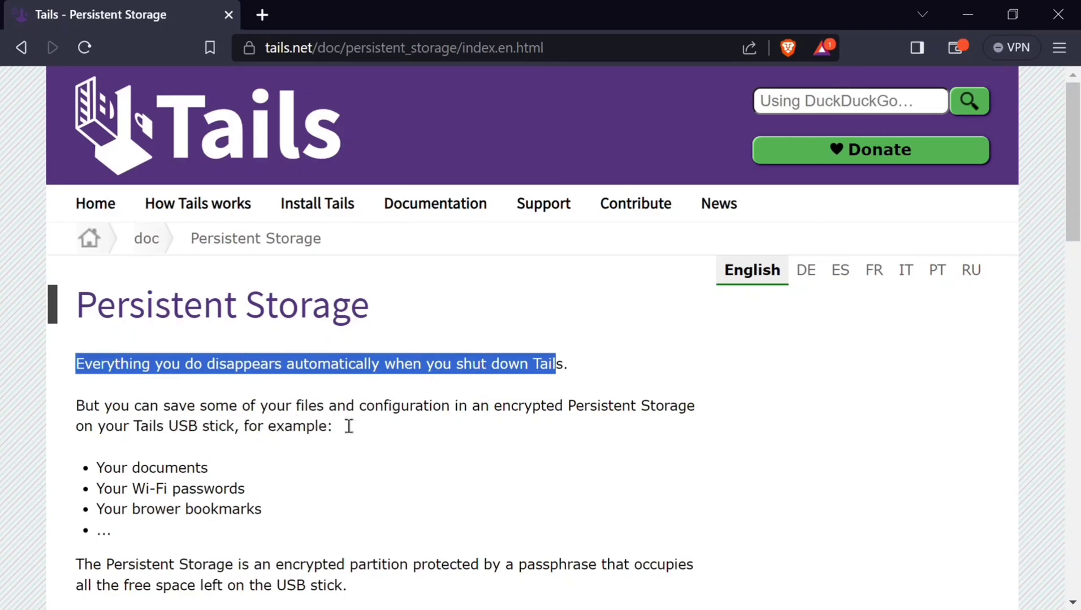
mouse_move(229, 442)
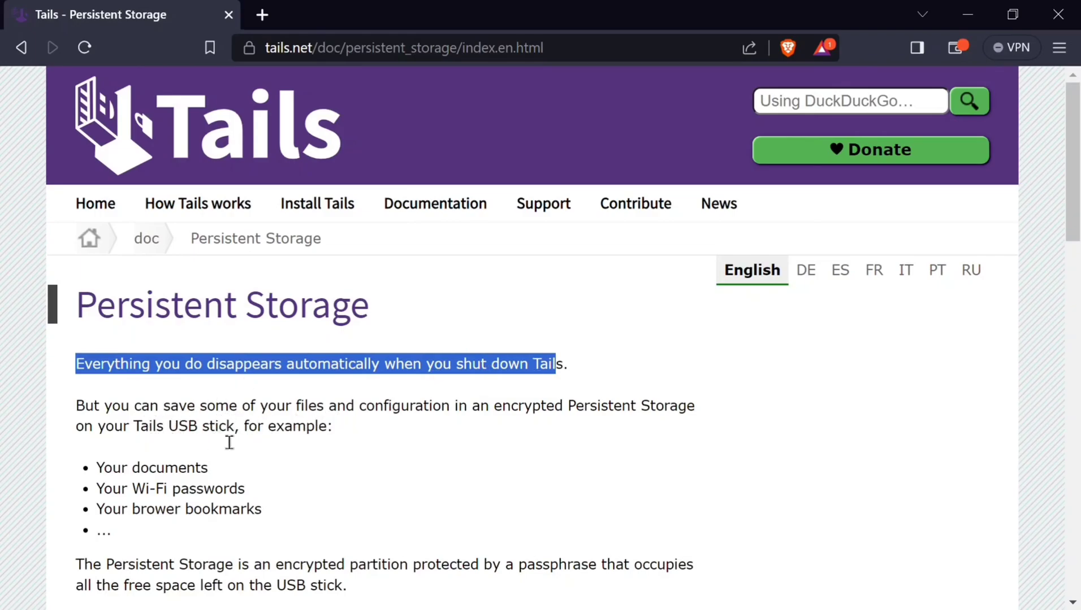
scroll(down, 3)
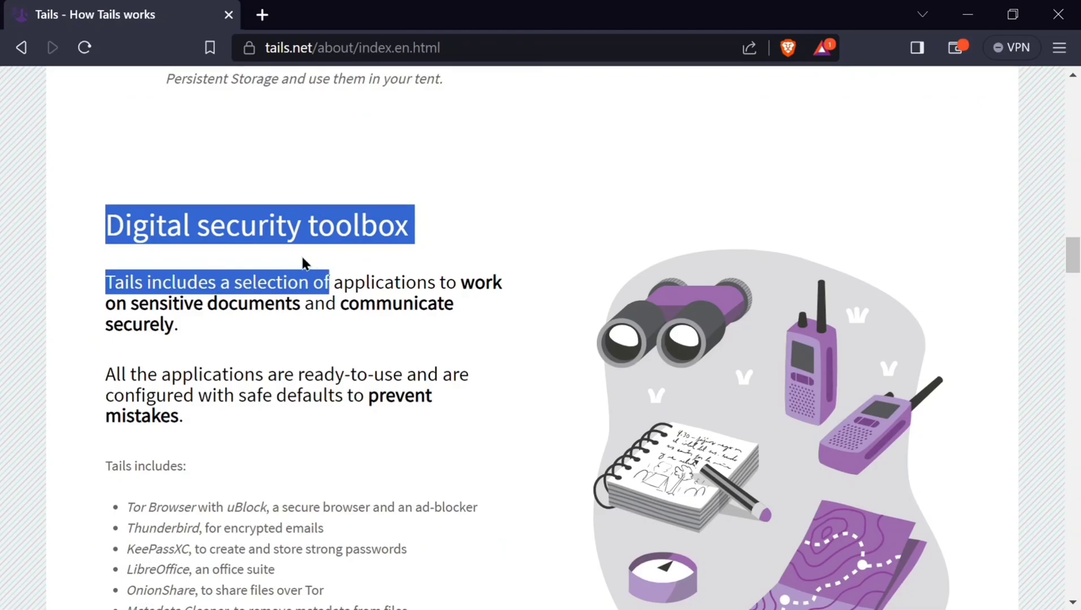
scroll(down, 3)
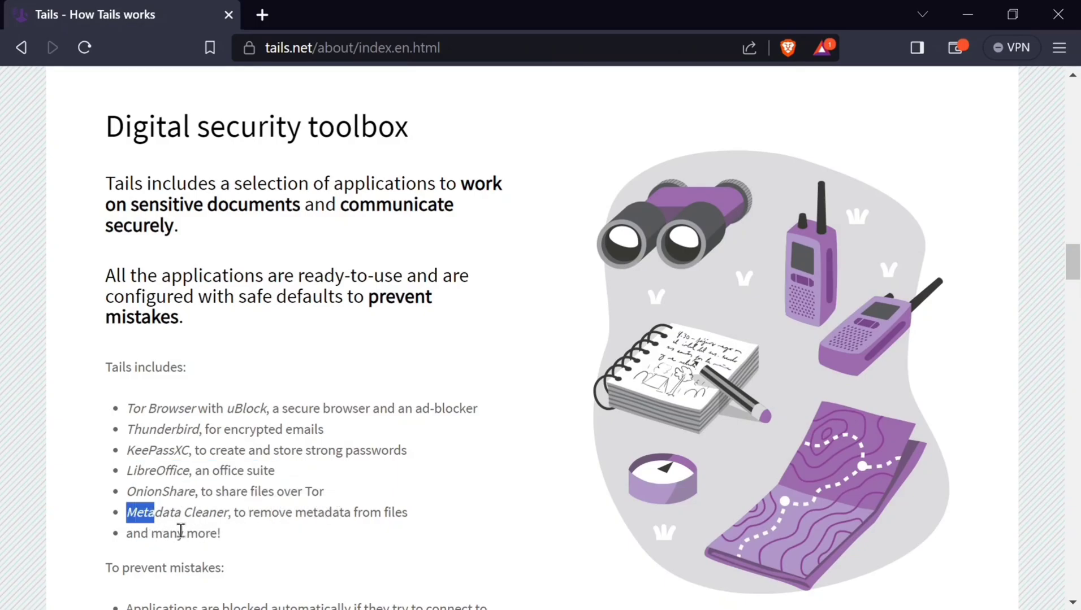
scroll(down, 3)
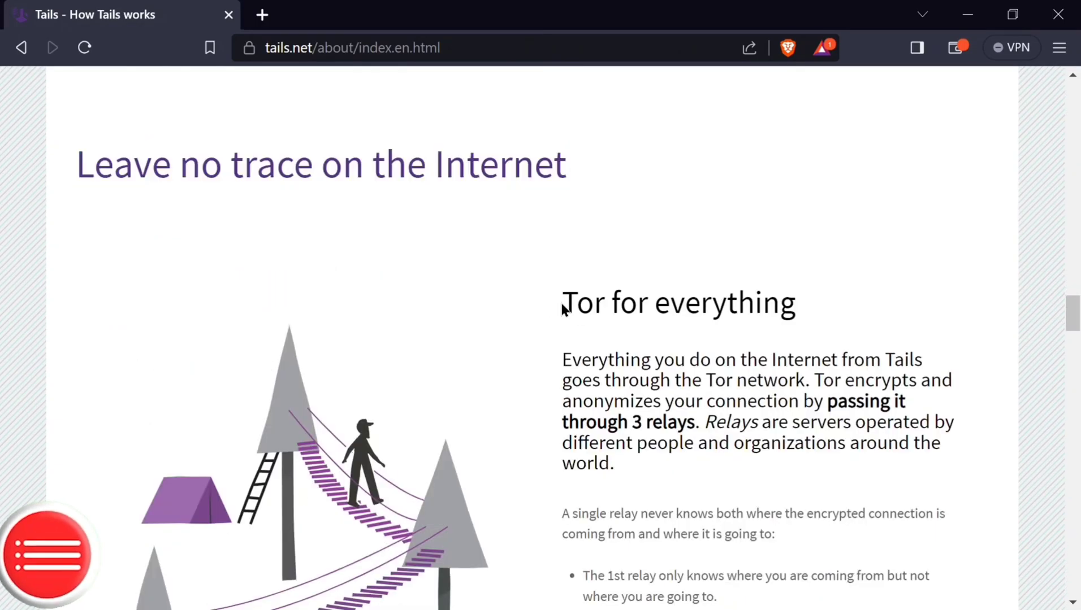
scroll(down, 3)
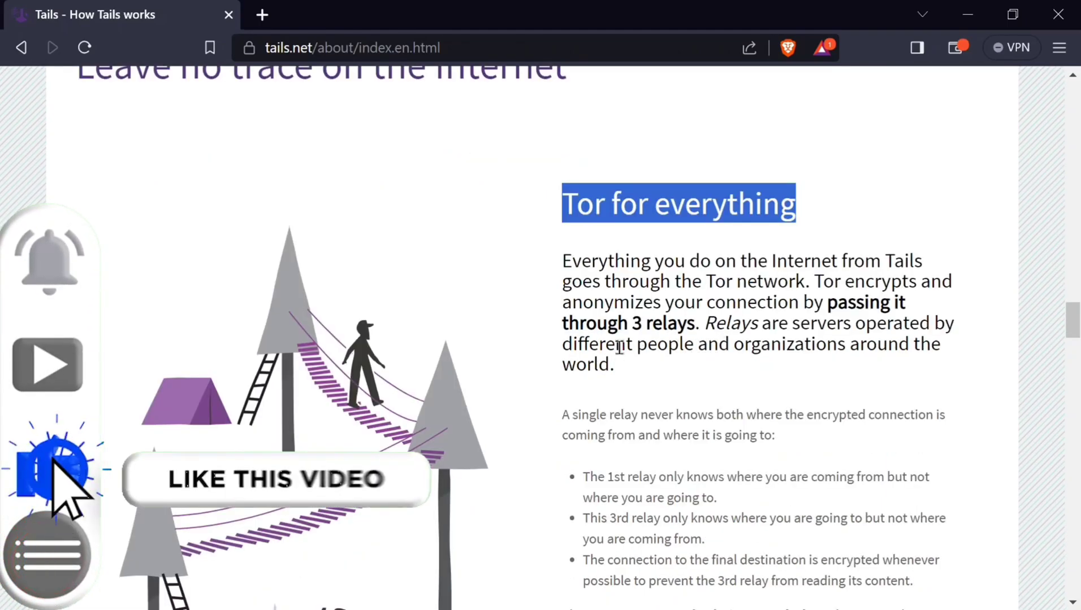
scroll(down, 3)
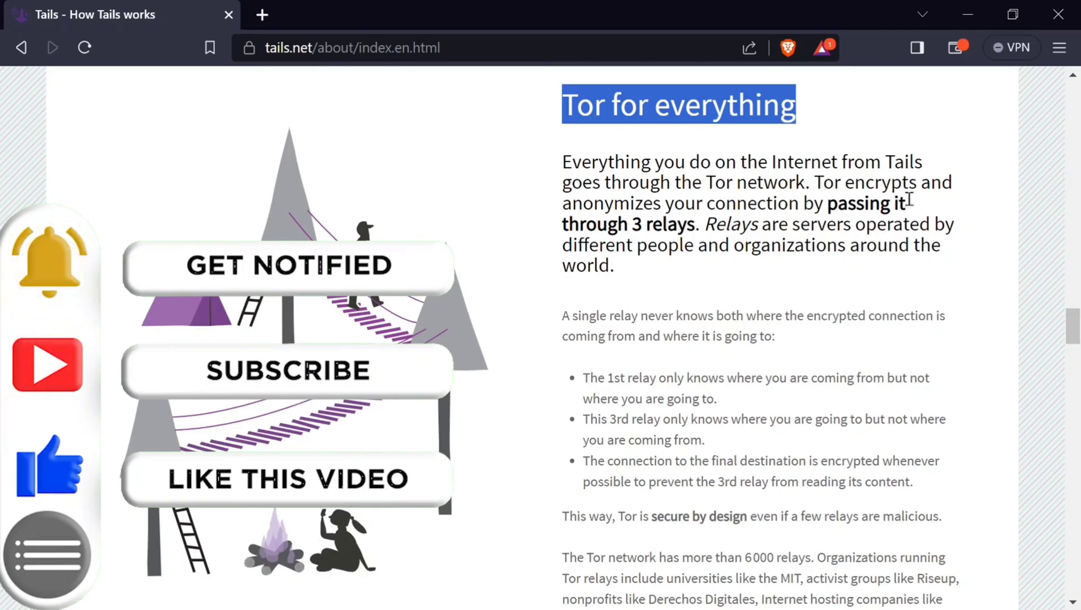
mouse_move(889, 232)
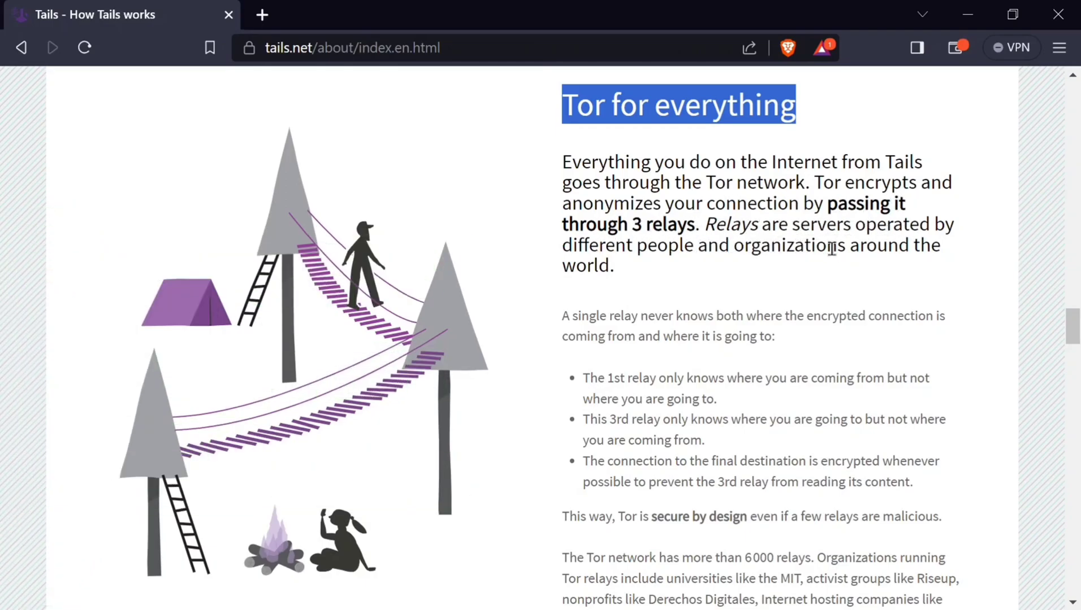
mouse_move(720, 267)
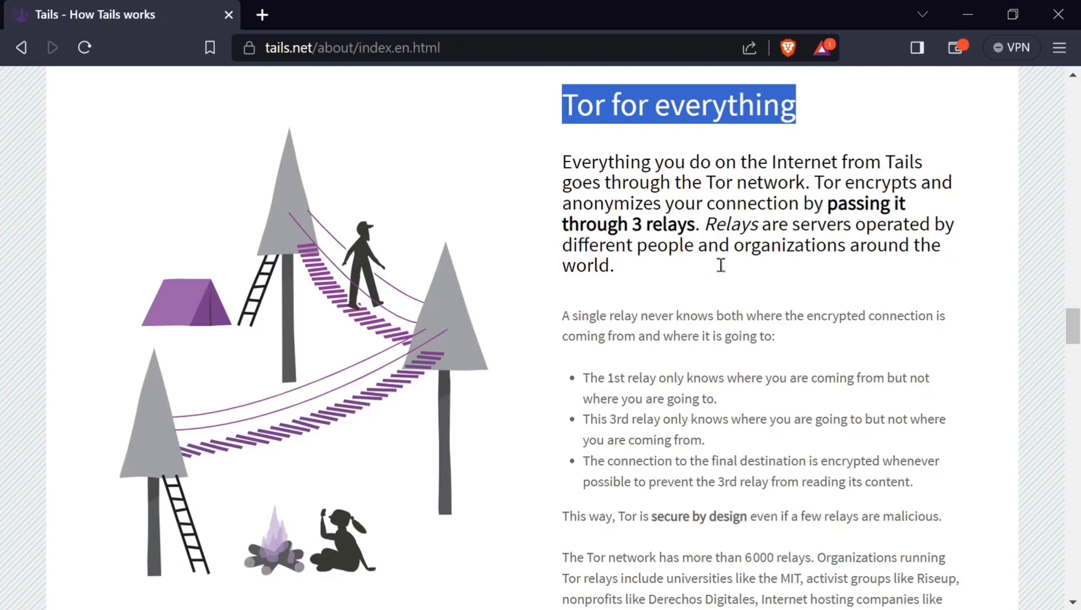
mouse_move(574, 344)
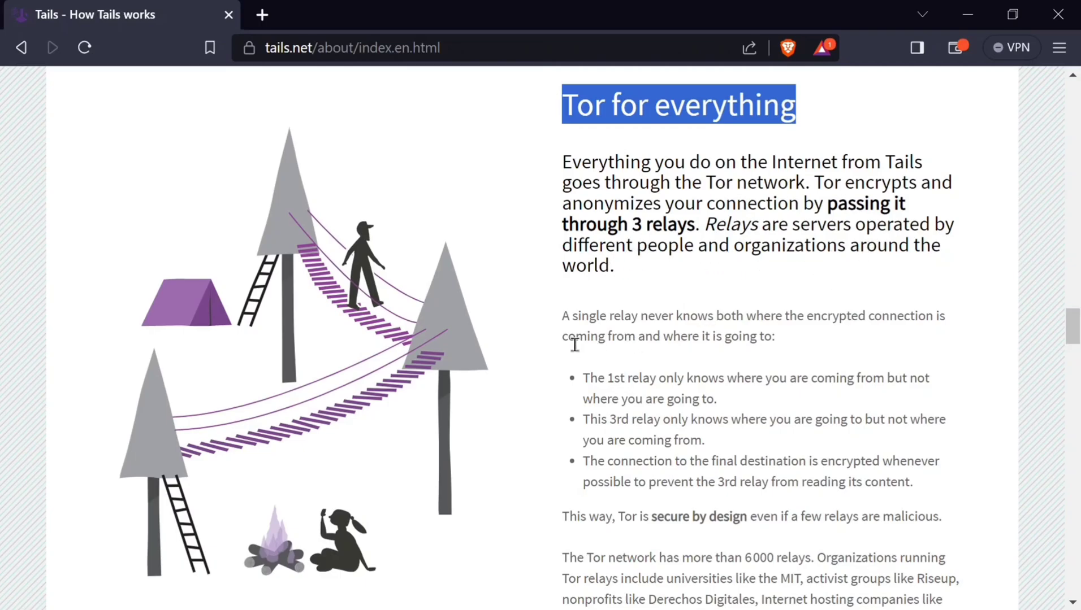
mouse_move(712, 348)
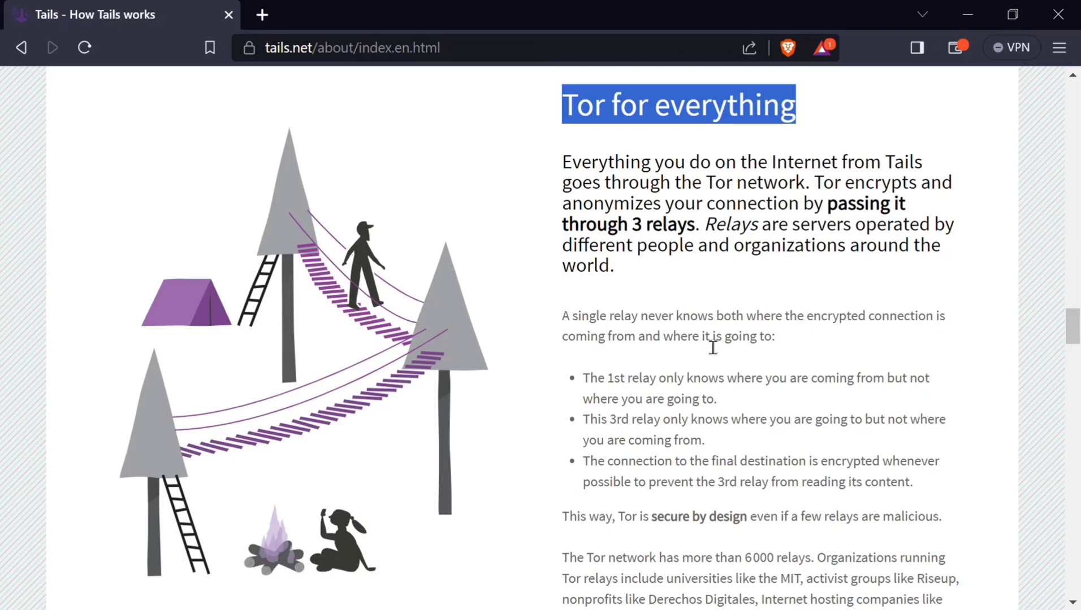
scroll(down, 3)
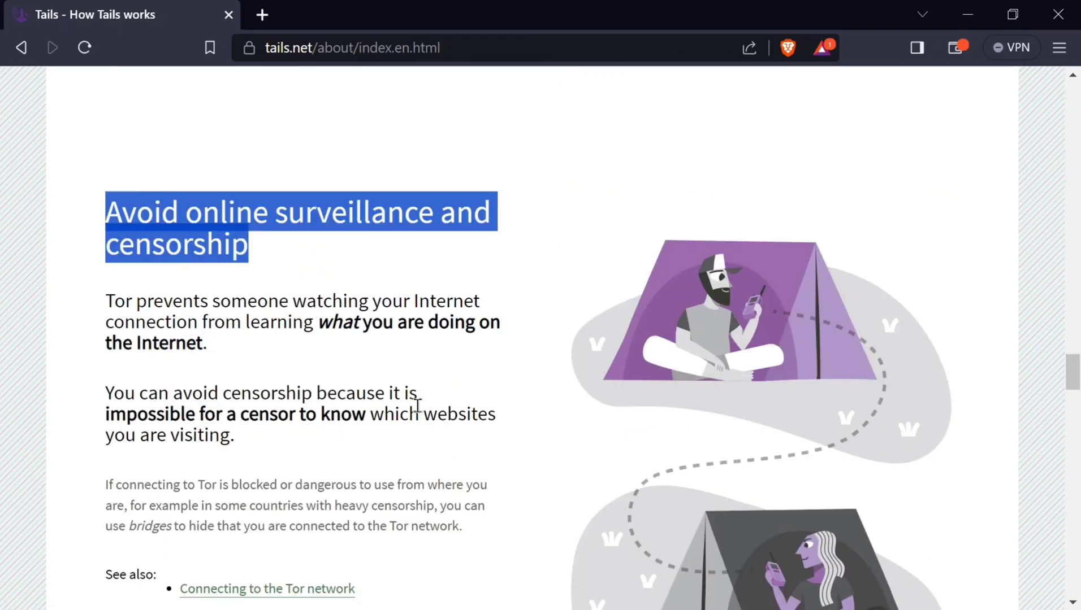
mouse_move(259, 375)
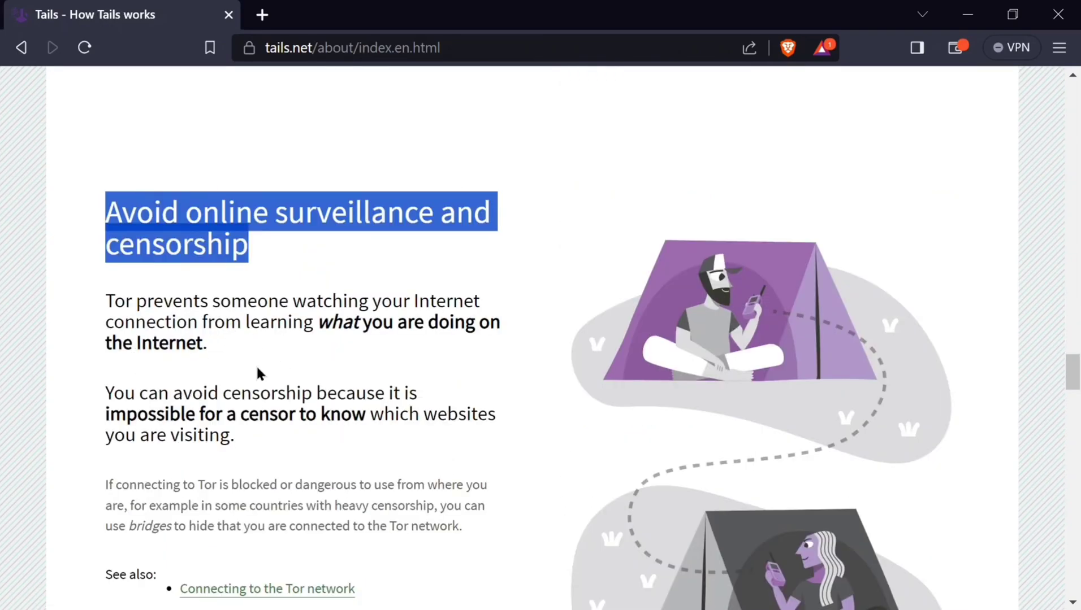
scroll(down, 3)
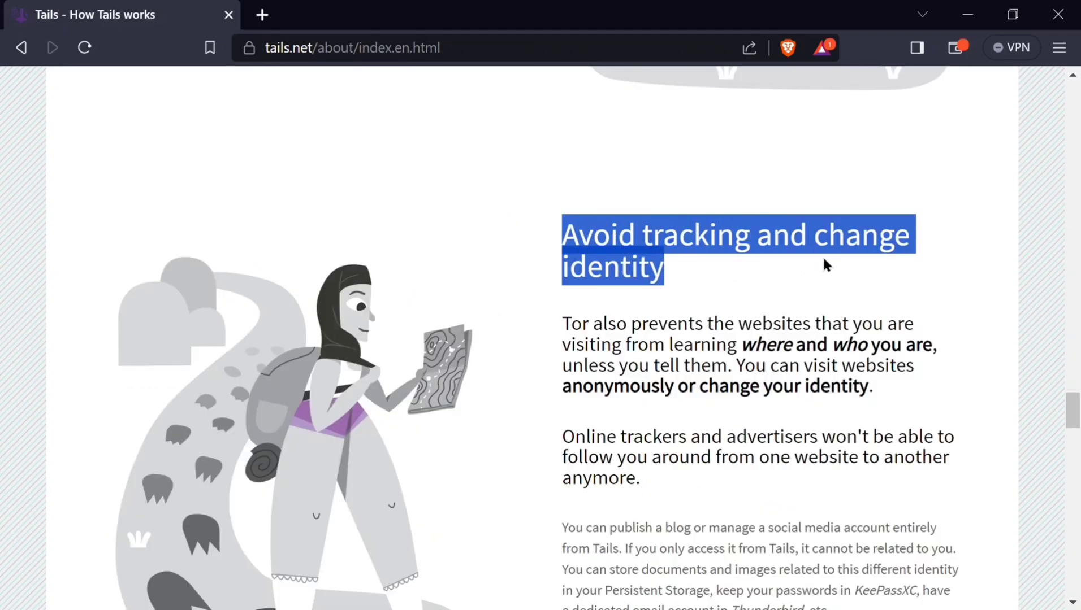
mouse_move(924, 370)
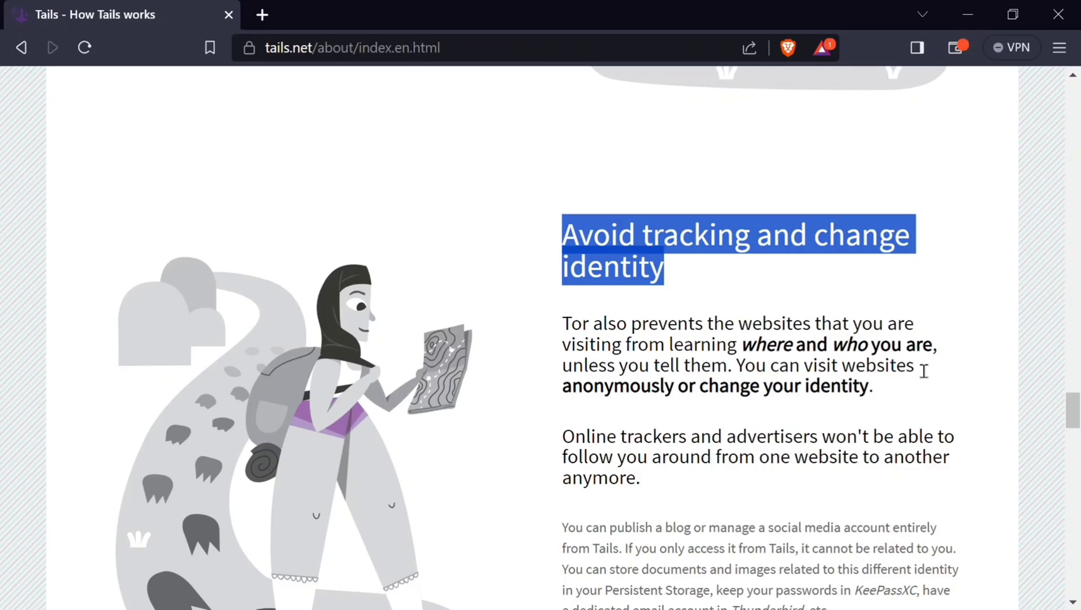
scroll(down, 3)
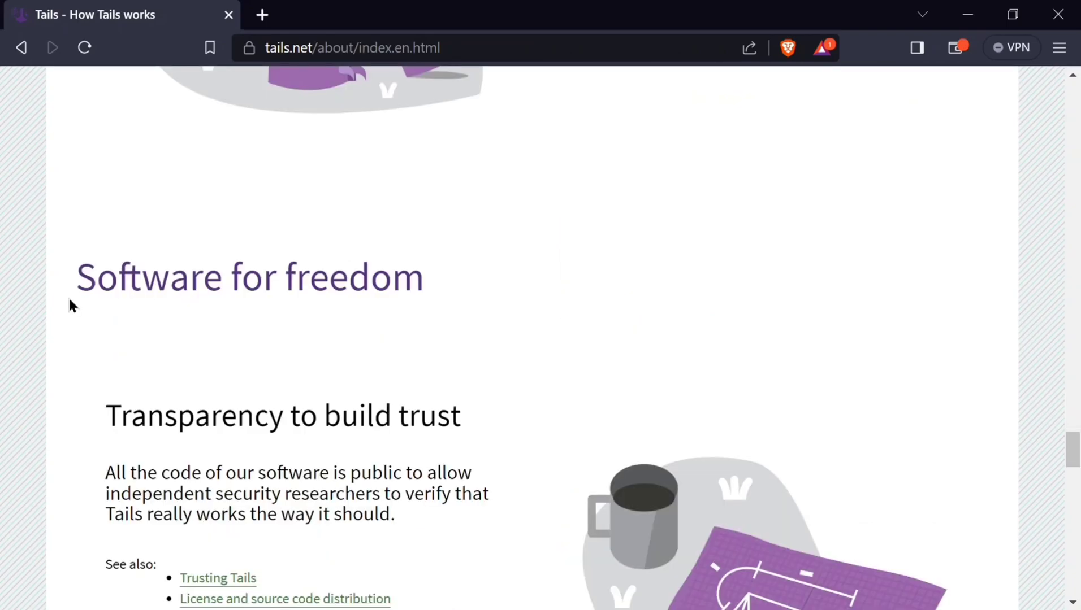
double_click(255, 277)
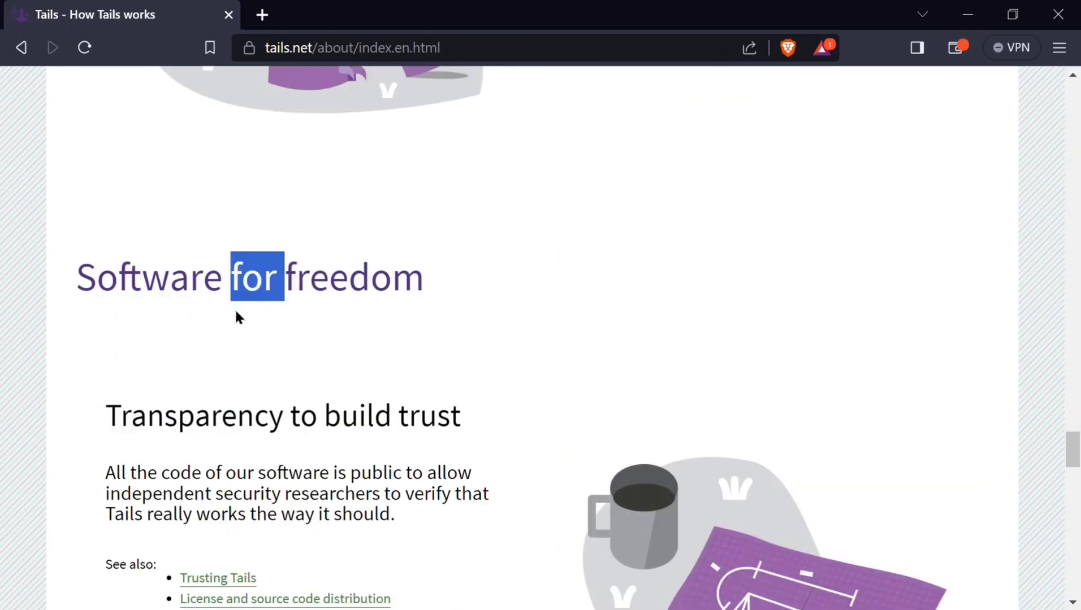
scroll(down, 3)
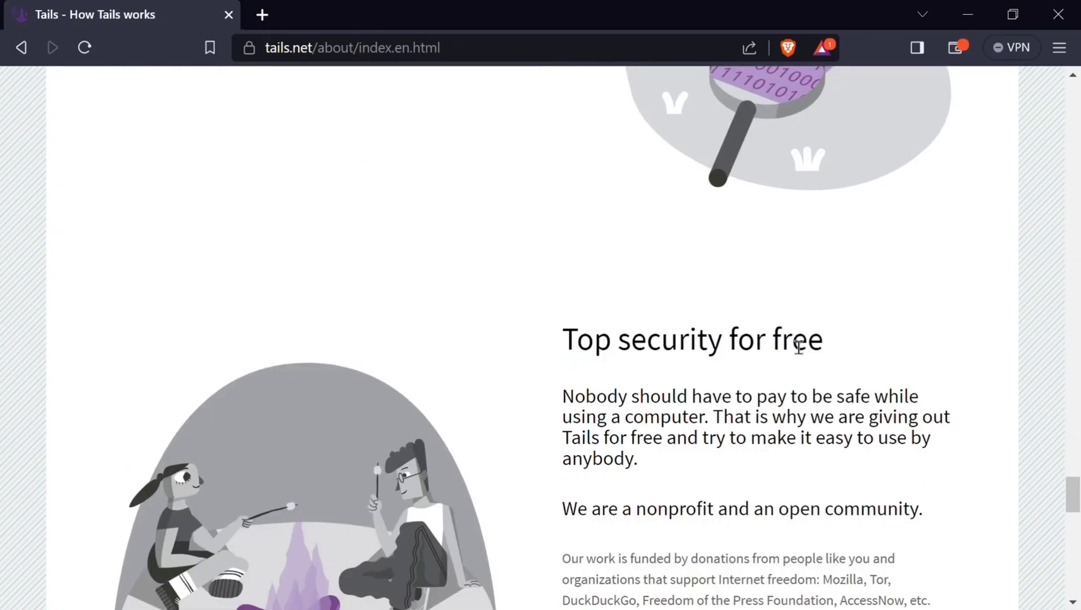
scroll(down, 3)
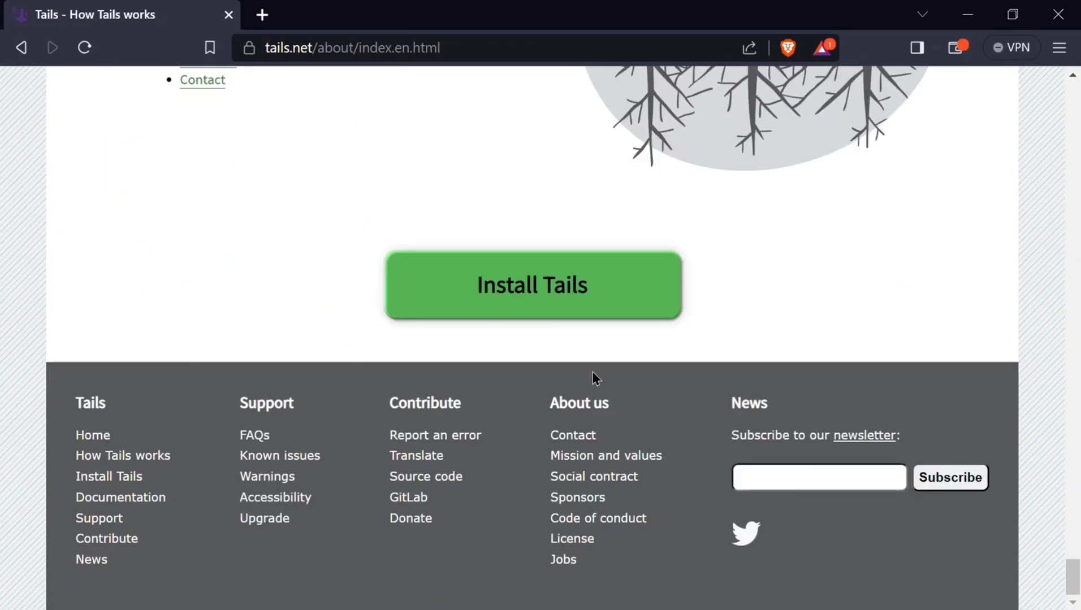
- Go to the Install Tails page with the green Install Tails button
click(531, 285)
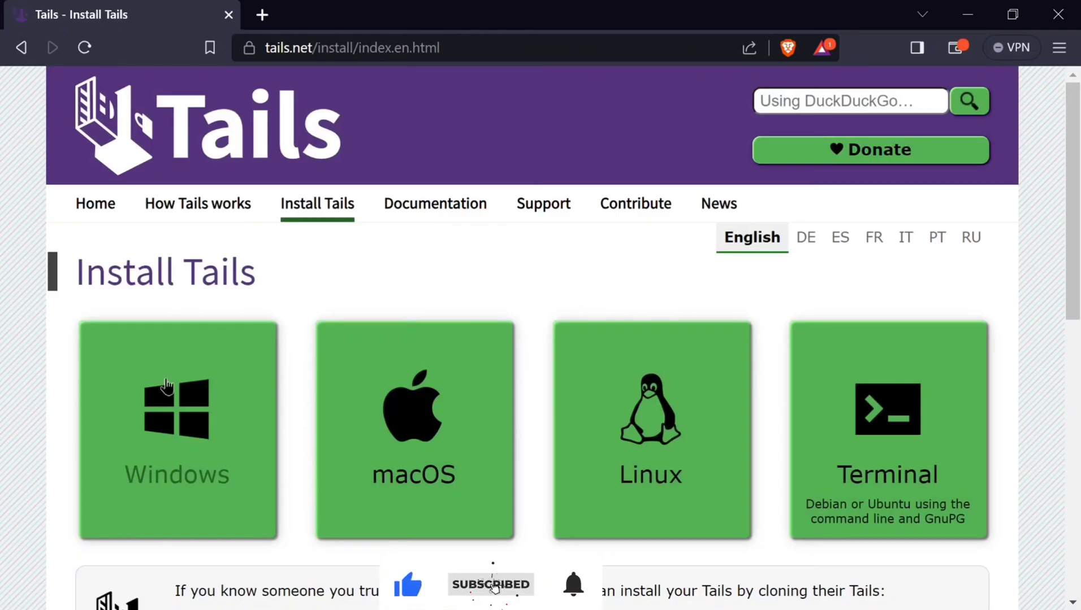
mouse_move(474, 424)
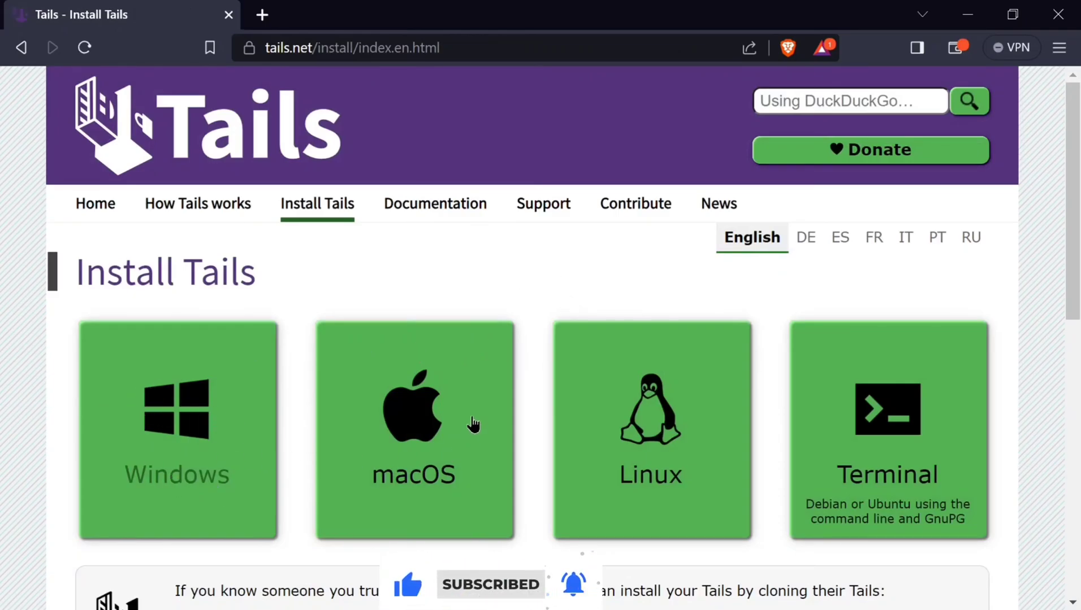
mouse_move(637, 407)
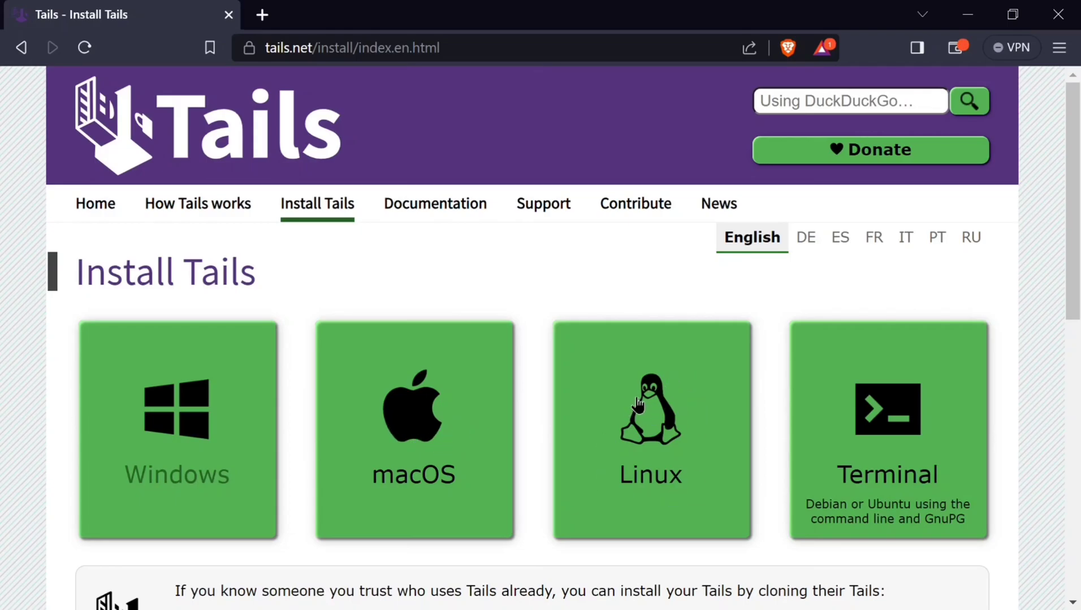
mouse_move(845, 518)
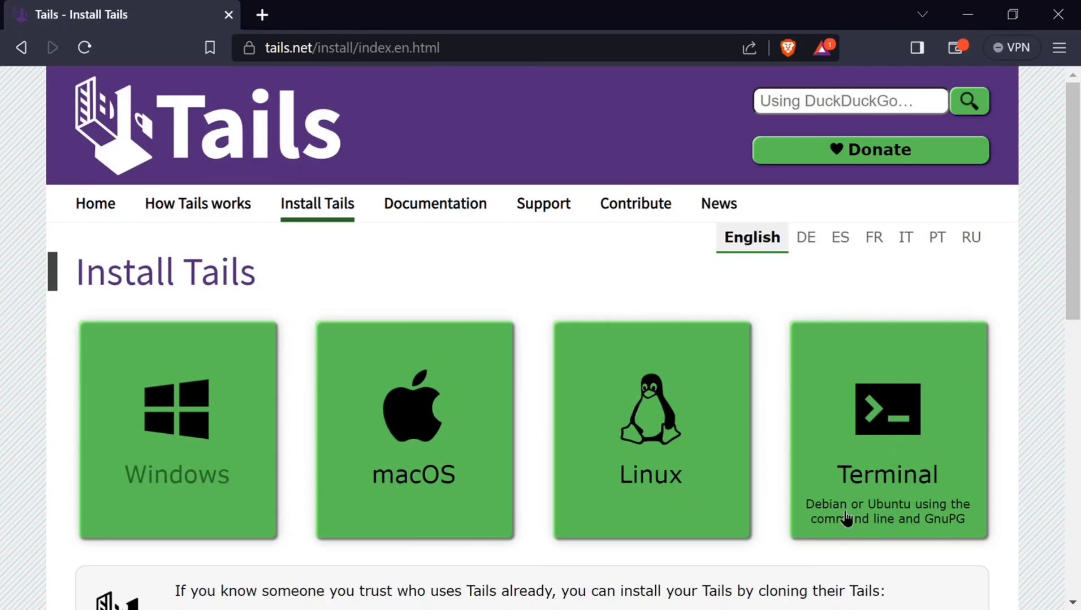
mouse_move(958, 532)
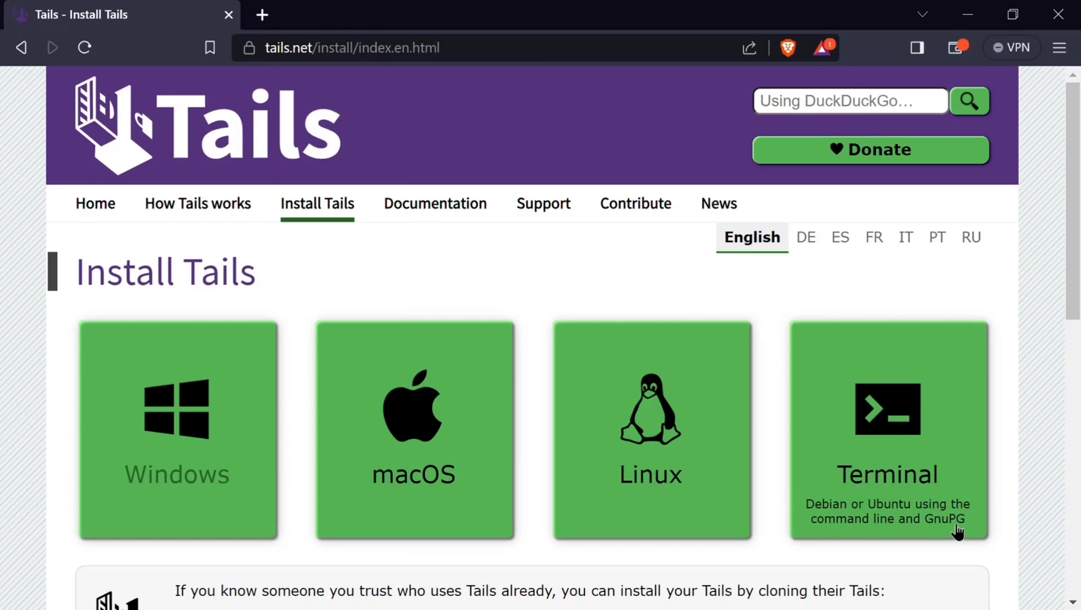
mouse_move(230, 488)
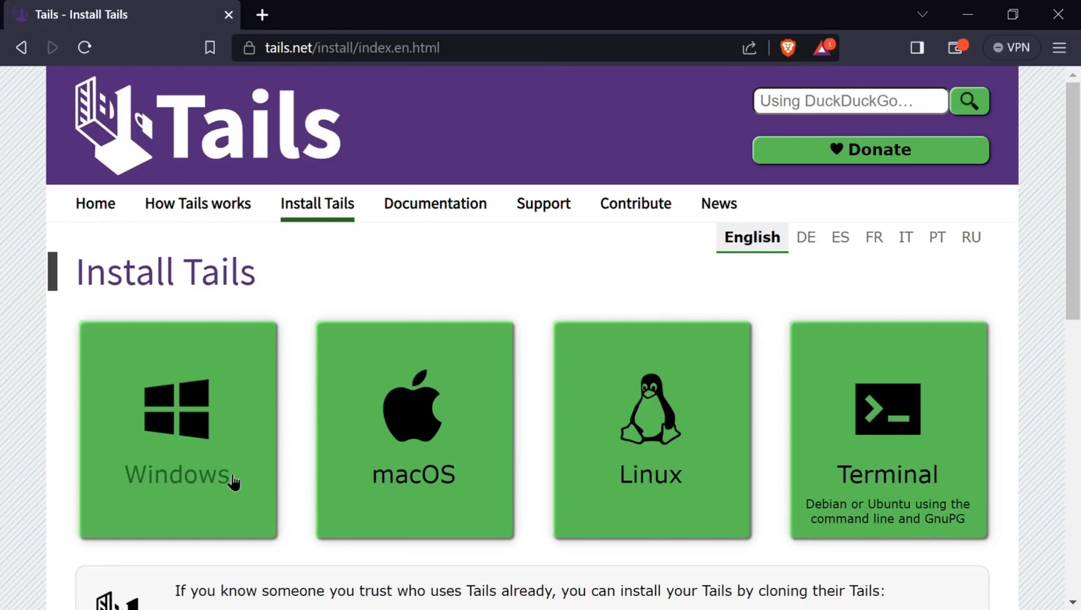
mouse_move(207, 447)
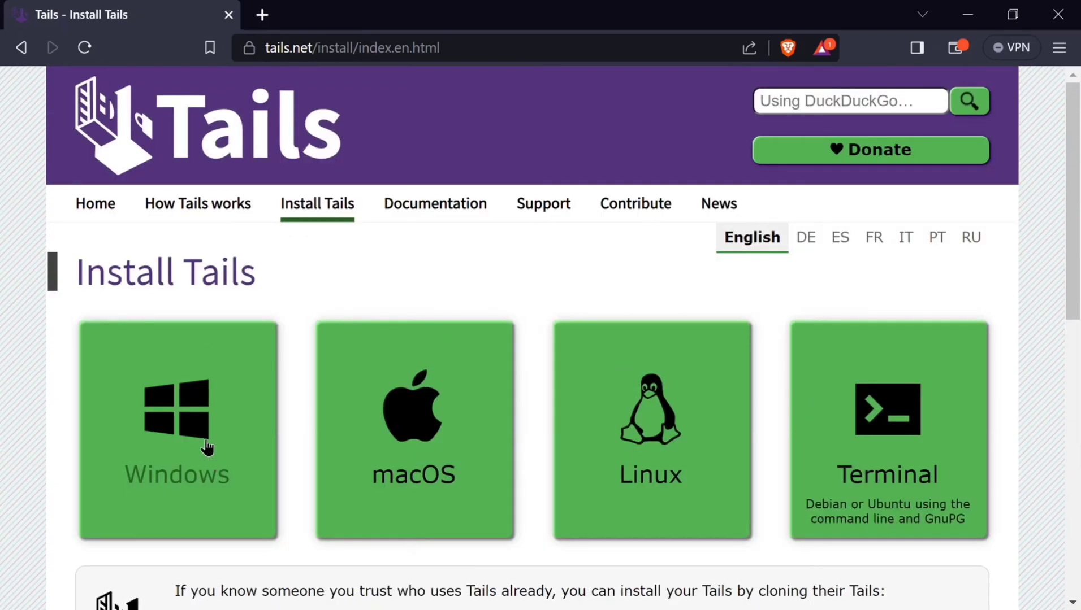
- Open the Windows installation guide and read down to step 1/9, Download Tails 5.17
click(177, 429)
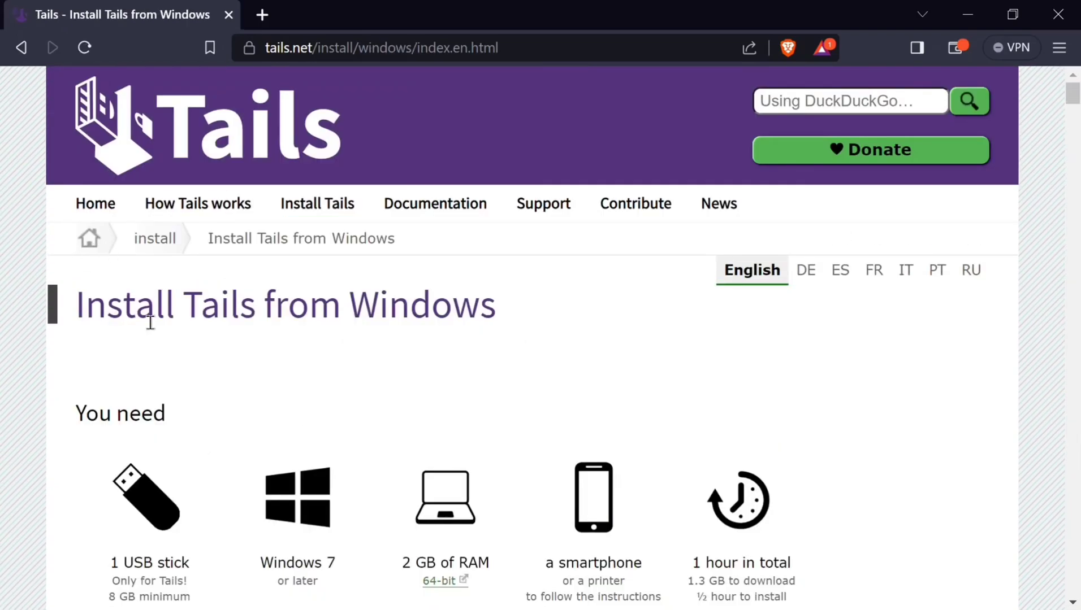
triple_click(285, 304)
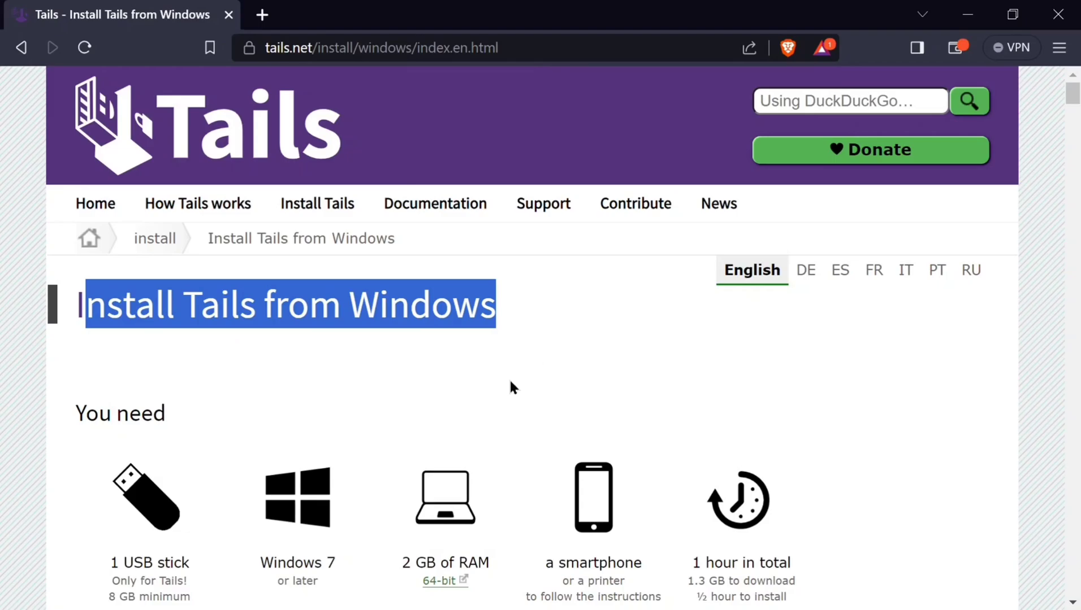
click(158, 502)
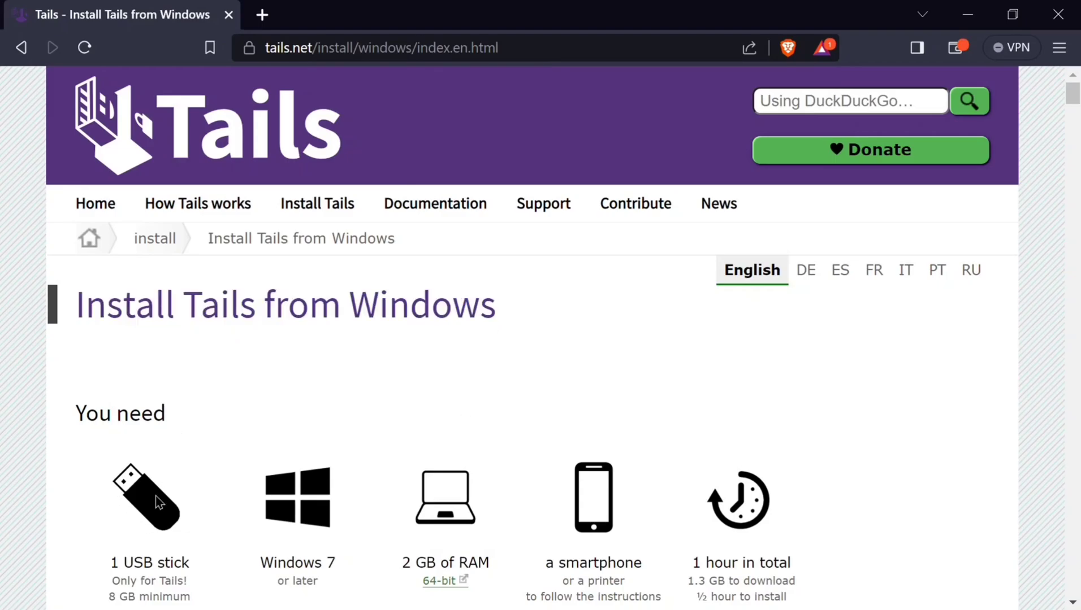
scroll(down, 3)
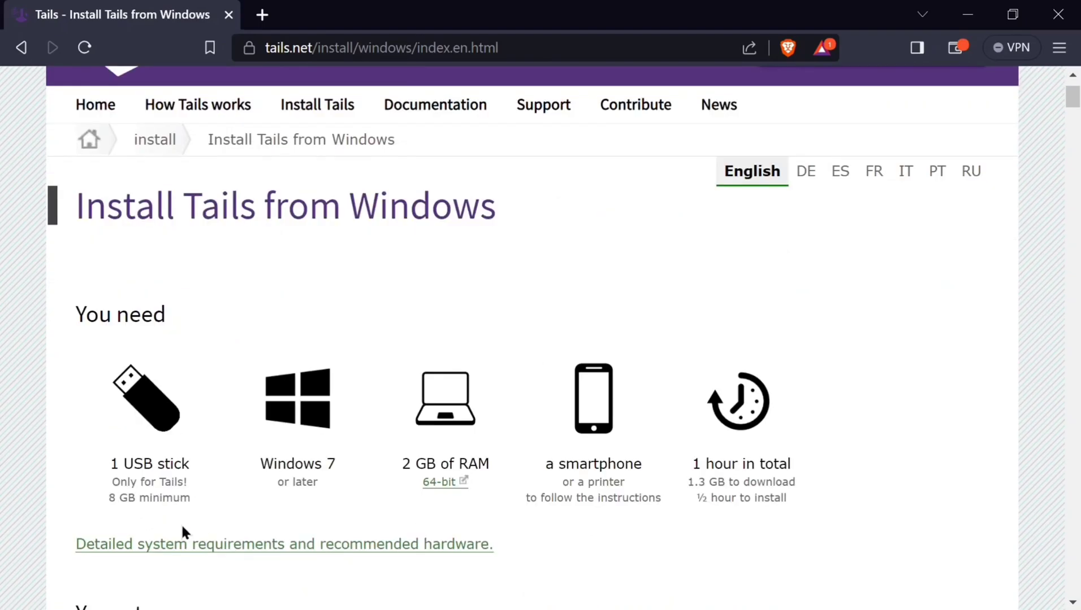
mouse_move(327, 473)
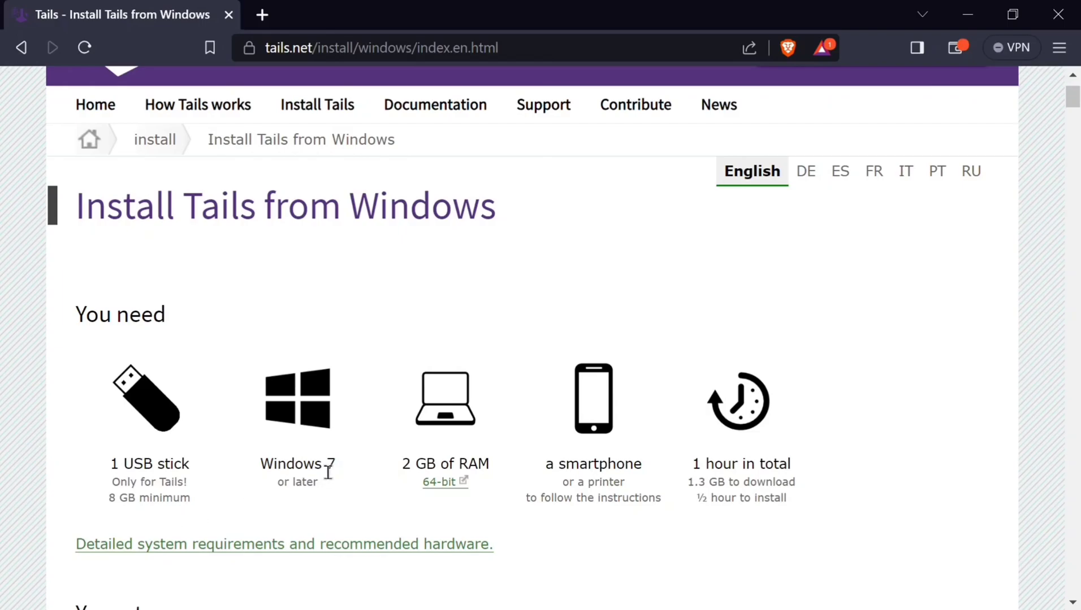
mouse_move(318, 496)
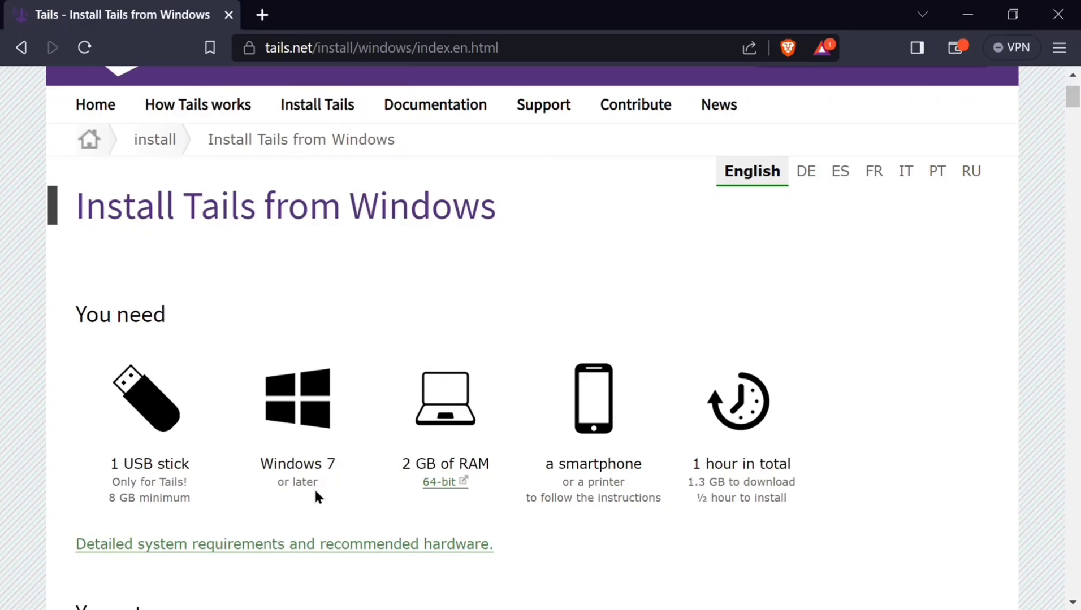
mouse_move(490, 511)
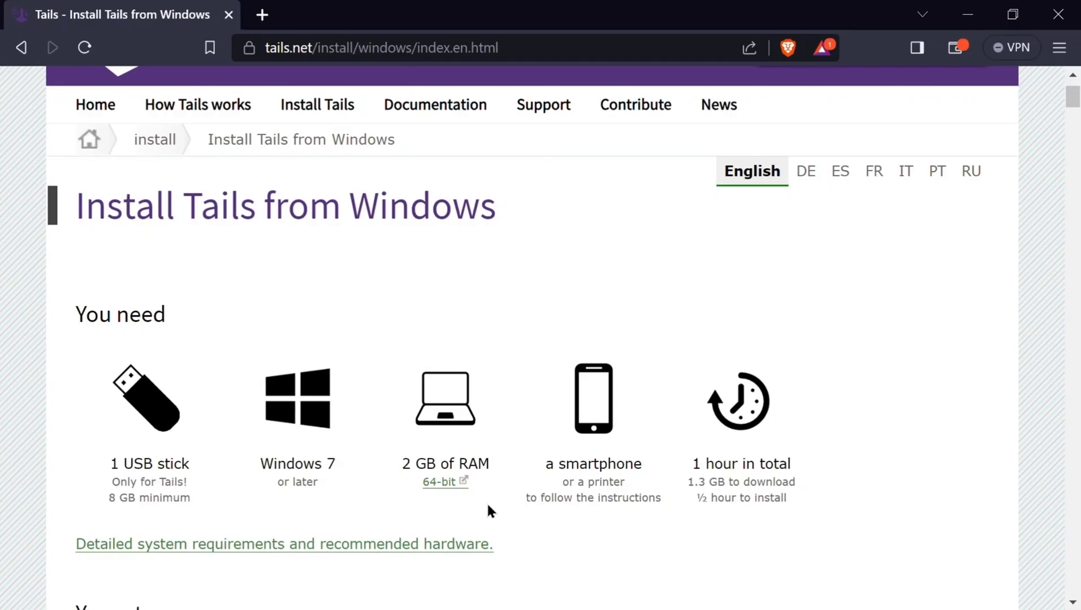
mouse_move(490, 534)
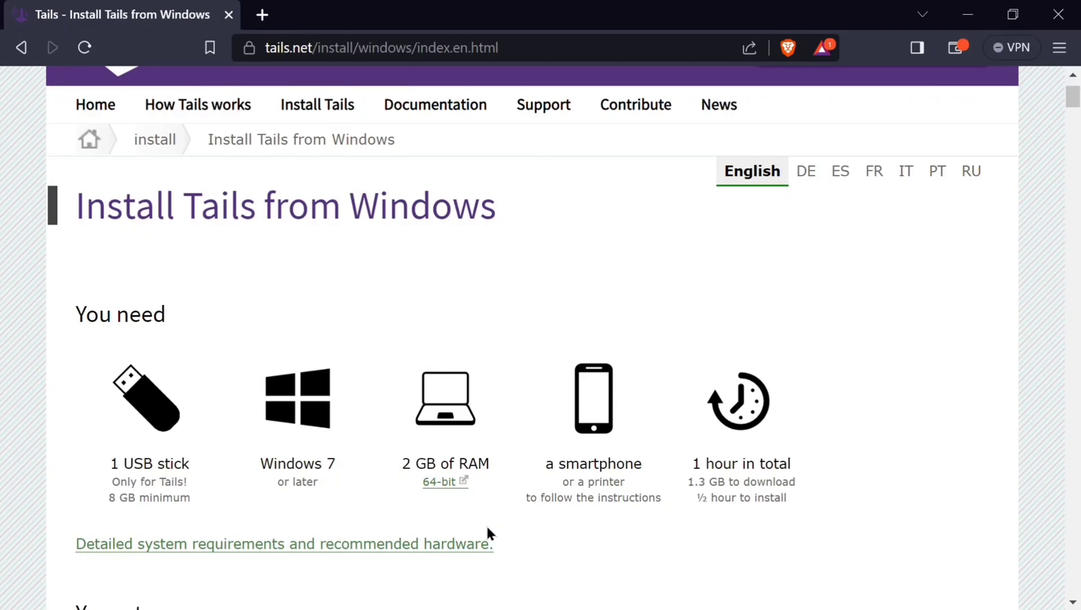
mouse_move(621, 475)
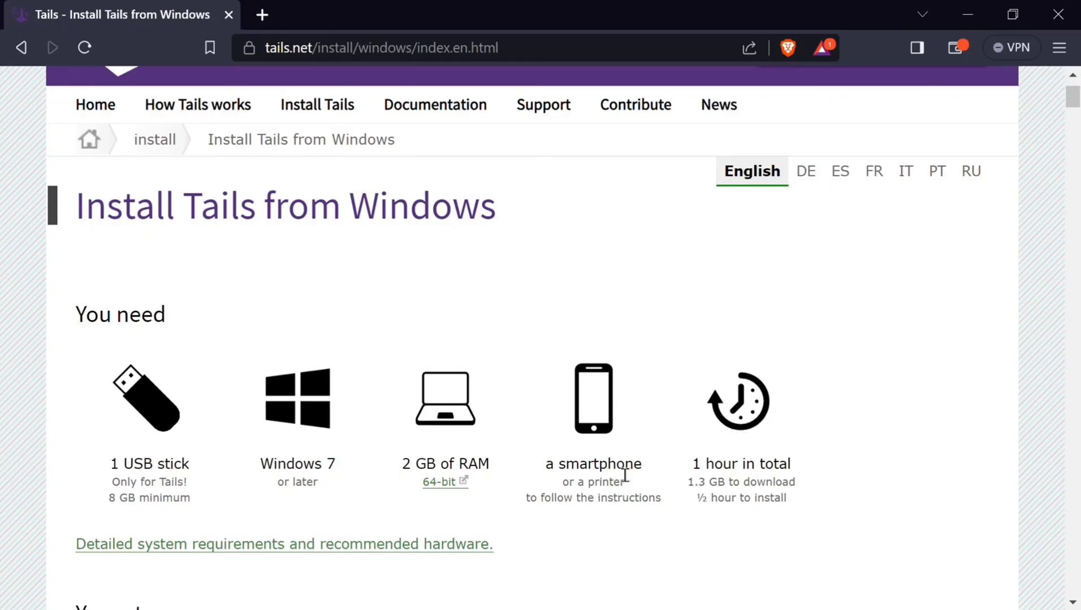
scroll(down, 3)
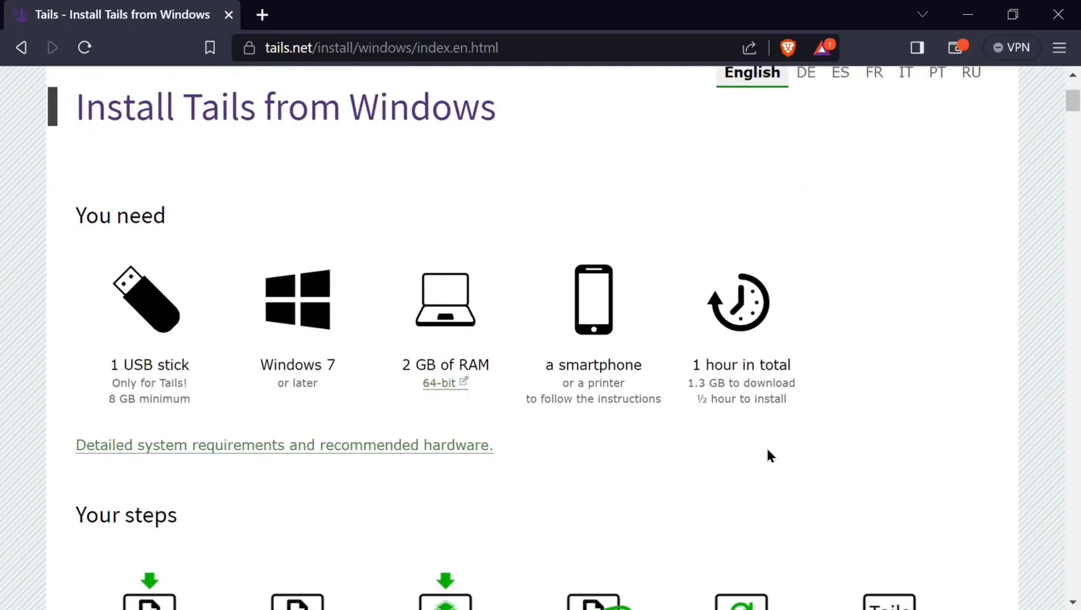
scroll(down, 3)
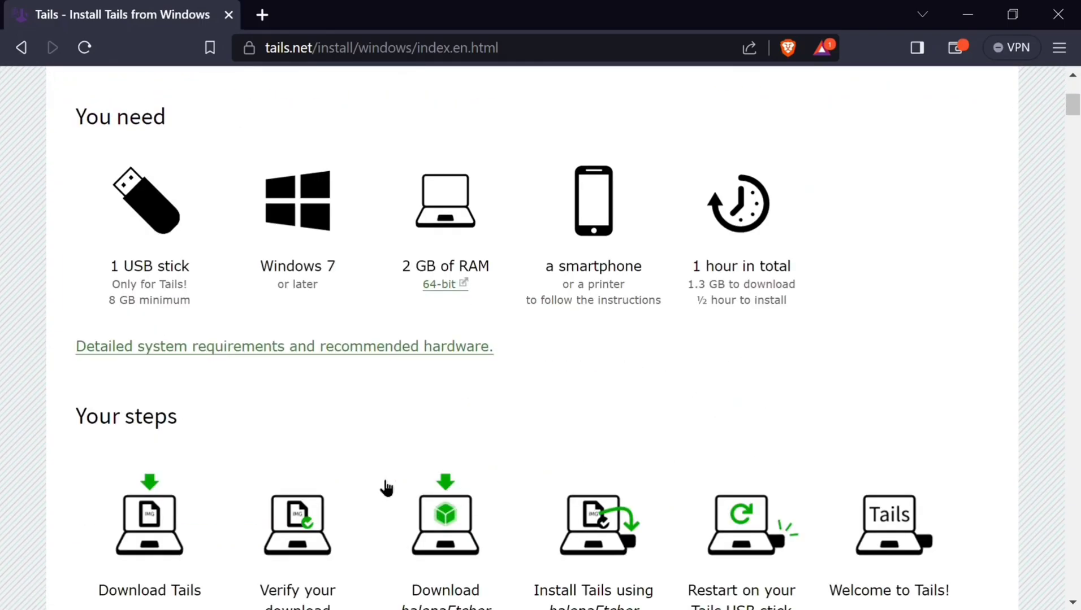
scroll(down, 3)
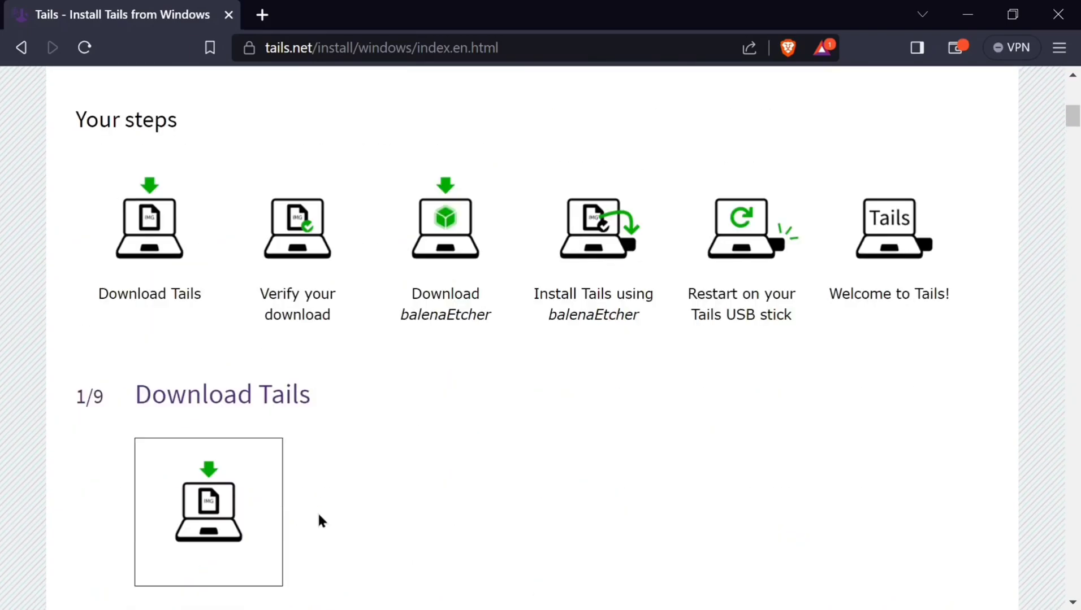
scroll(down, 3)
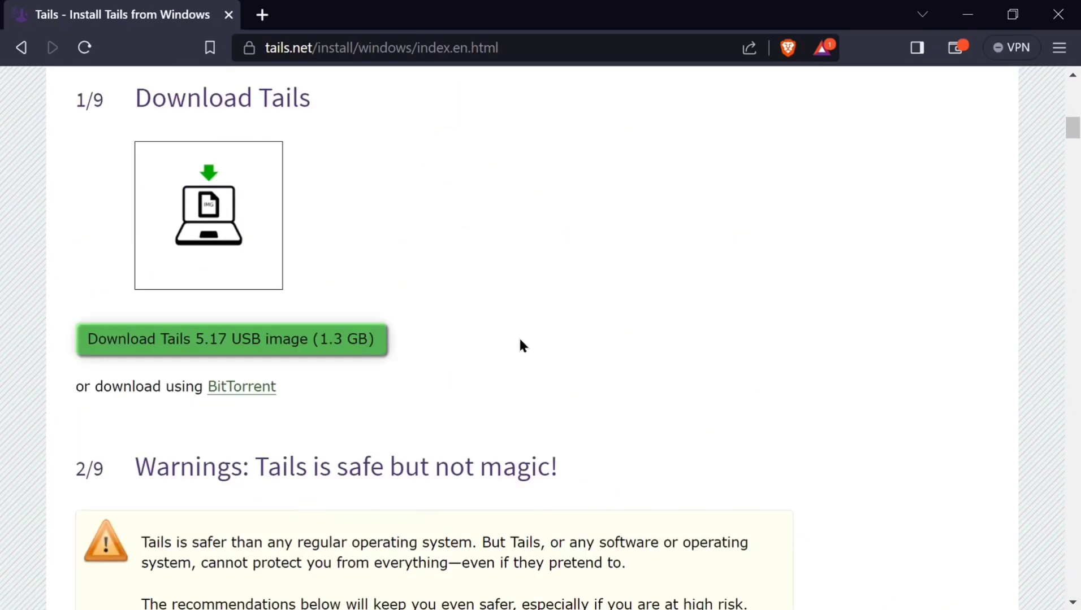
- Verify the downloaded tails-amd64-5.17.img image on tails.net
scroll(down, 3)
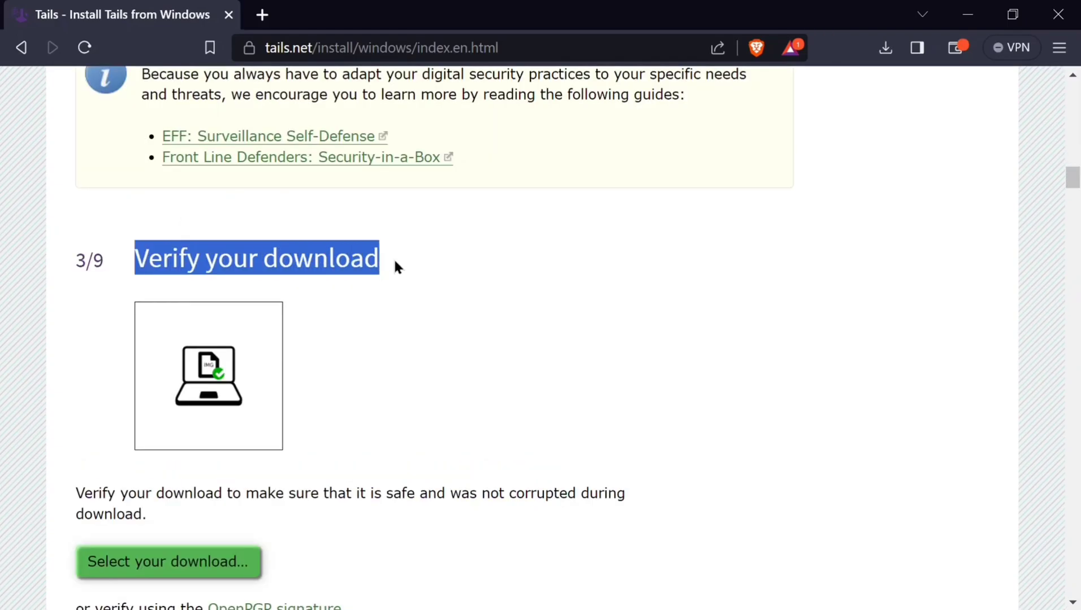
scroll(down, 3)
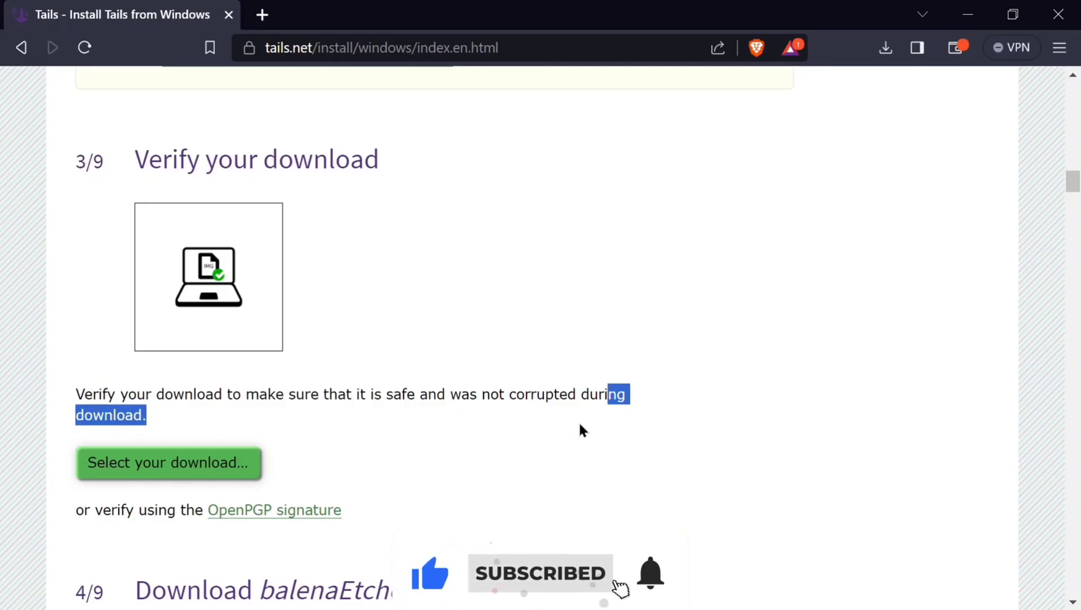
click(168, 462)
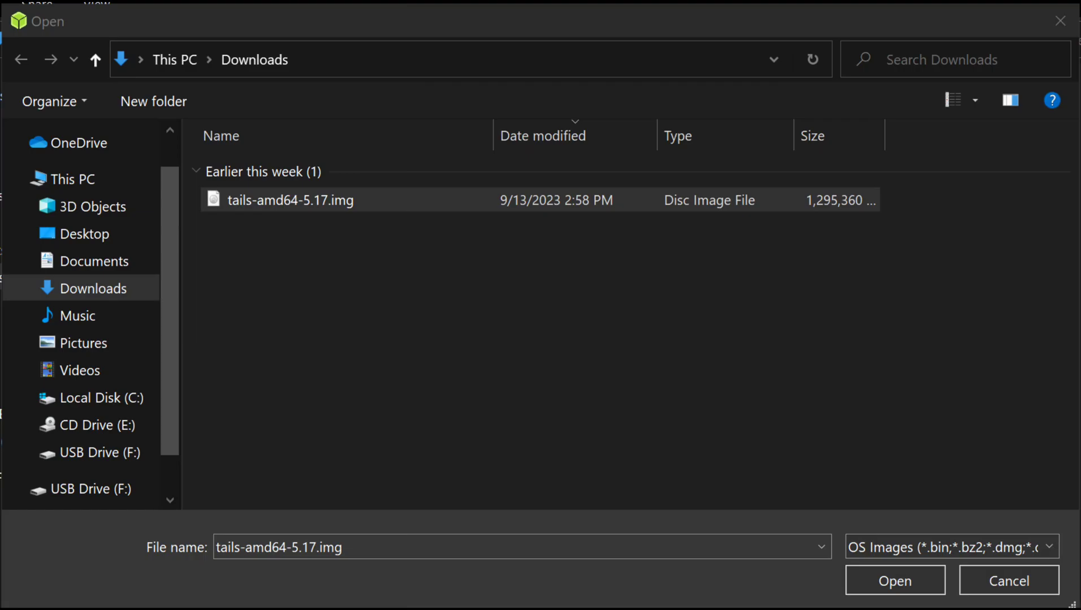
click(894, 581)
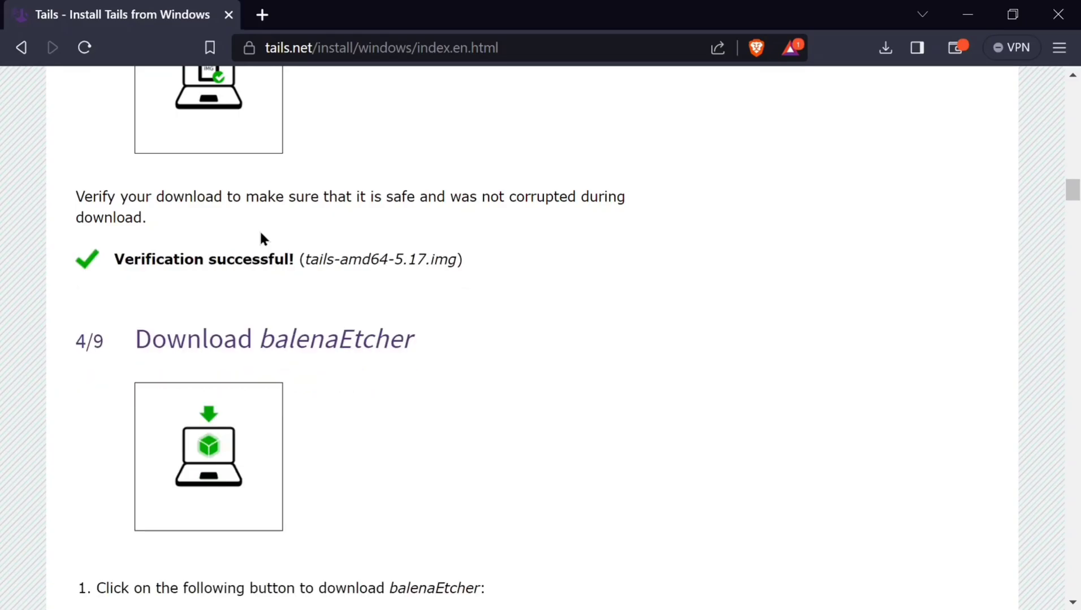
- Download balenaEtcher-portable.exe for Windows
scroll(down, 3)
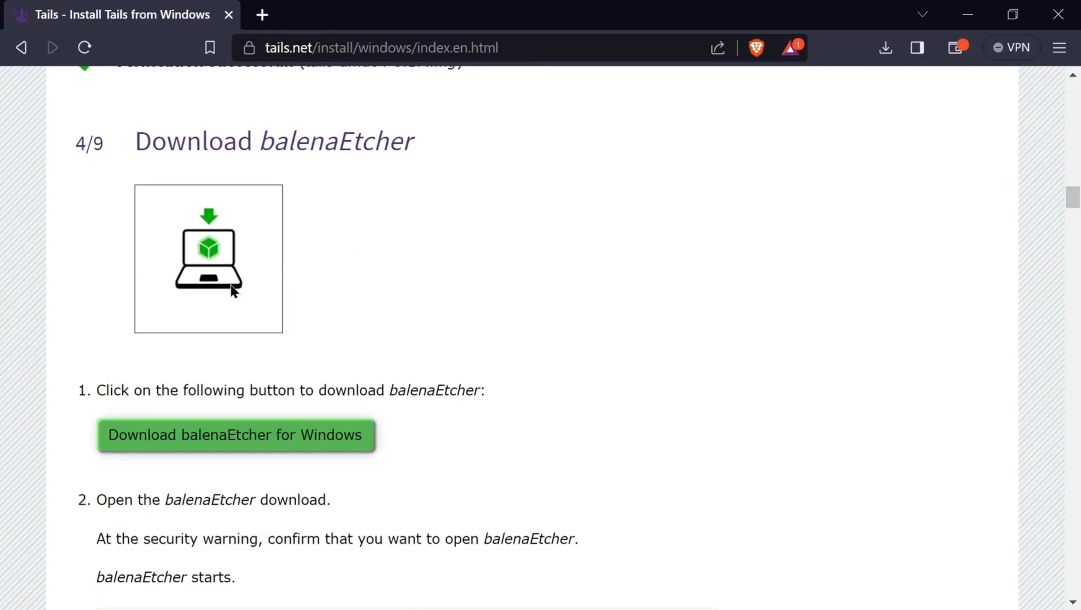
scroll(down, 3)
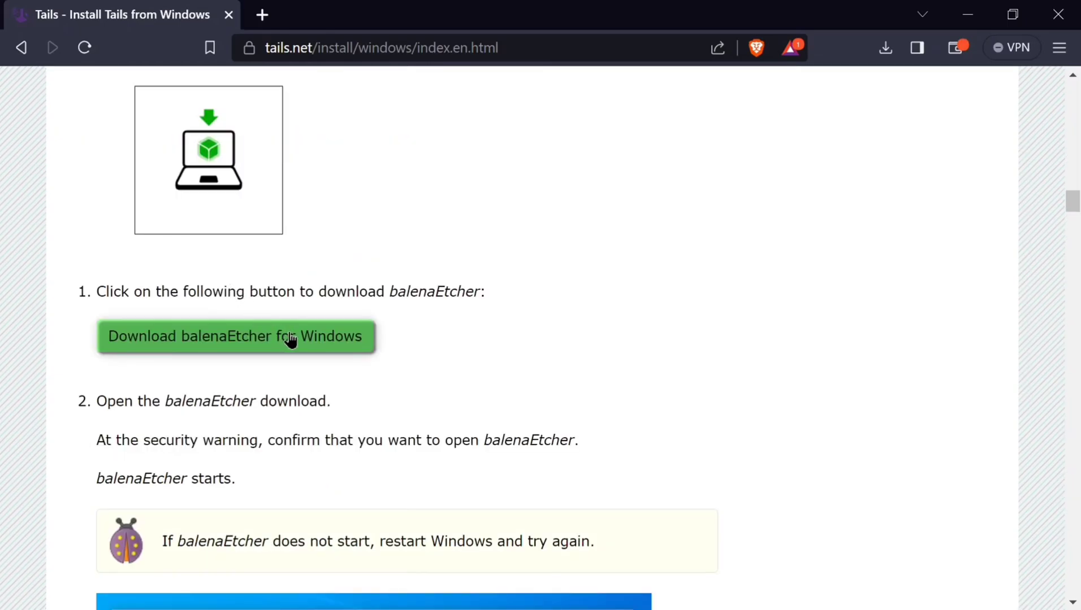
click(235, 337)
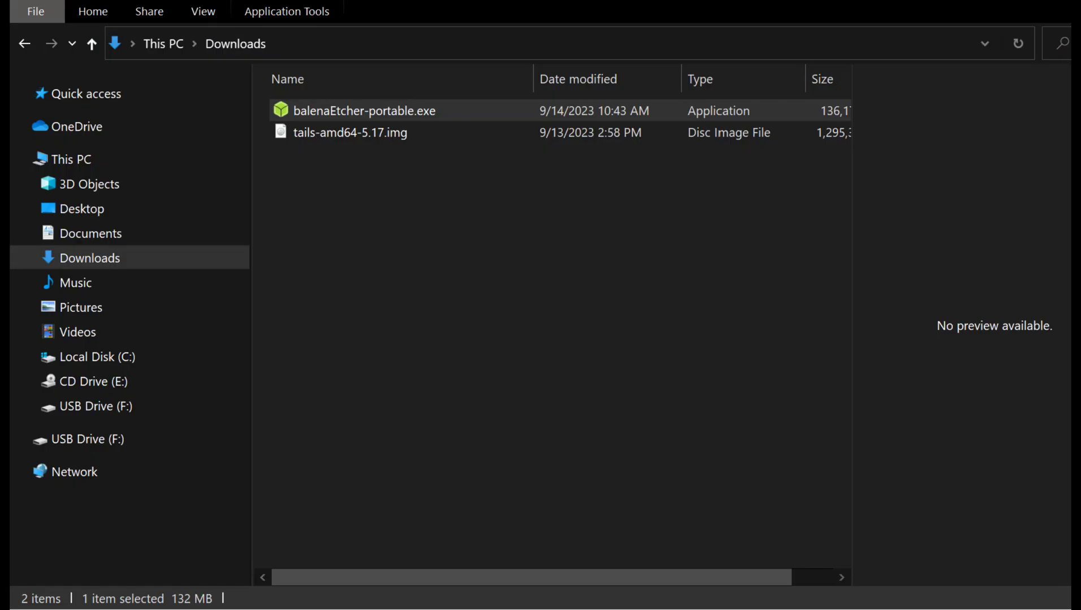
- Flash the Tails 5.17 image onto the 15.8 GB USB device with portable balenaEtcher
double_click(364, 110)
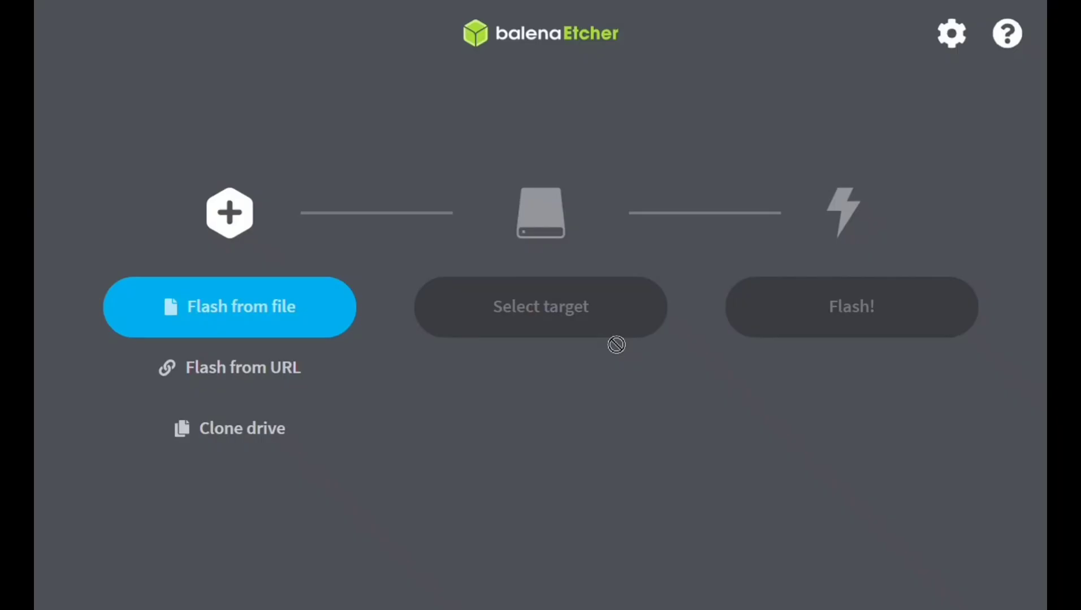
mouse_move(616, 345)
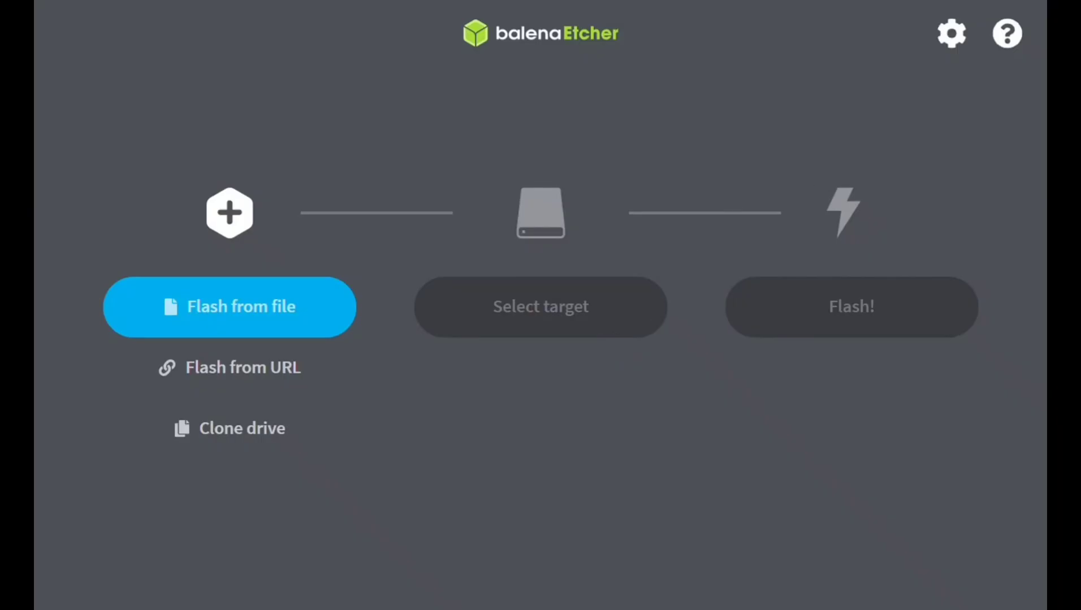
mouse_move(279, 334)
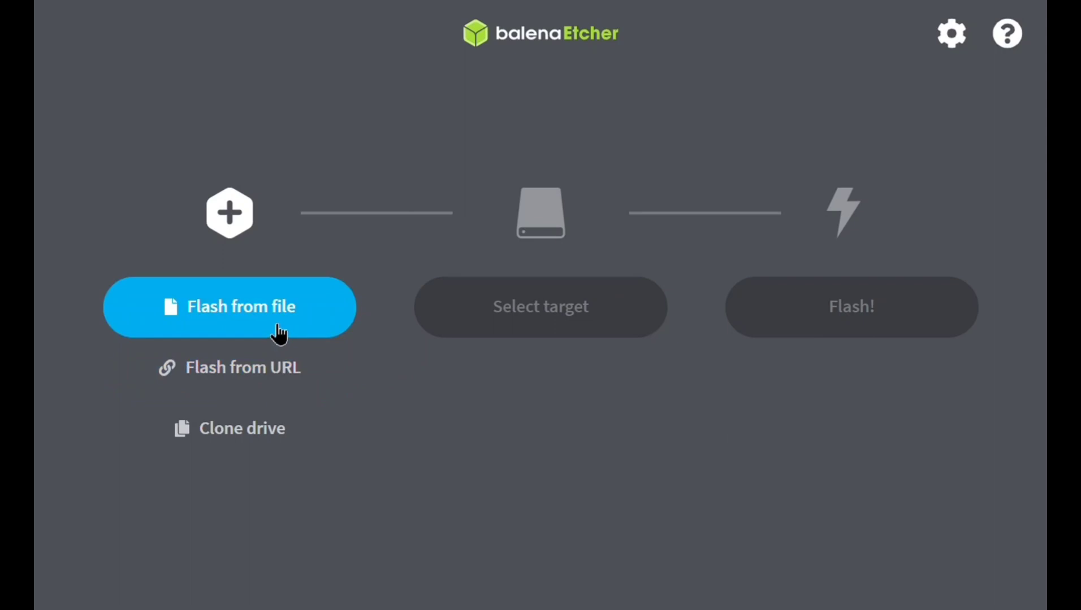
click(229, 306)
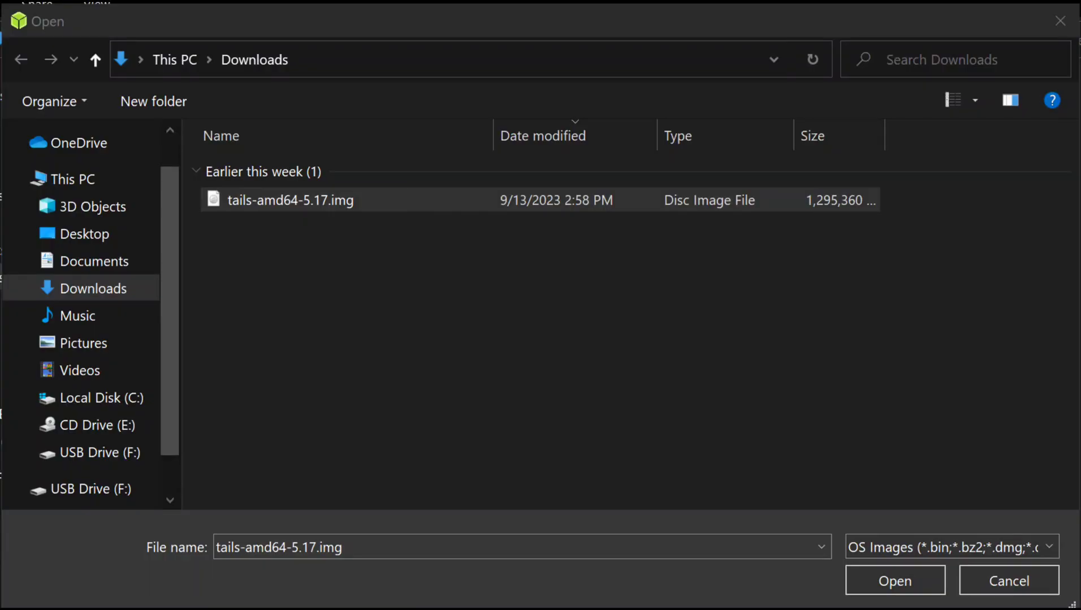
click(894, 581)
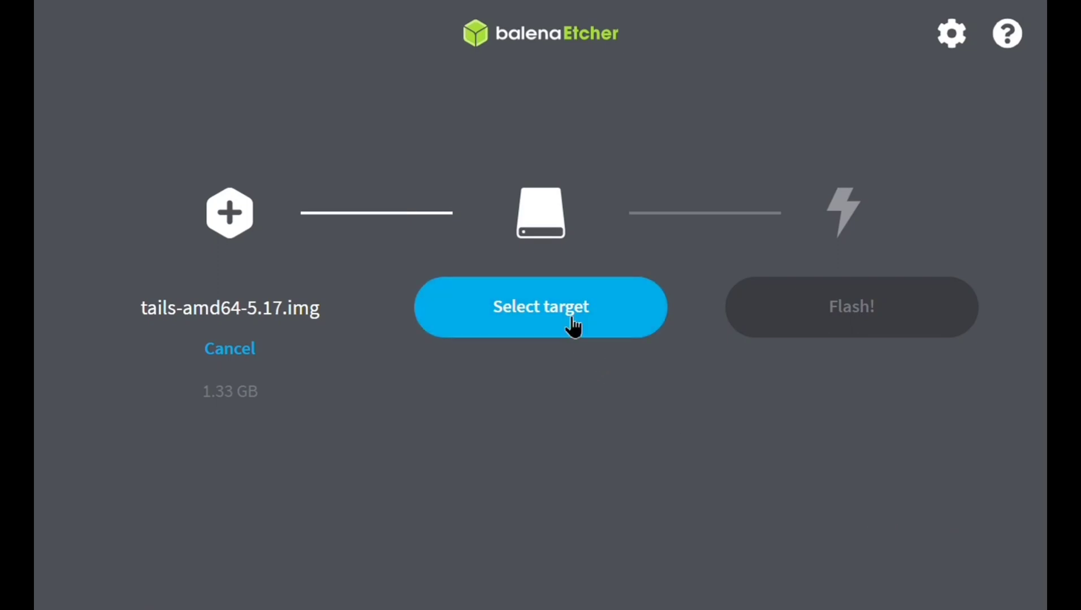
click(541, 307)
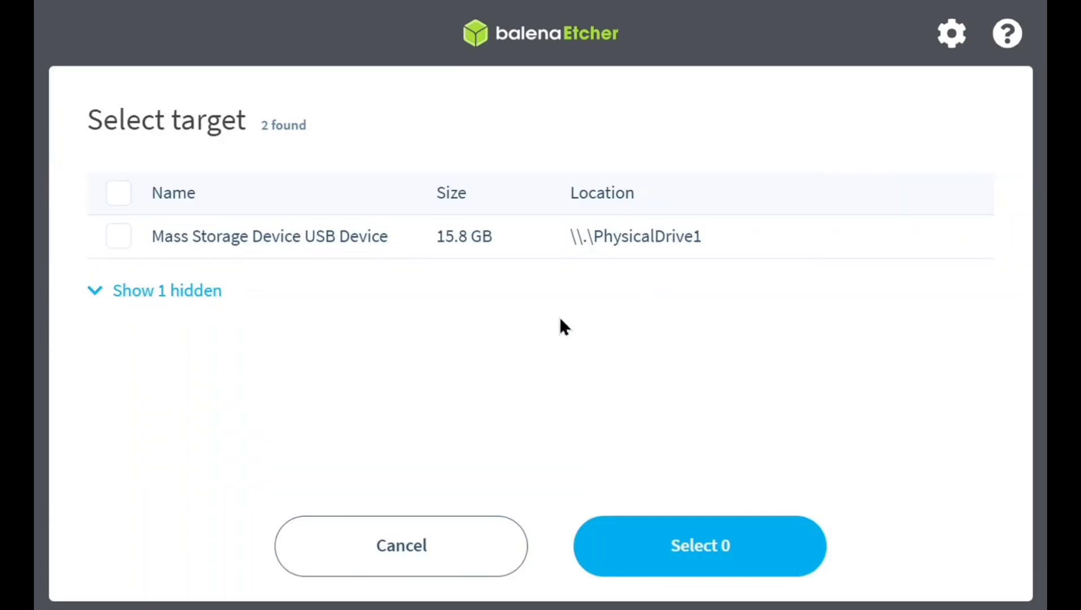
mouse_move(613, 462)
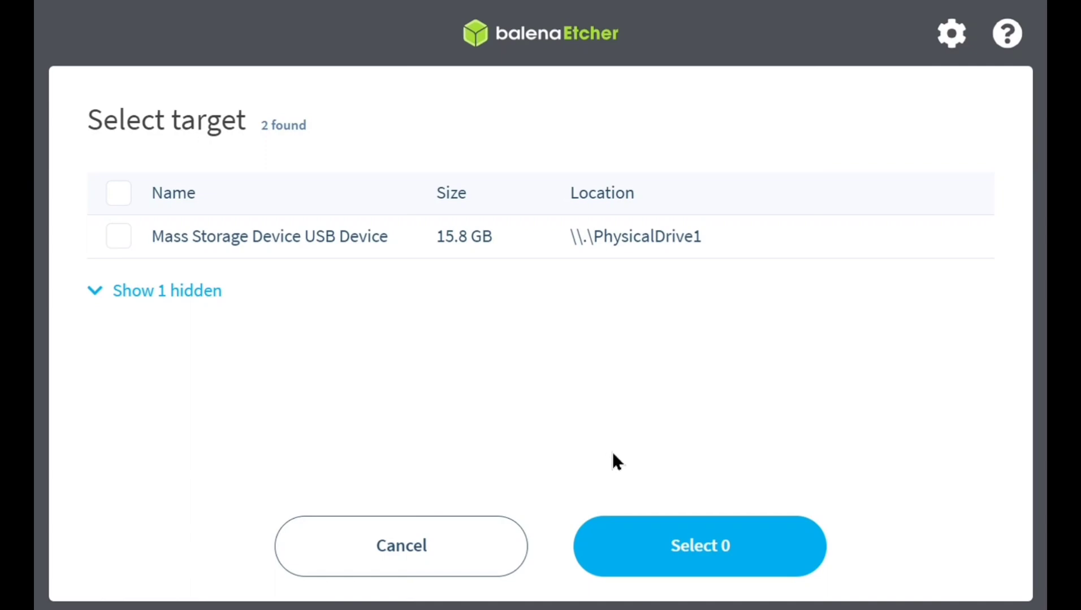
mouse_move(758, 548)
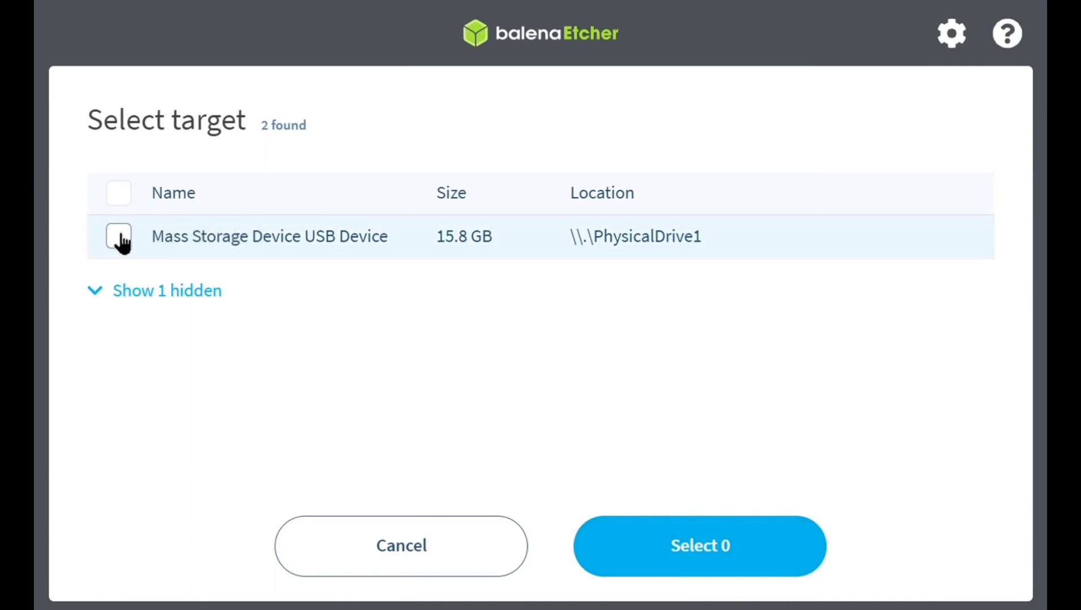
click(118, 236)
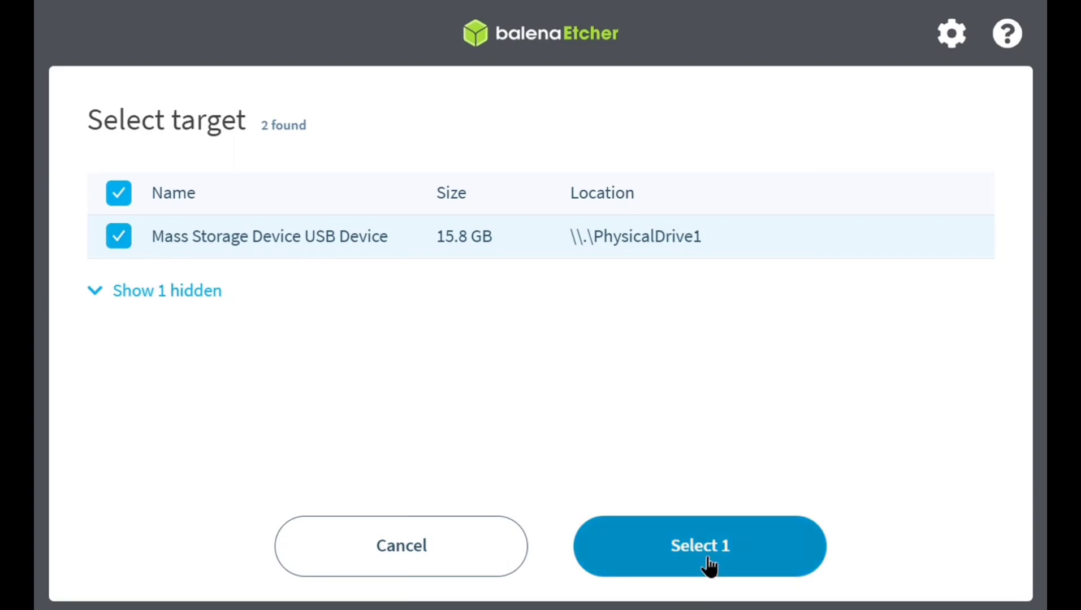
click(699, 546)
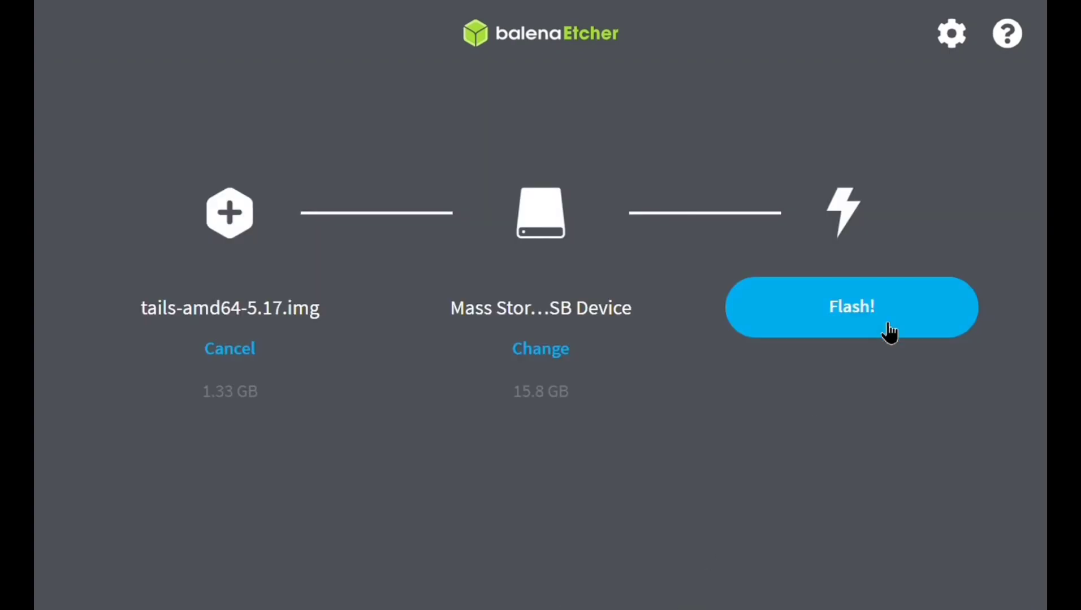
click(851, 308)
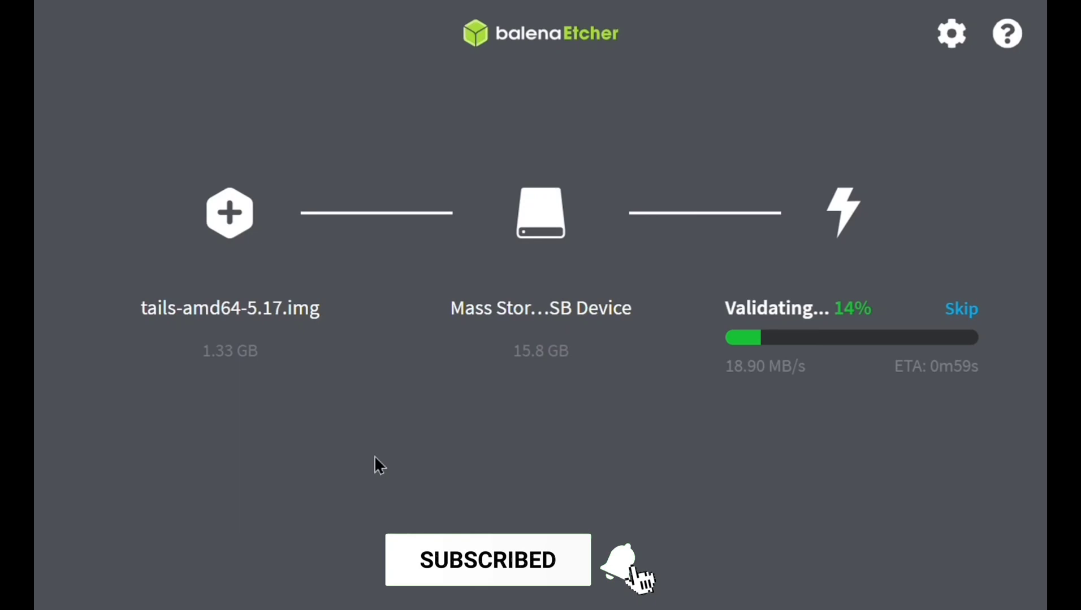
click(627, 561)
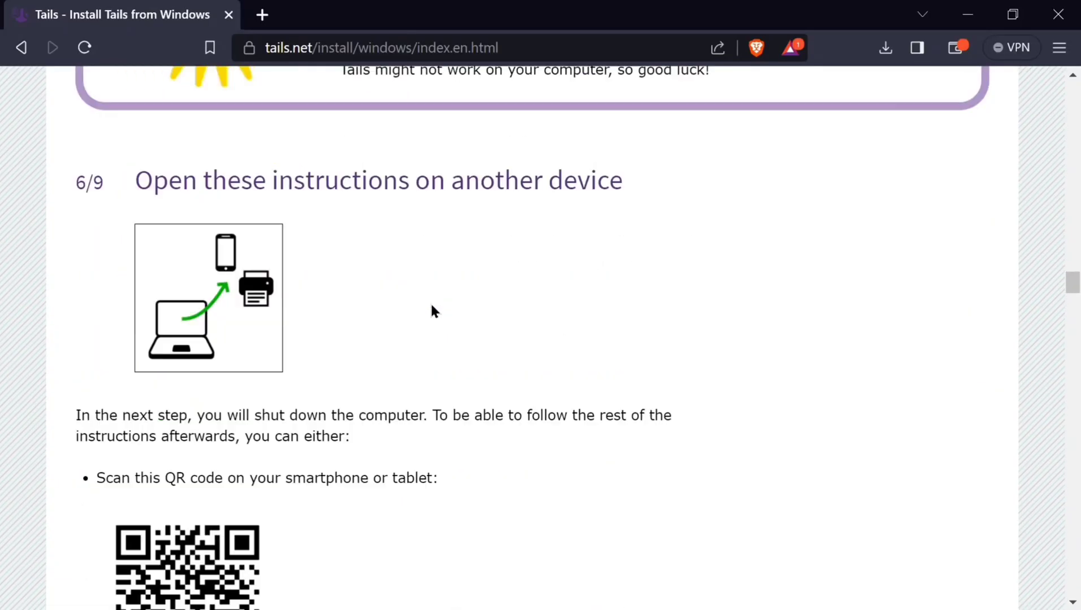
- Scroll the Tails guide to step 7/9, making the computer start on the USB stick
scroll(down, 3)
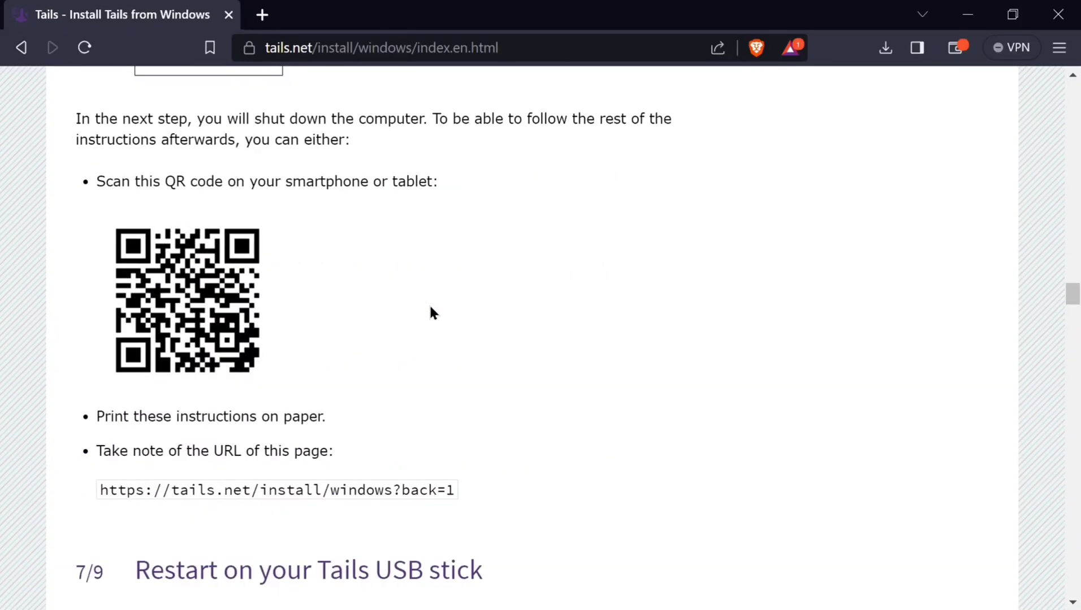
scroll(down, 3)
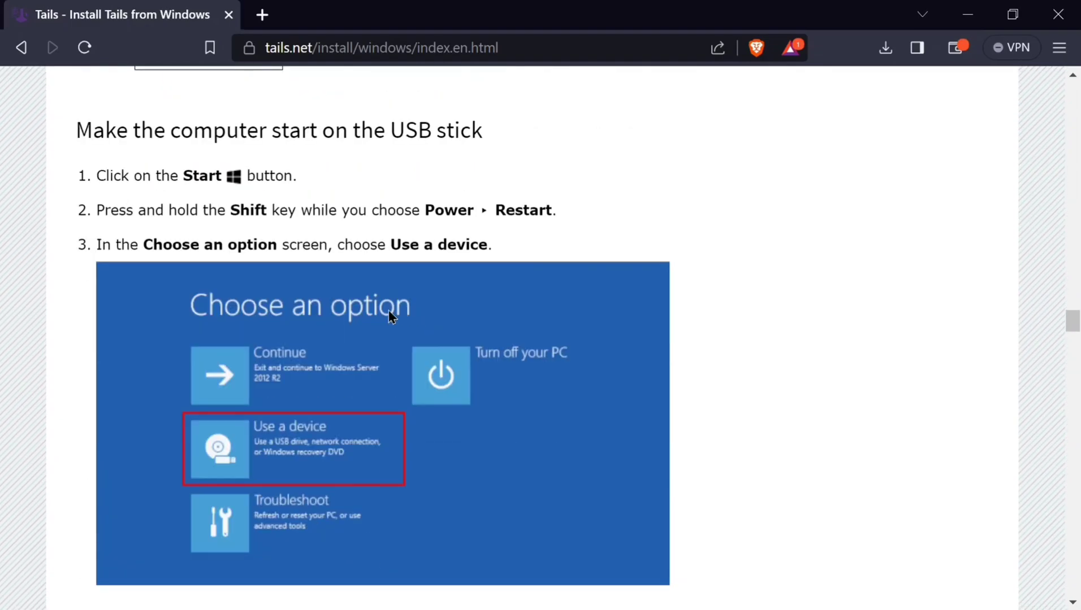
mouse_move(352, 233)
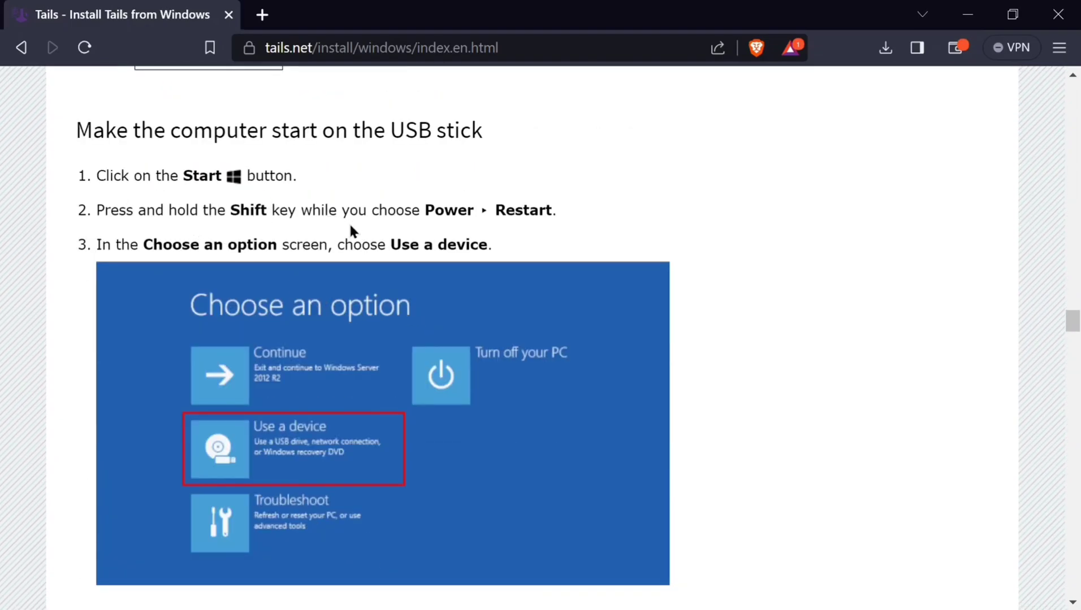
scroll(down, 3)
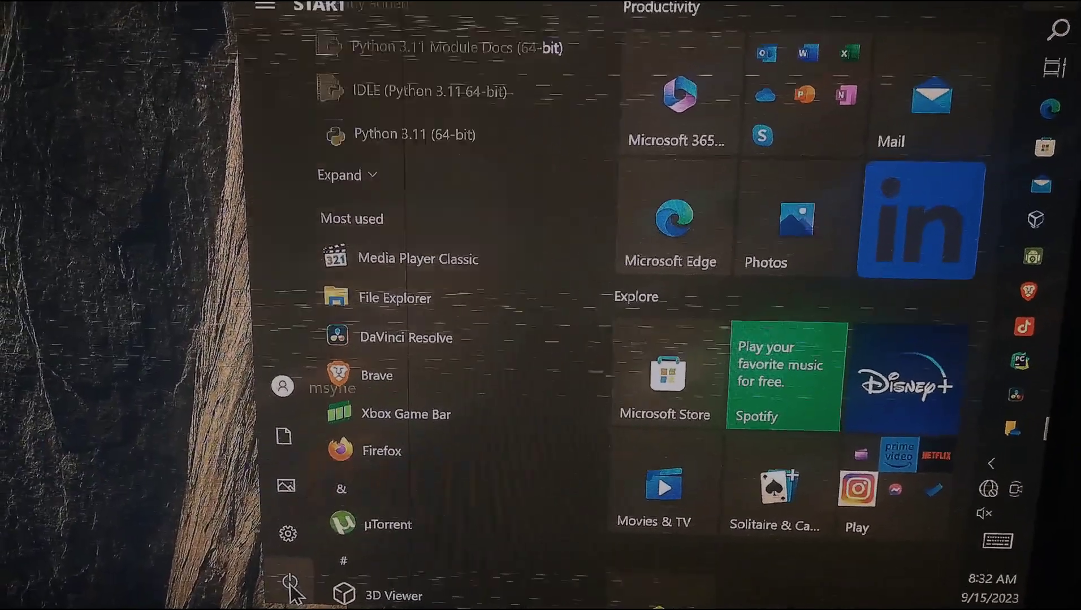
- Shut down Windows from the Start menu power options
click(286, 585)
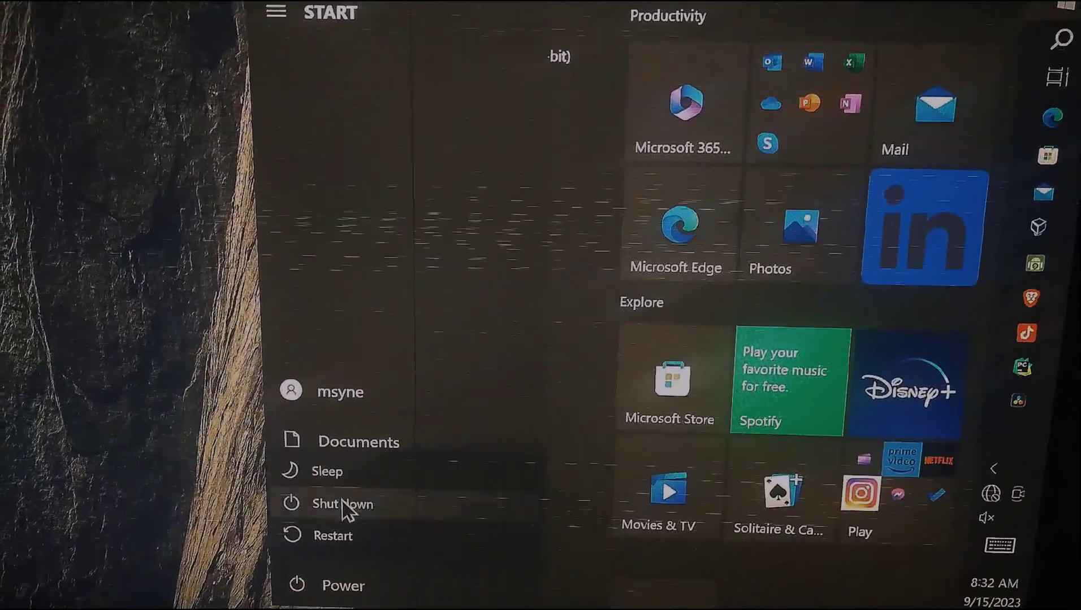
click(333, 536)
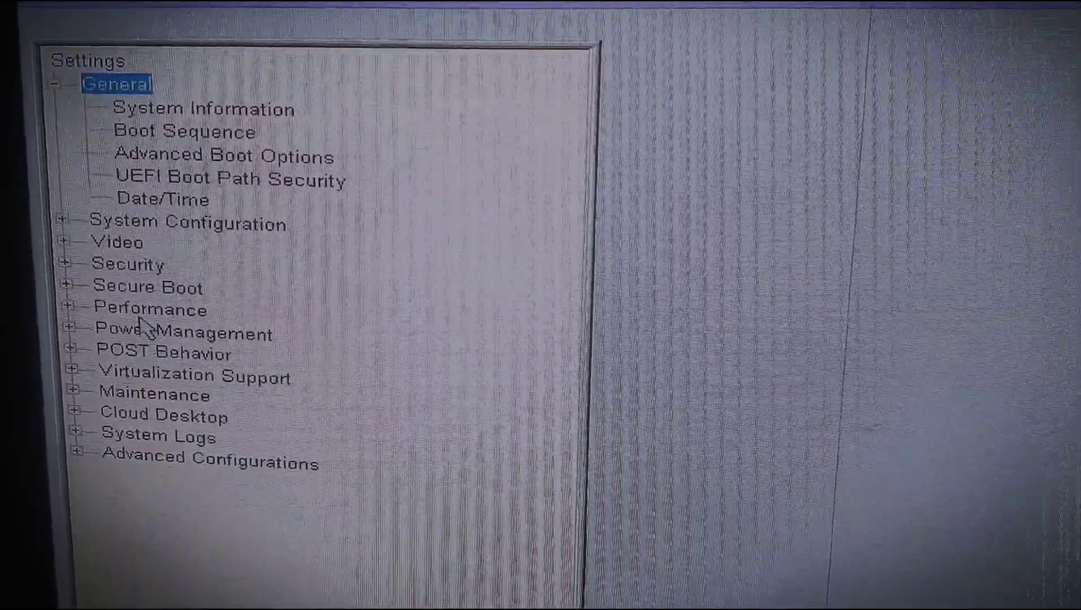
- Confirm Secure Boot is disabled, move USB Storage Device to the top of the boot order, and exit
click(144, 287)
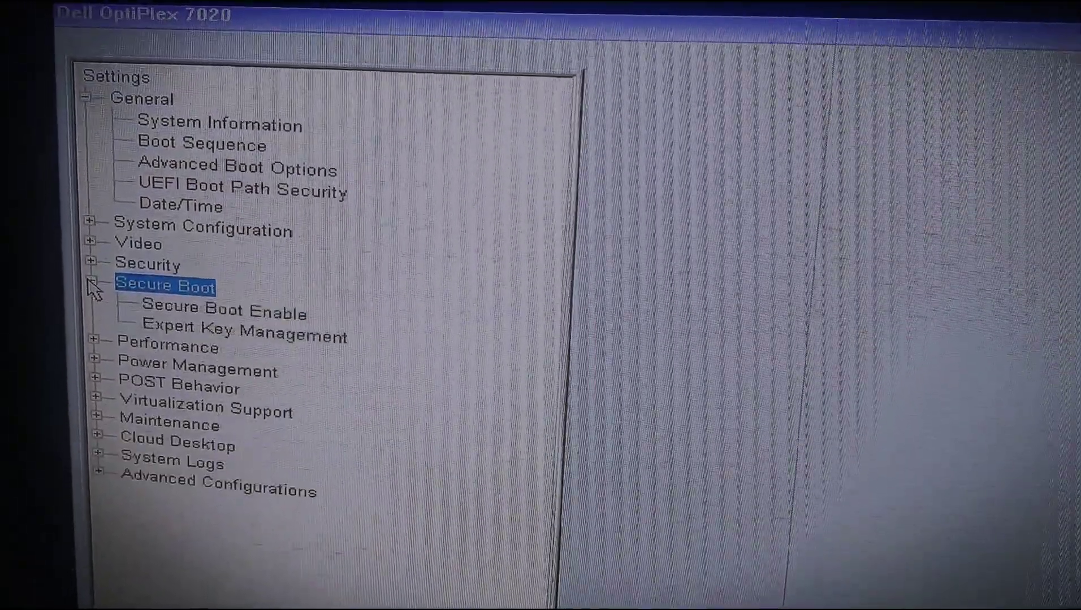
click(221, 312)
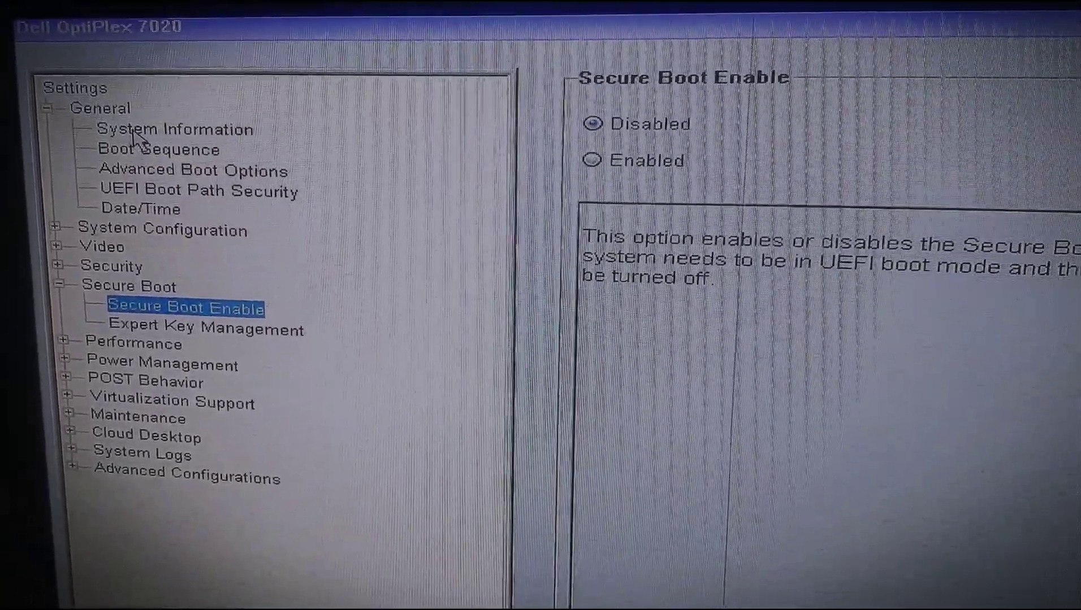
click(158, 149)
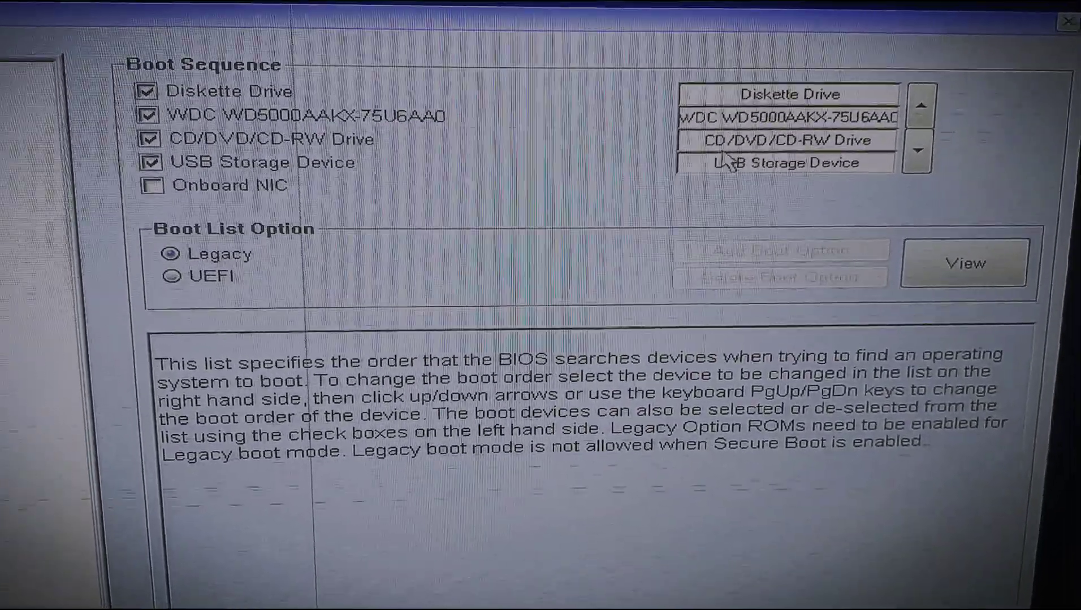
click(790, 163)
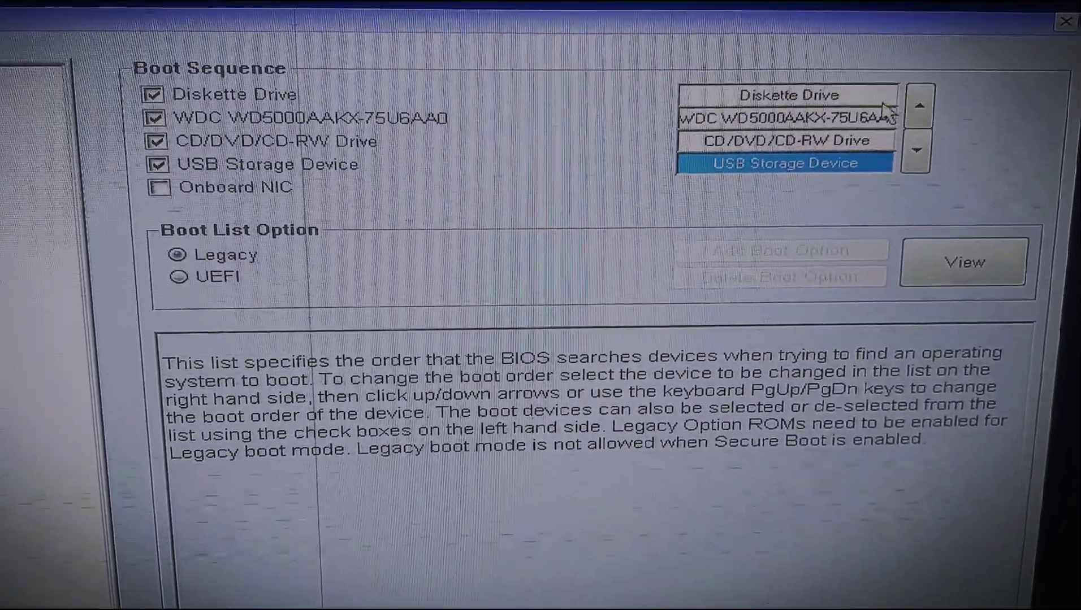
click(918, 107)
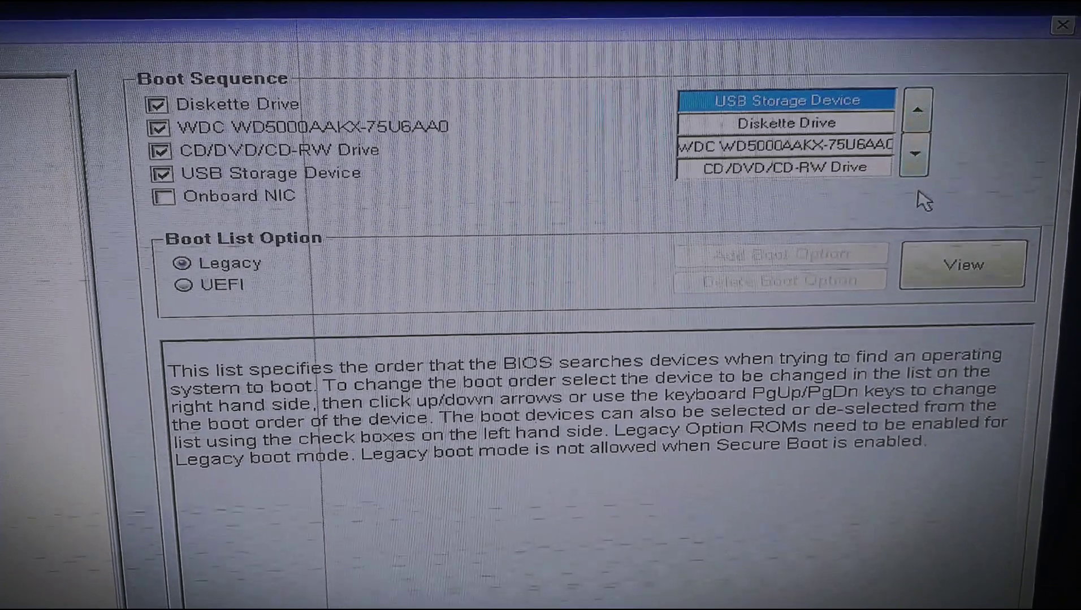
scroll(down, 3)
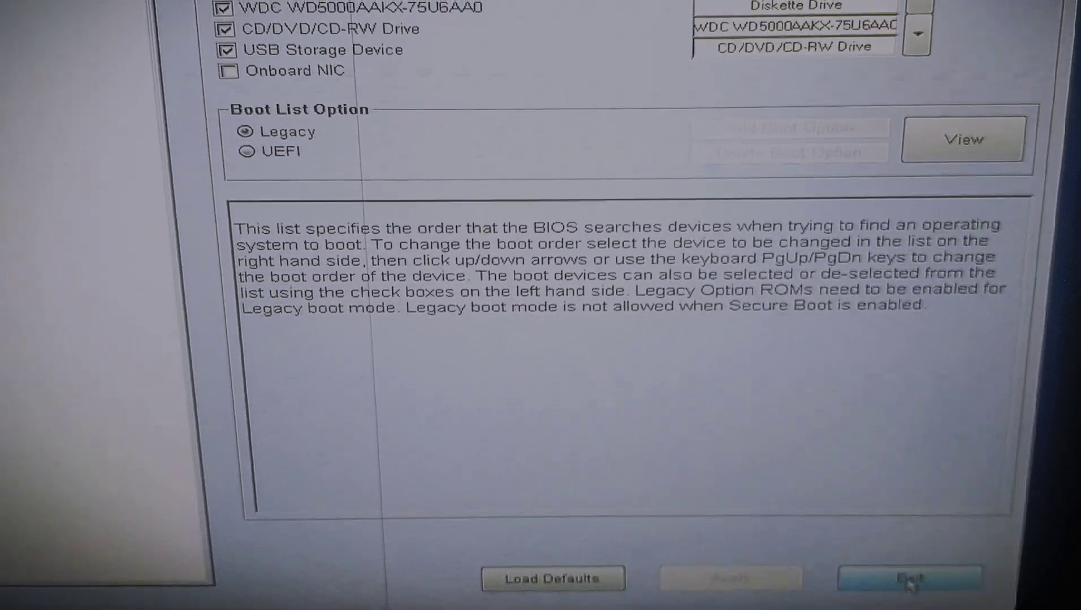
click(909, 579)
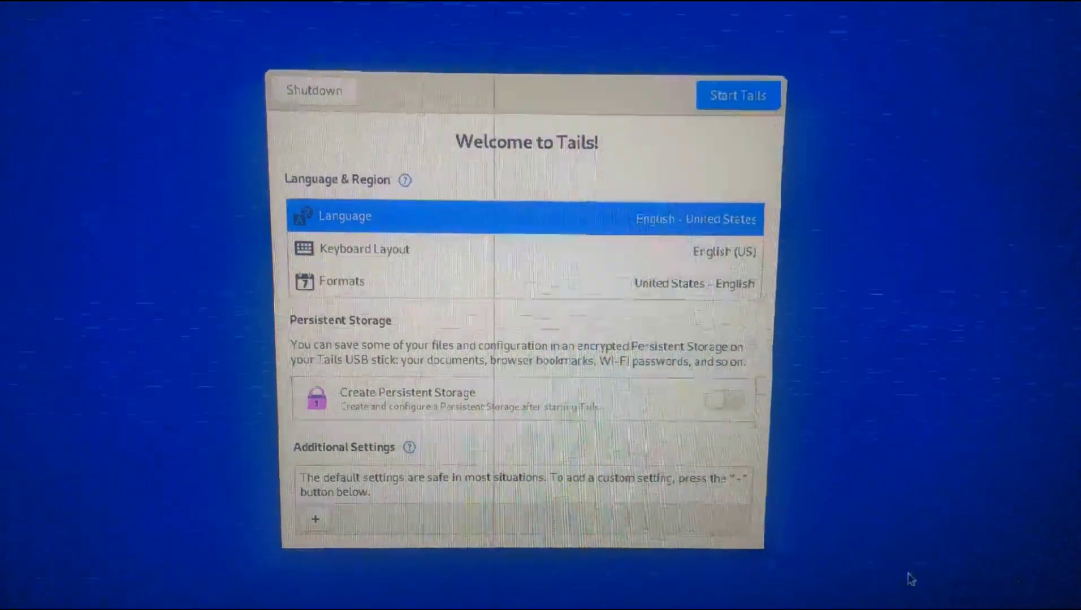
- Enable the Create Persistent Storage toggle and start Tails
click(524, 215)
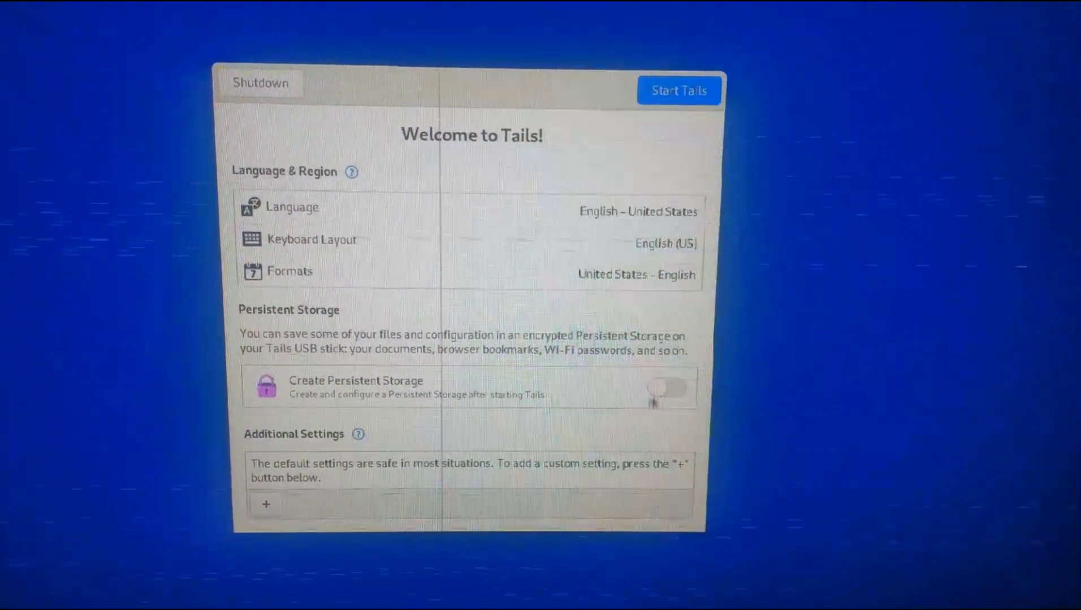
click(667, 388)
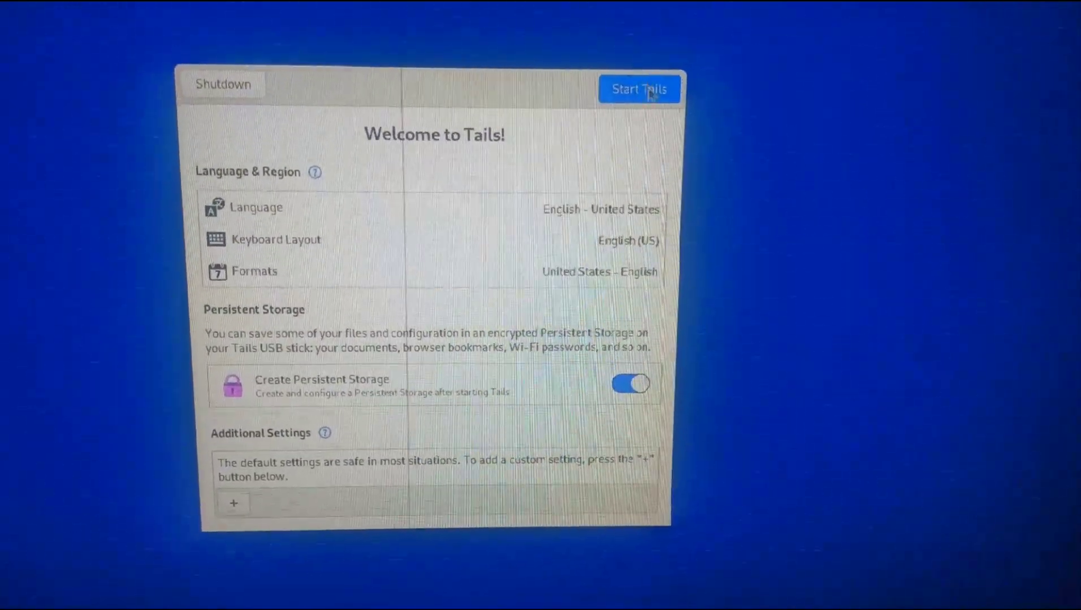
click(638, 89)
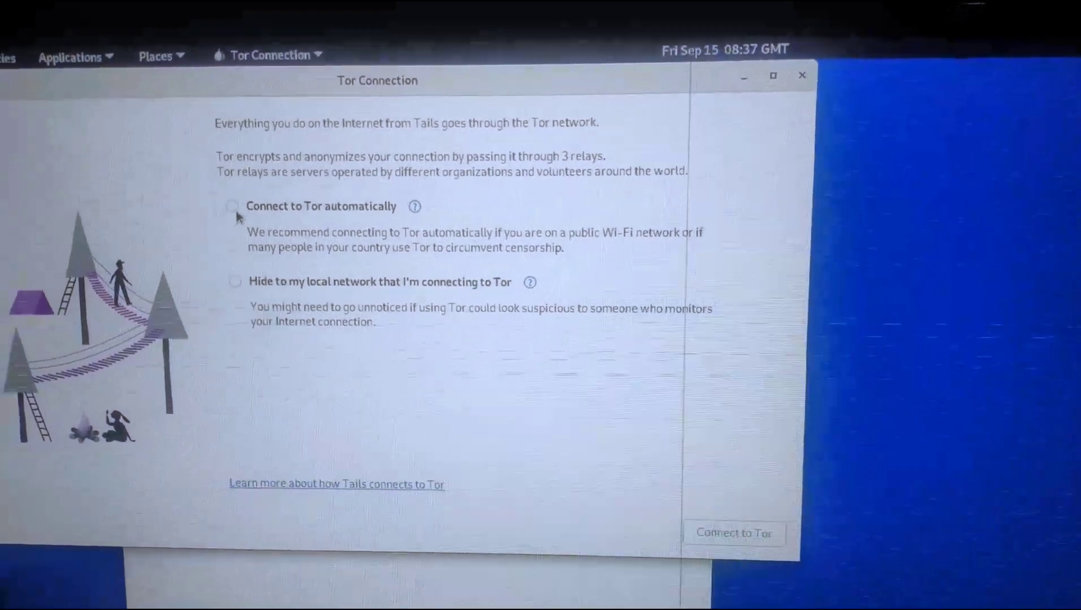
- Connect to Tor automatically and launch Tor Browser
click(233, 205)
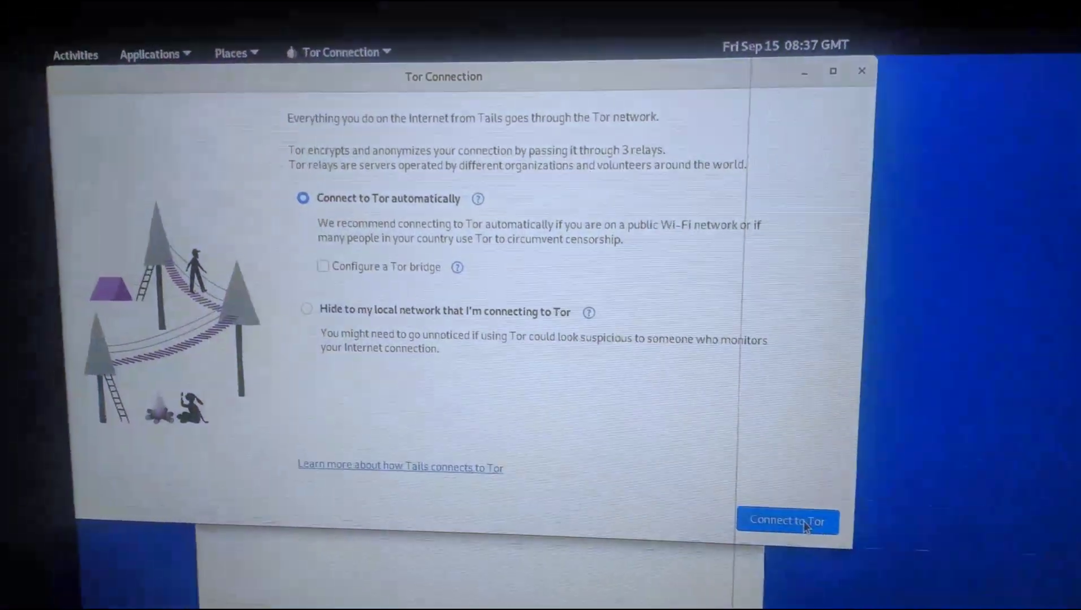
click(787, 520)
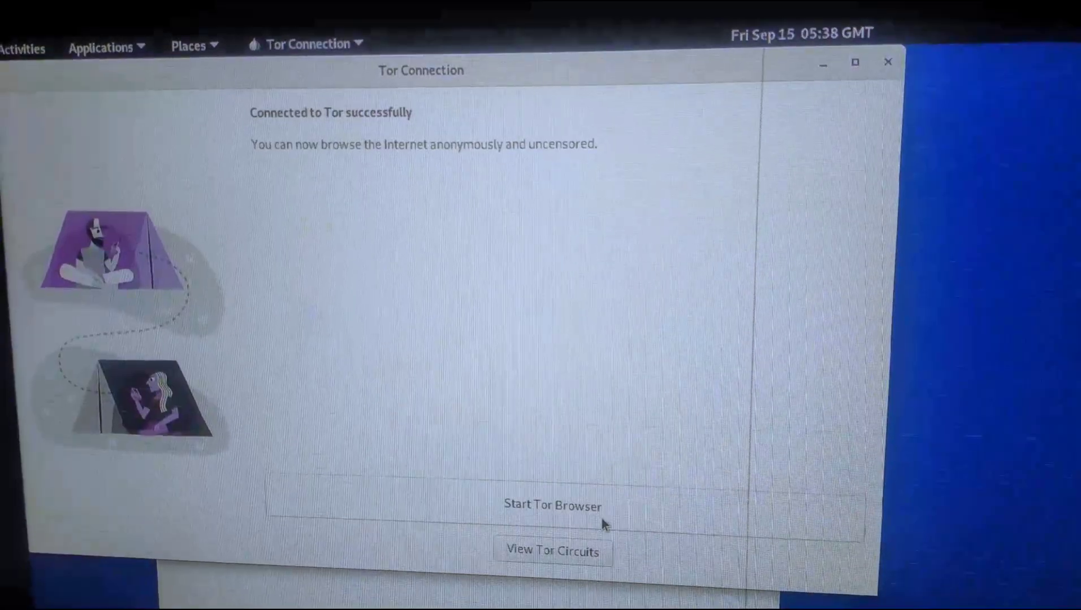
click(552, 505)
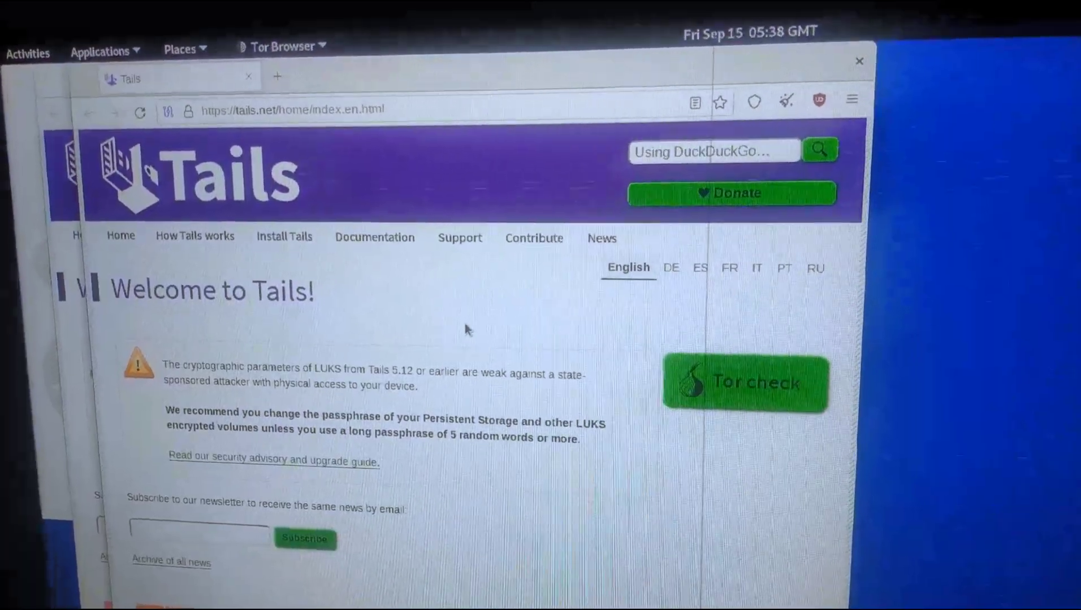
click(277, 76)
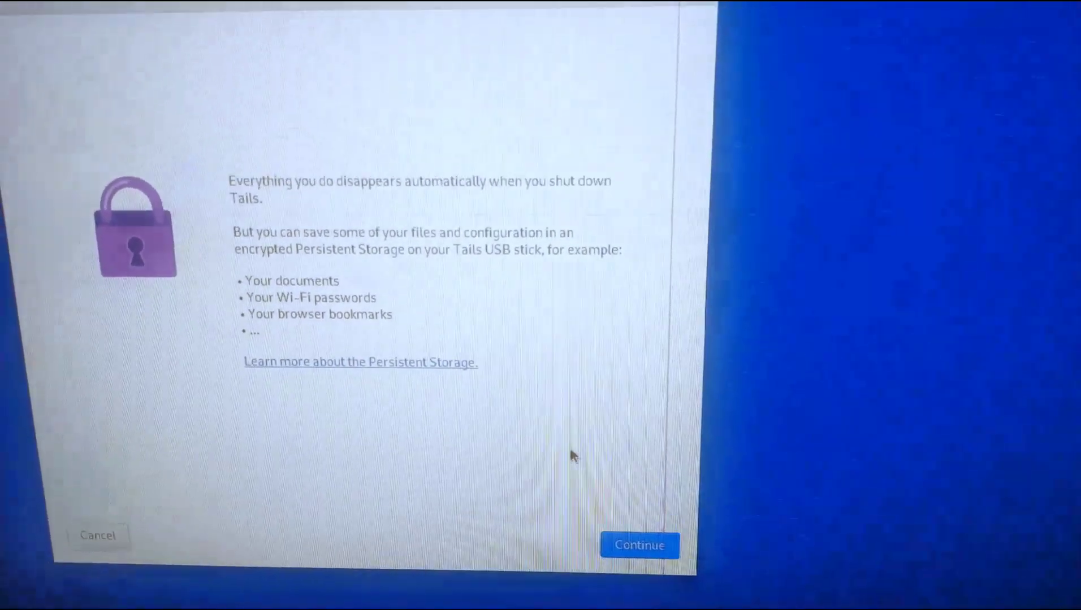
- Create the passphrase-encrypted Persistent Storage and switch on the Tor Bridge feature
click(639, 545)
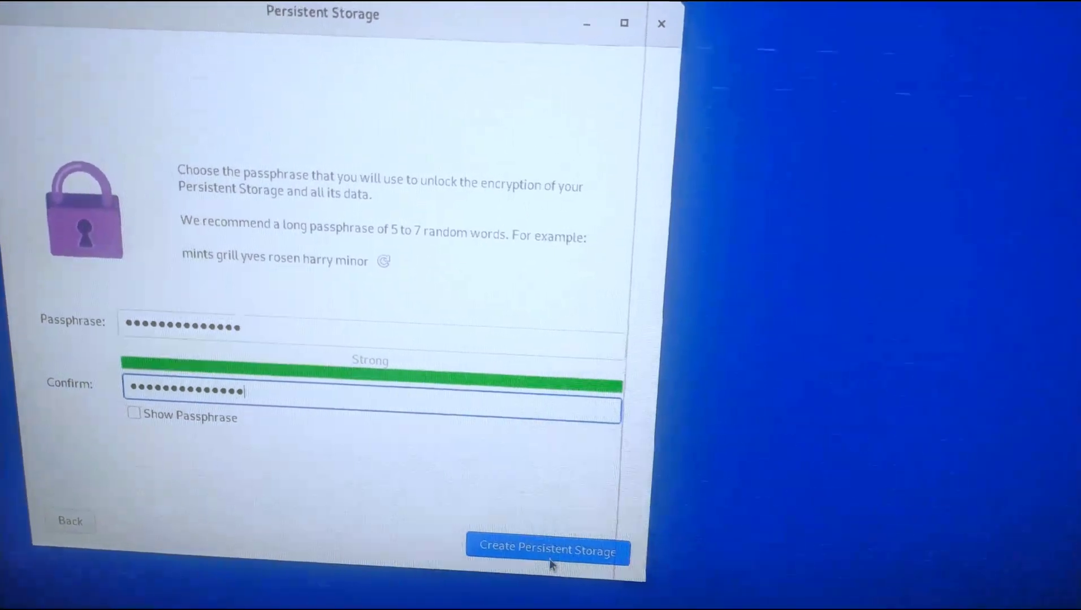
click(547, 551)
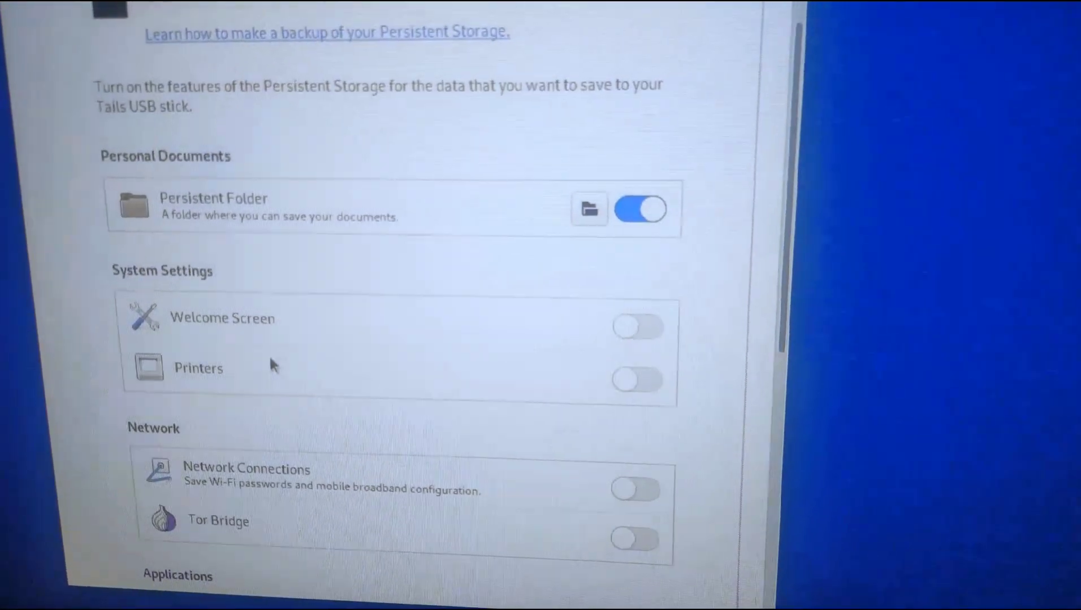
scroll(down, 3)
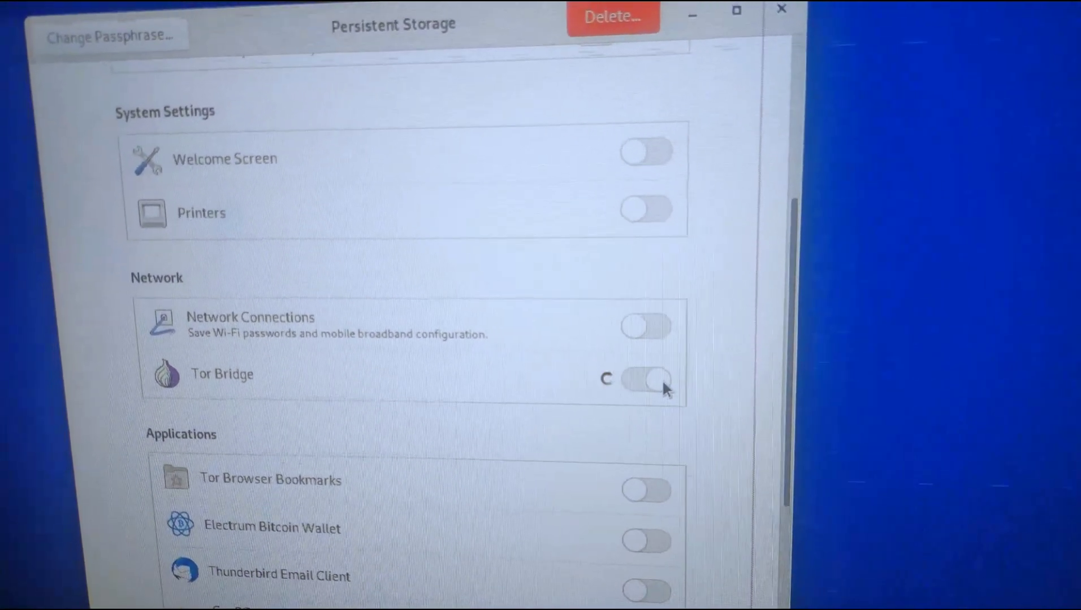
click(646, 381)
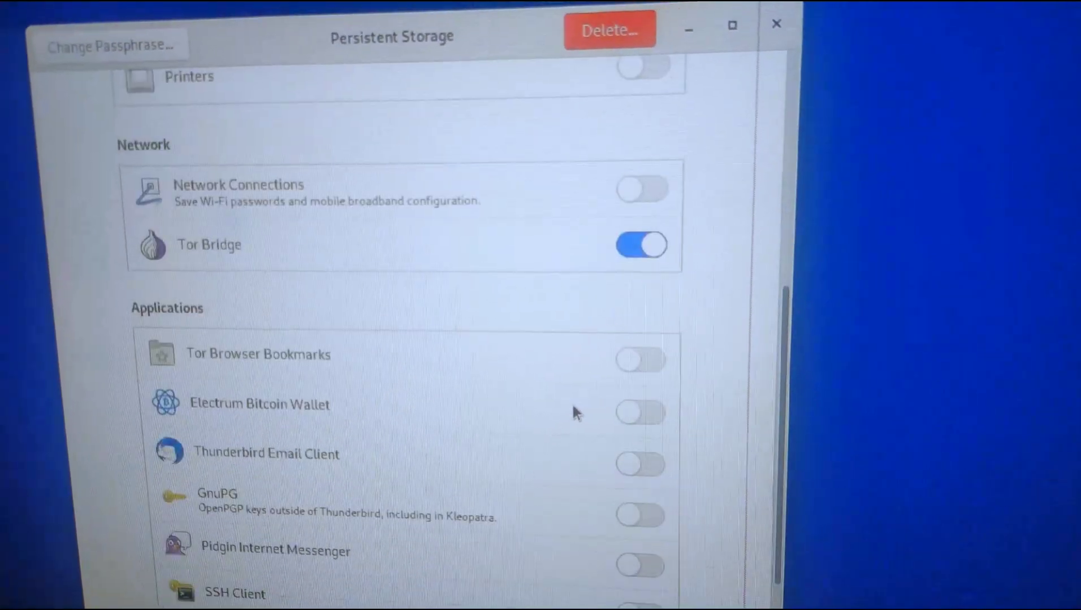
scroll(down, 3)
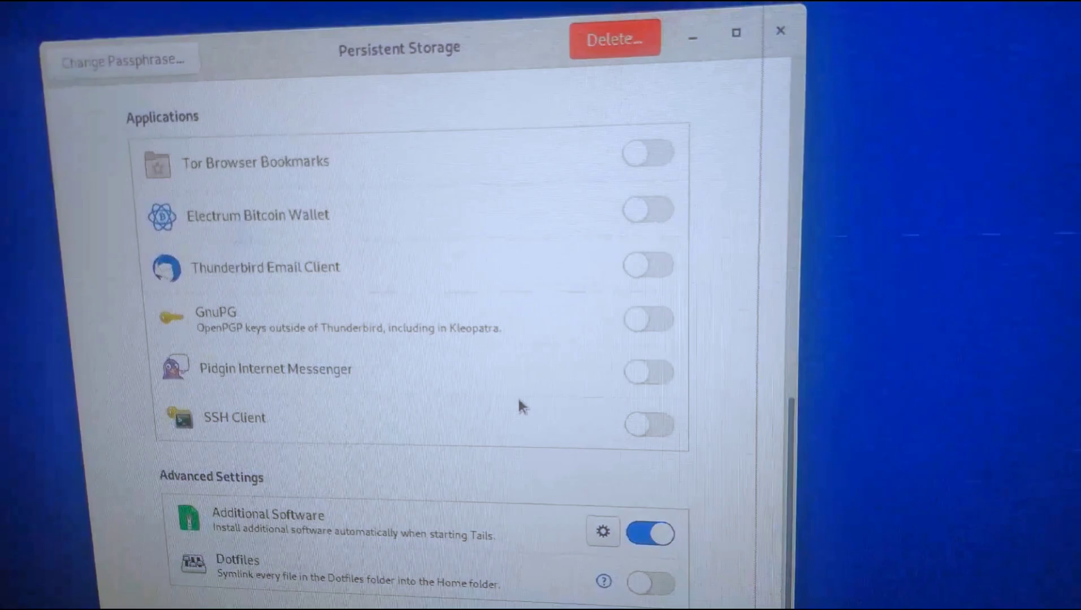
scroll(up, 3)
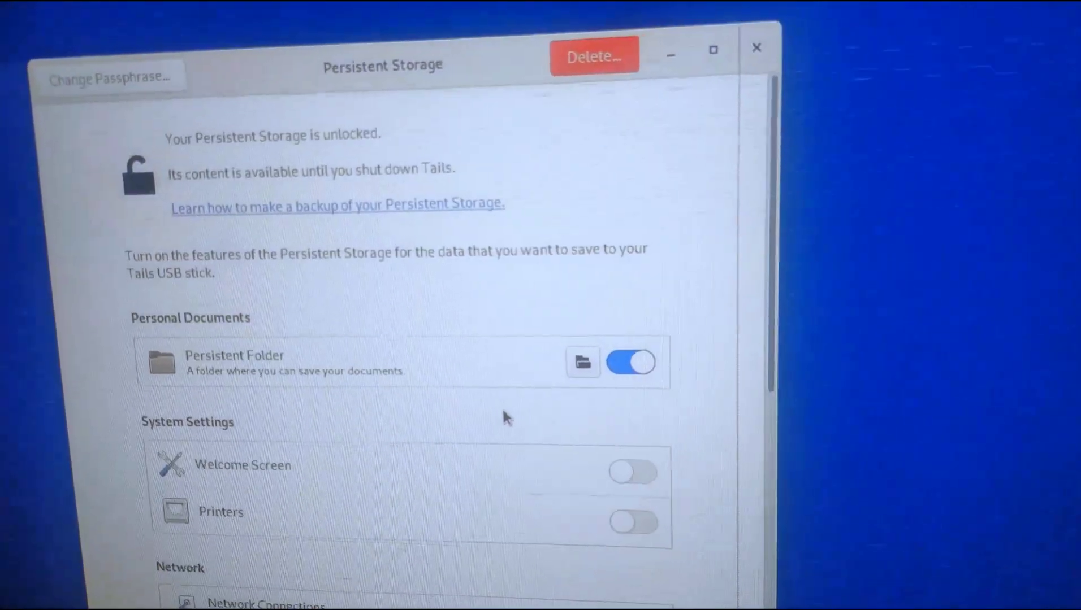
scroll(down, 3)
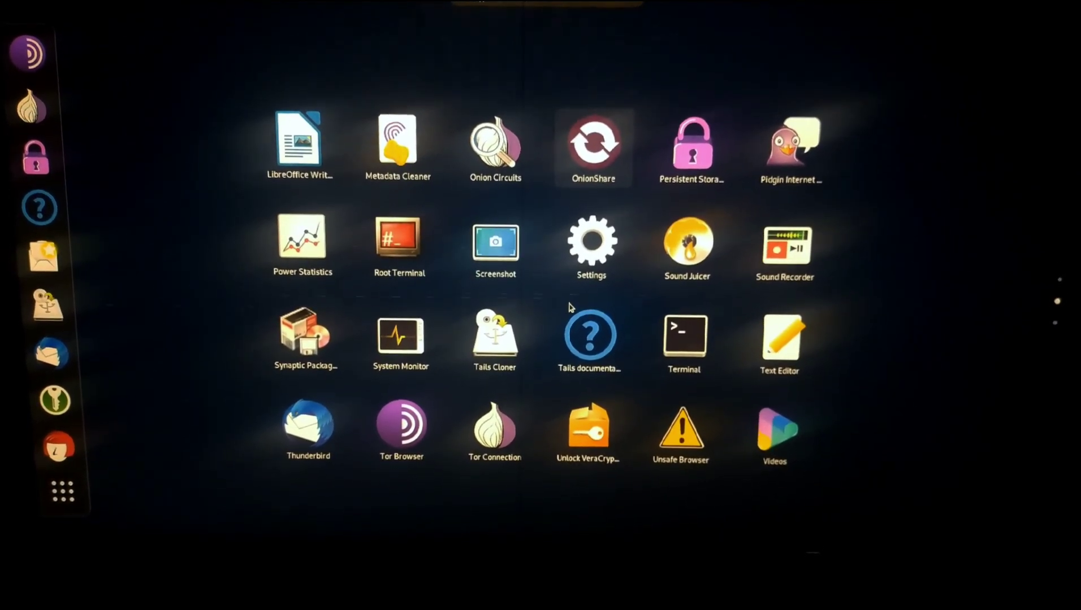
- Scroll up through the grid of installed Tails applications
scroll(up, 3)
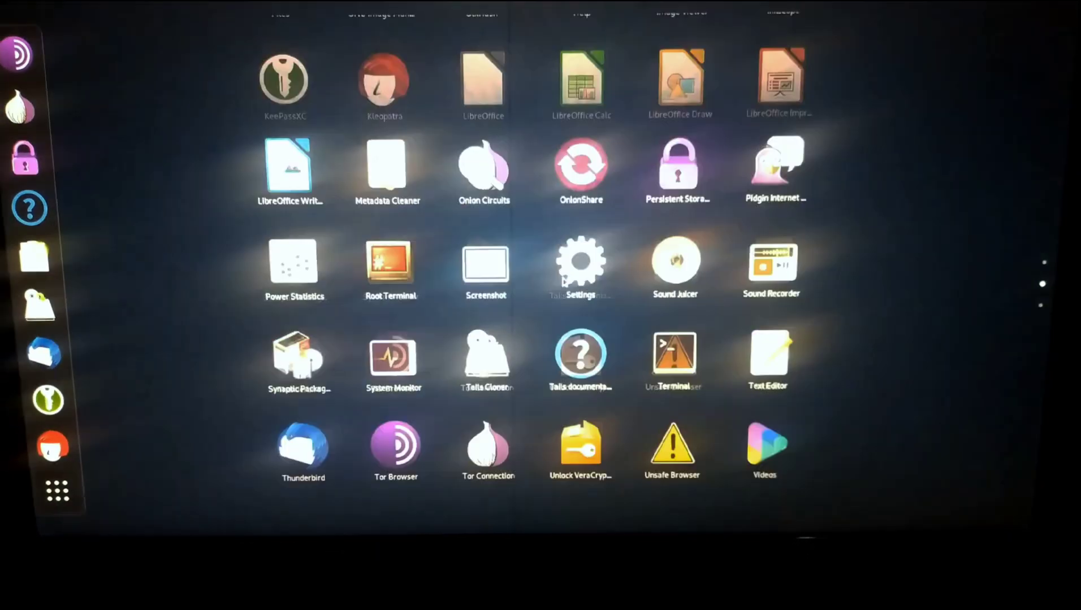
scroll(up, 3)
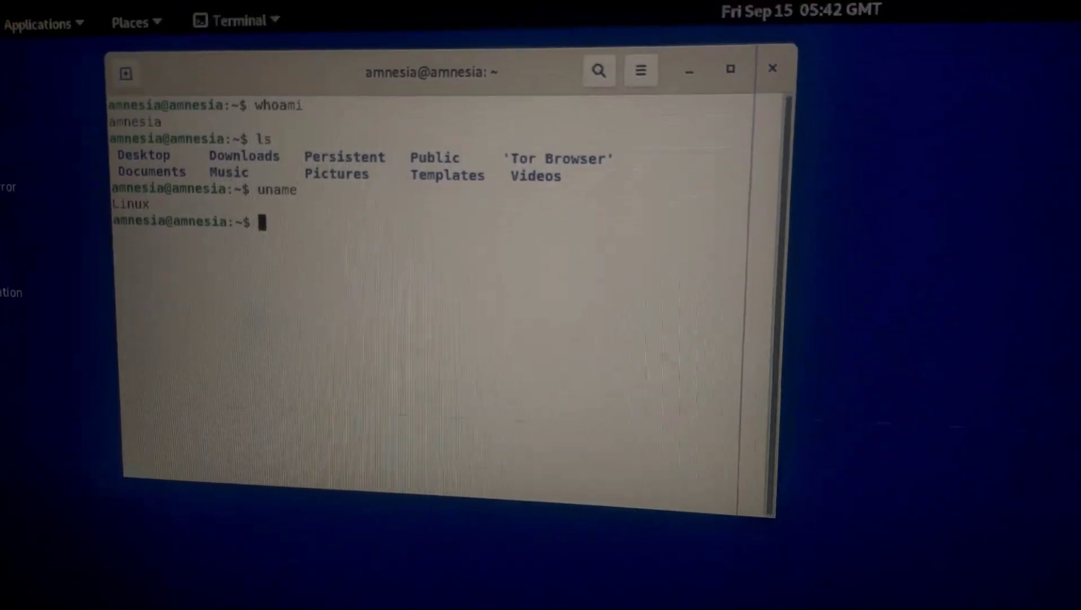
- Open the top-right system menu to reveal lock, suspend, restart and power-off options
click(971, 57)
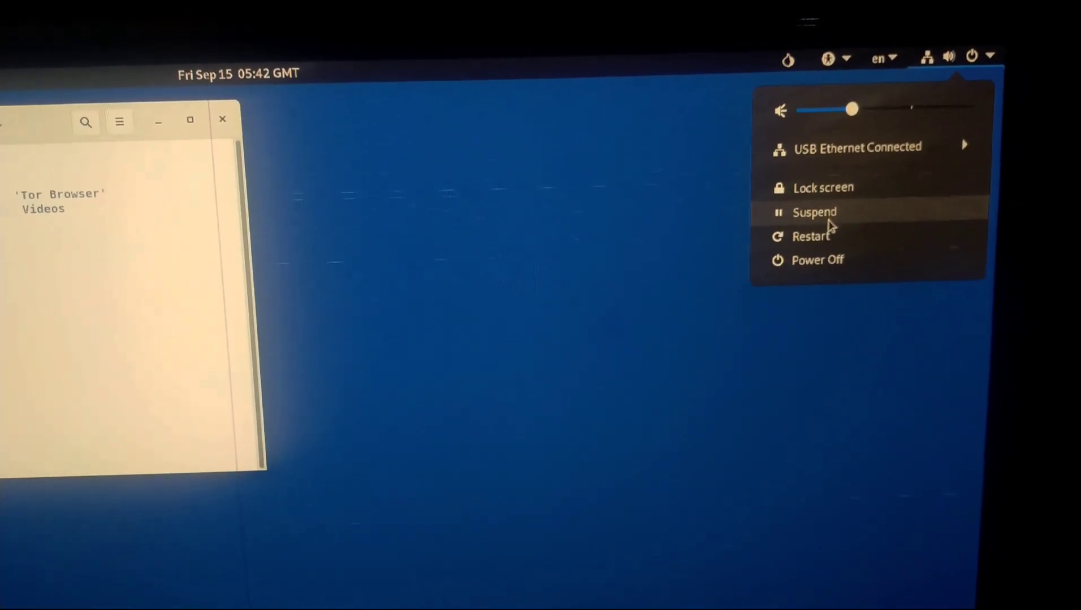
mouse_move(817, 268)
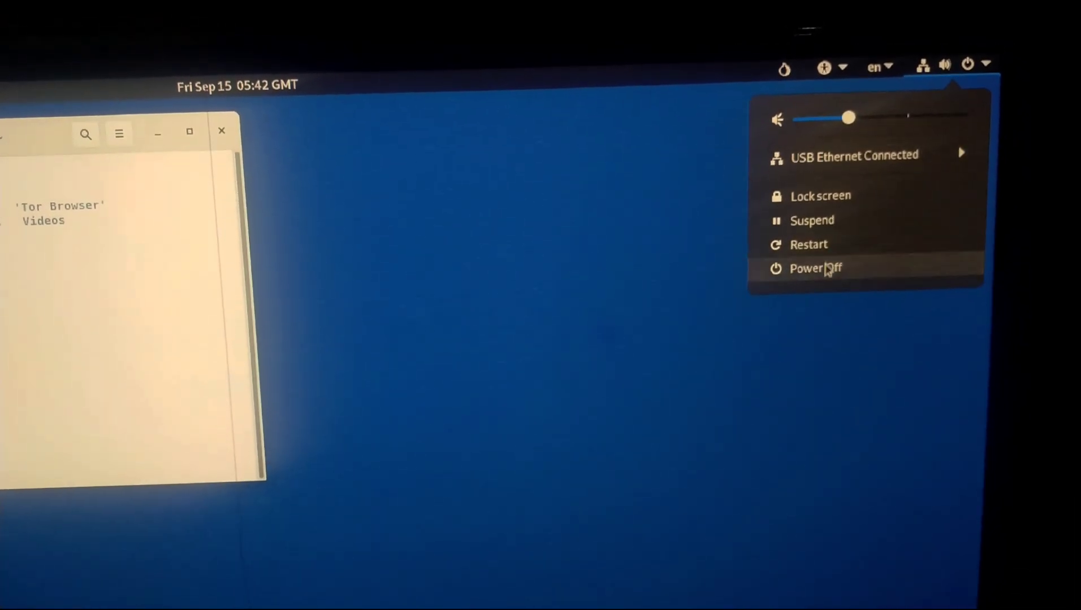